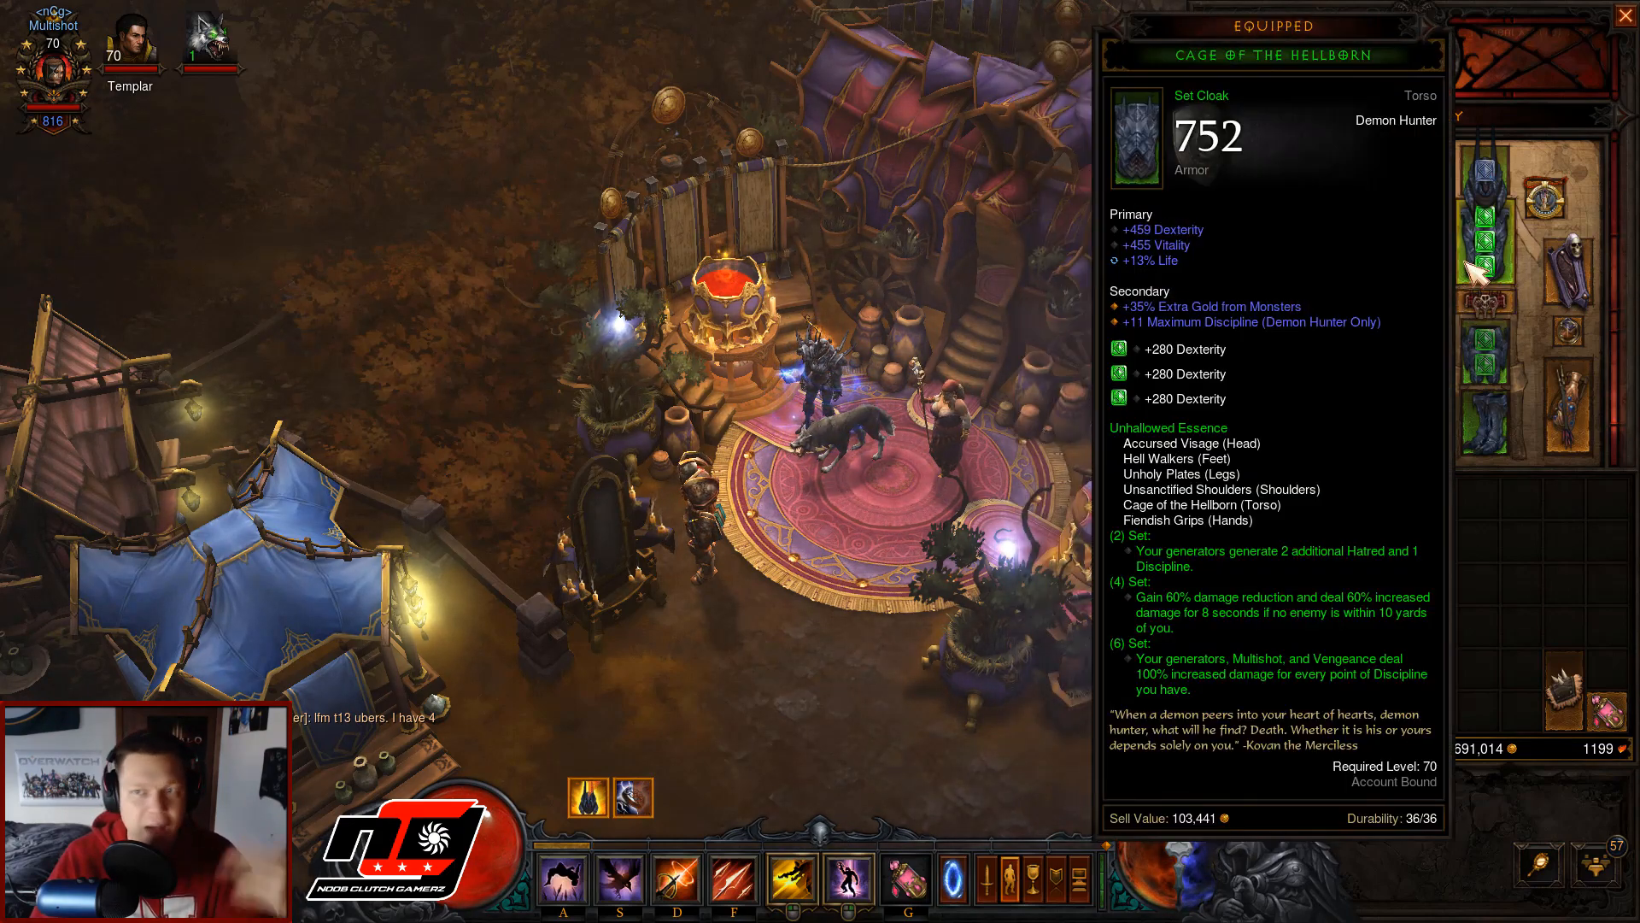
{"action": "mouse_move", "coordinate": [1480, 172]}
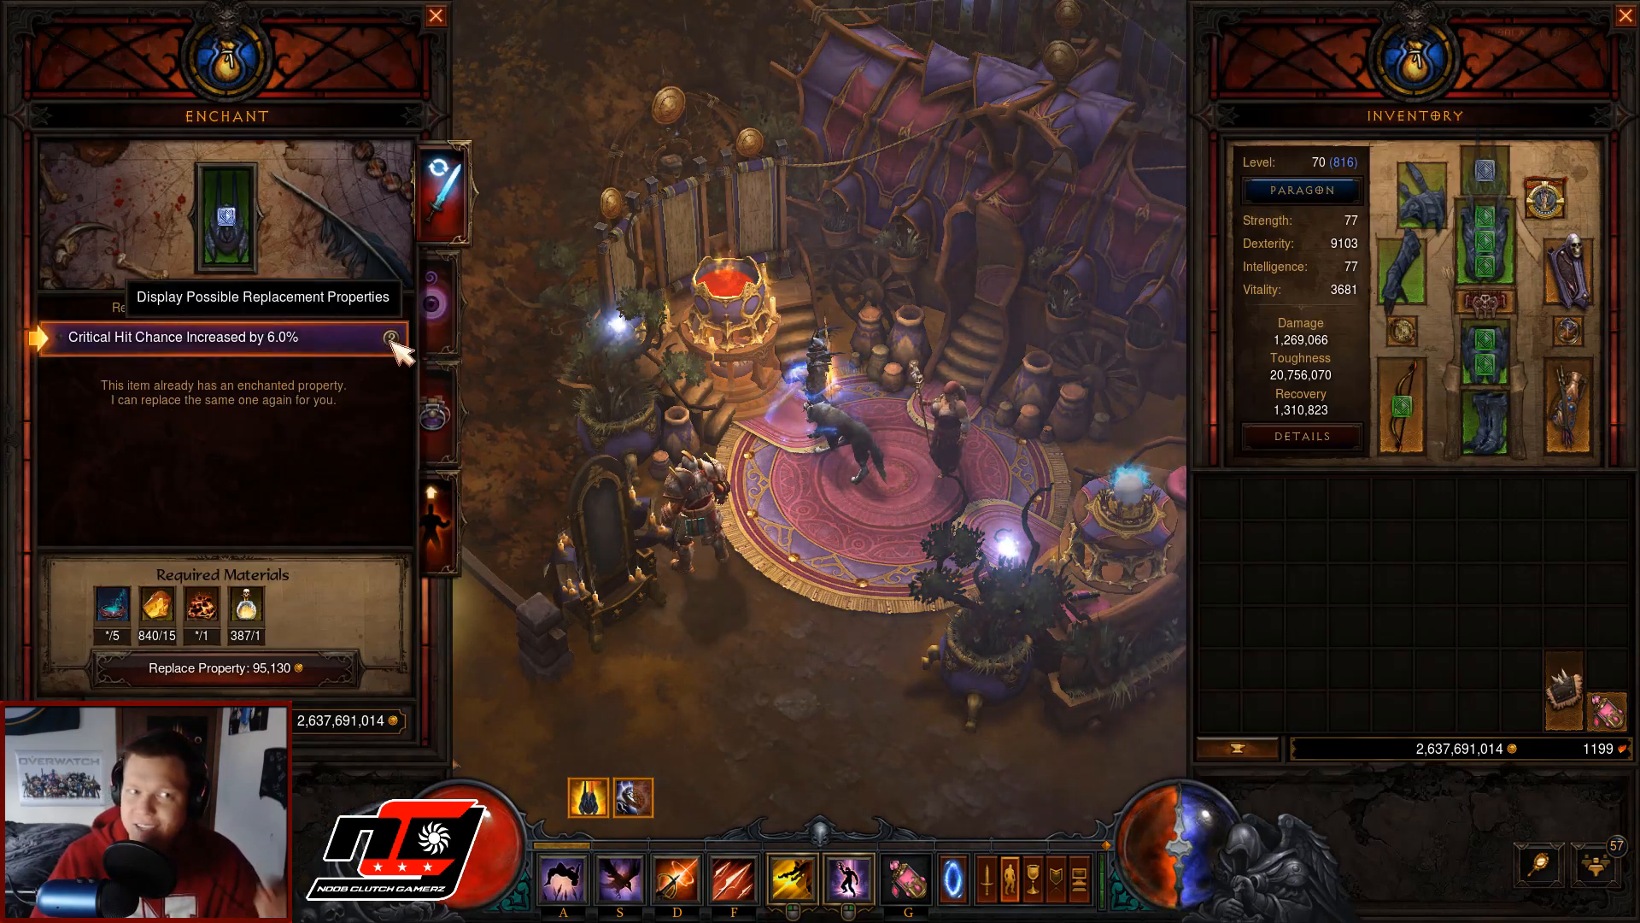
Step: Show the Mystic's possible replacements for the helm's Critical Hit Chance property
{"action": "left_click", "coordinate": [390, 339]}
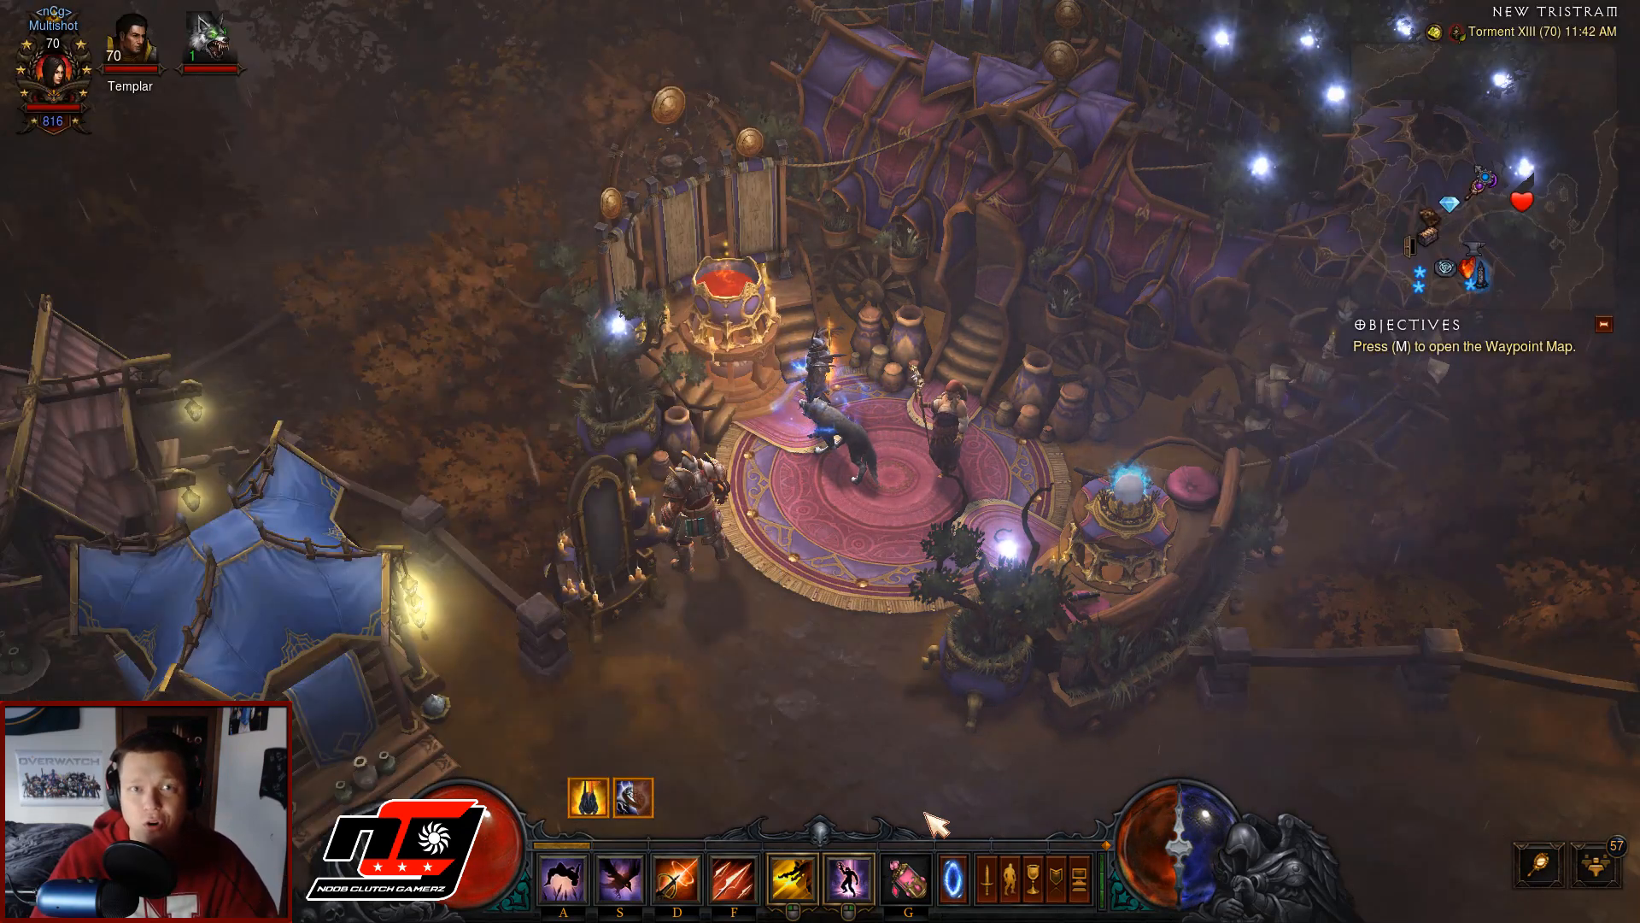
Step: View the Demon Hunter's Damage, Toughness and Recovery in the Inventory panel
{"action": "key", "text": "i"}
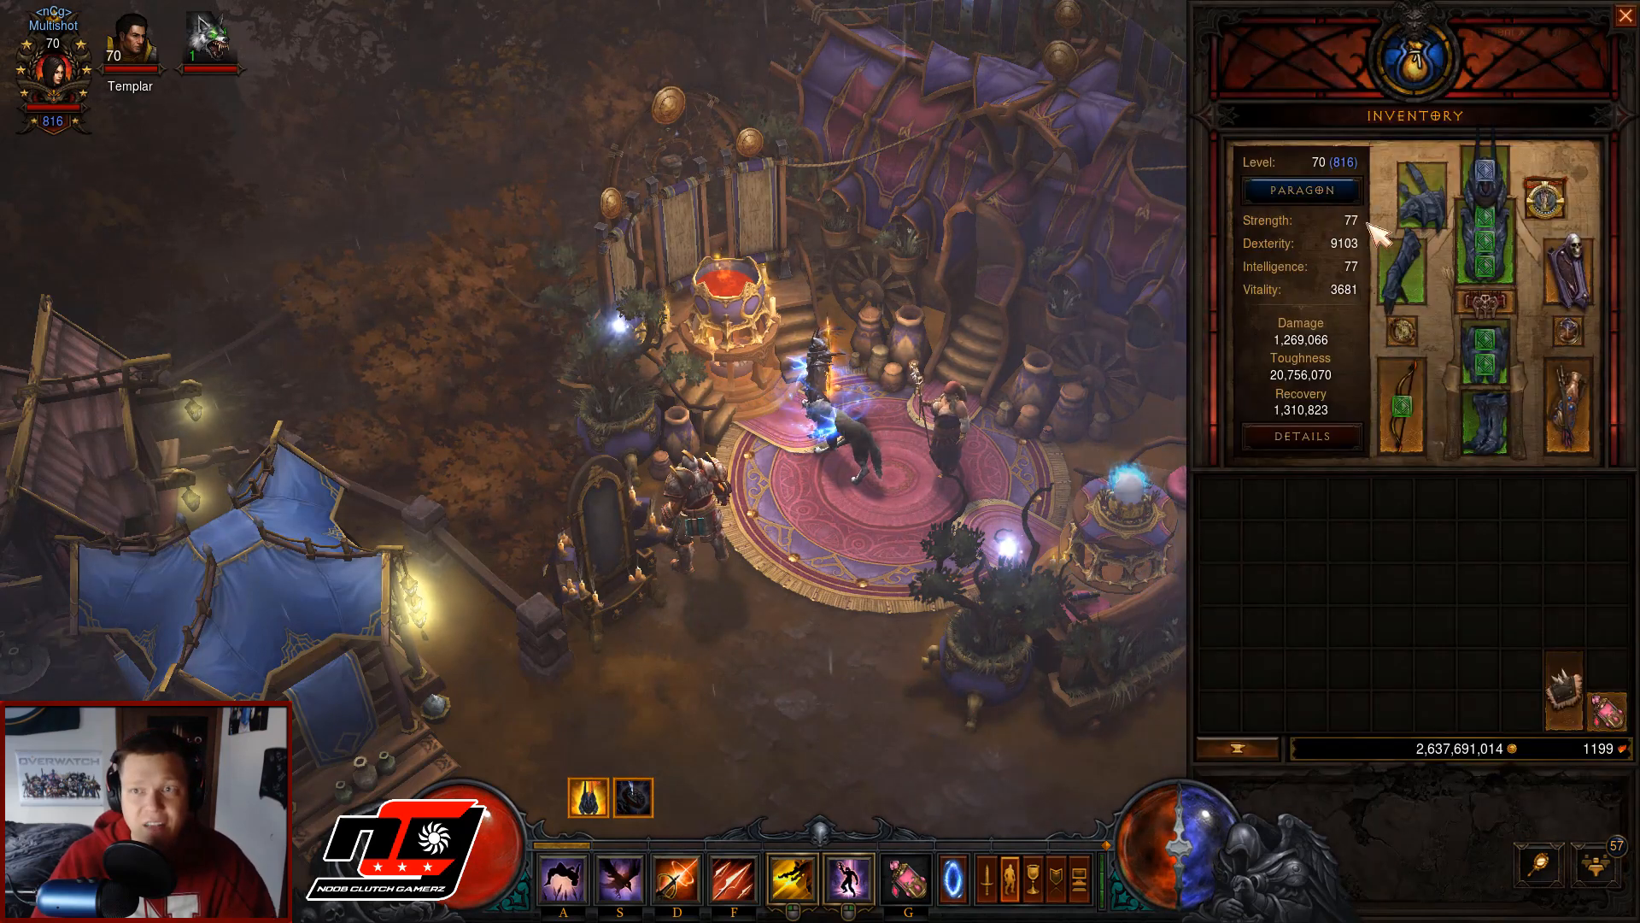
{"action": "left_click", "coordinate": [1300, 435]}
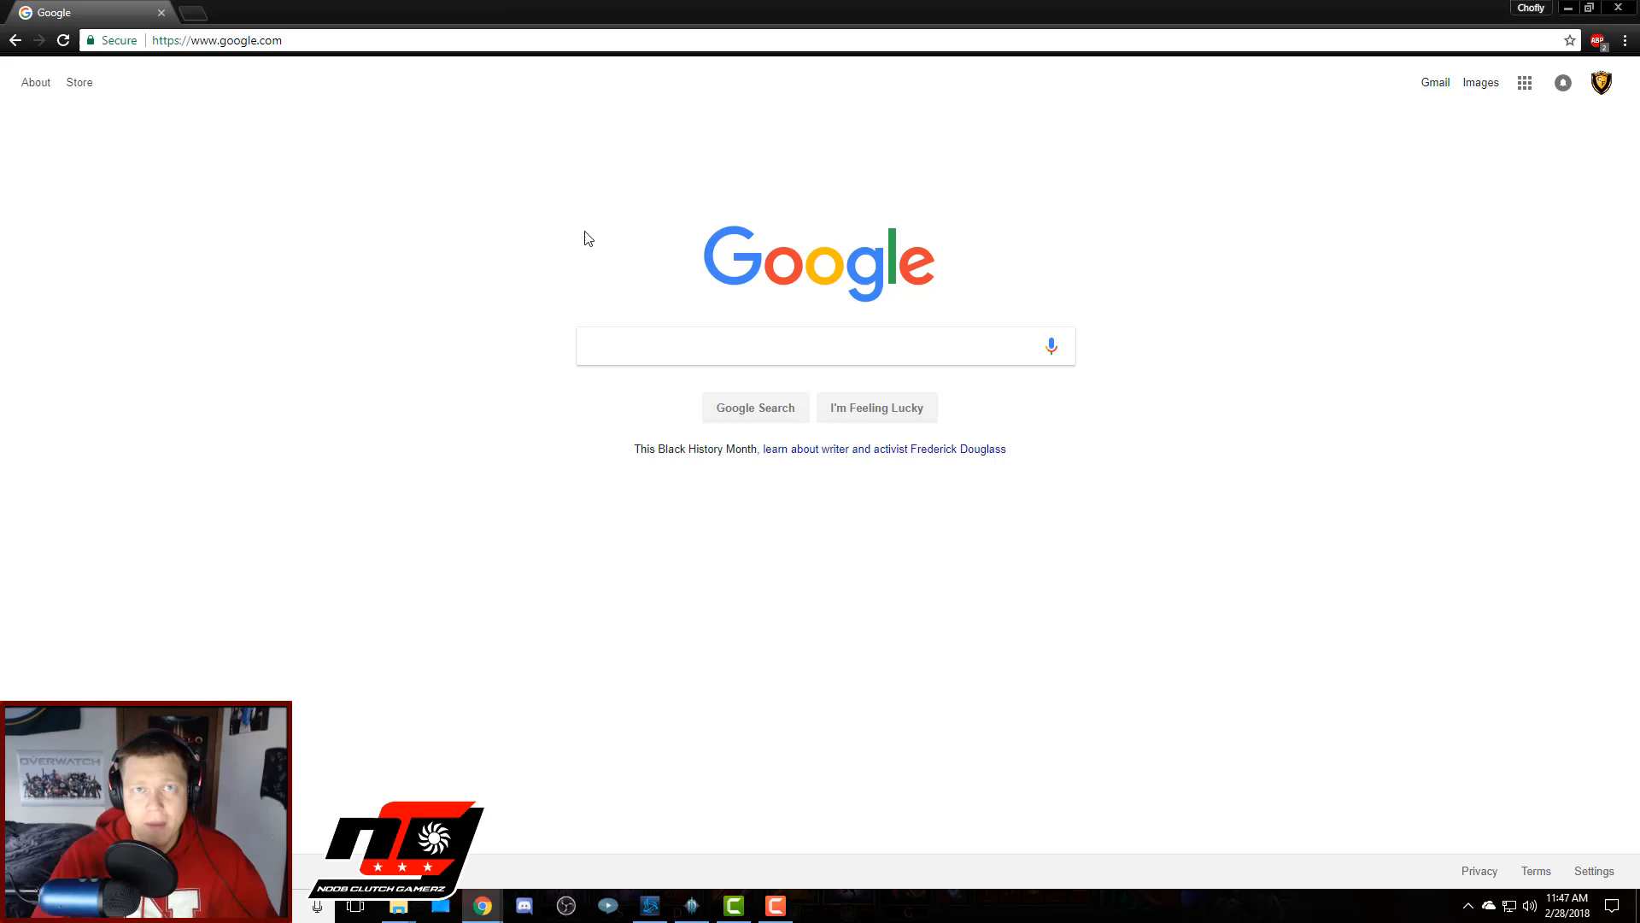
{"action": "mouse_move", "coordinate": [357, 82]}
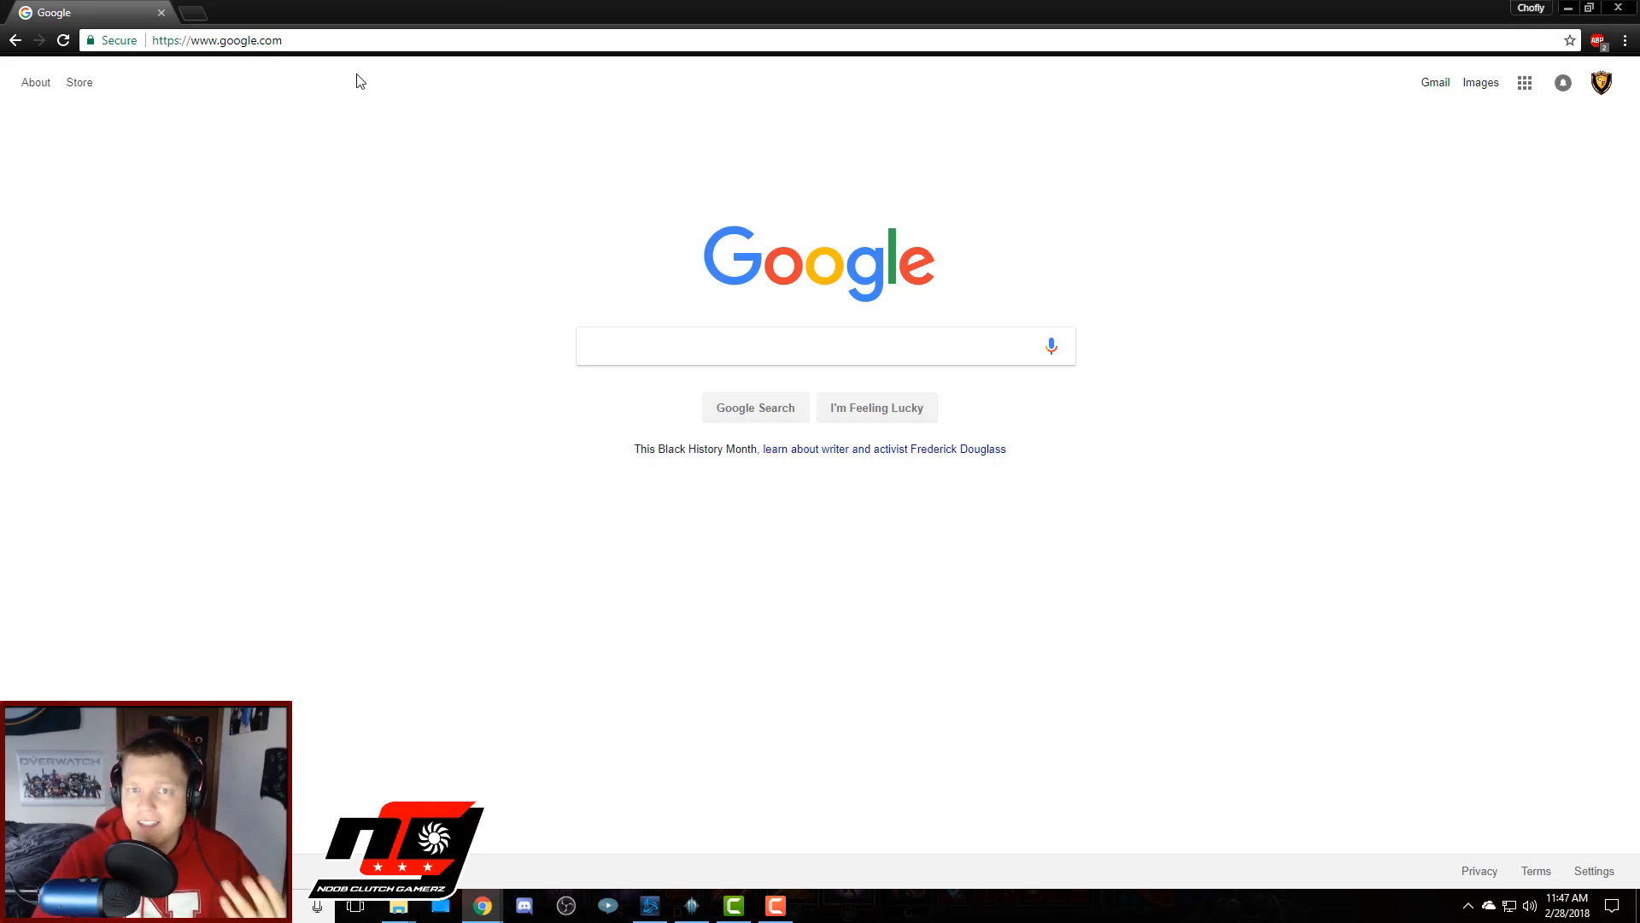
Step: Navigate Chrome to d3planner.com
{"action": "left_click", "coordinate": [217, 39]}
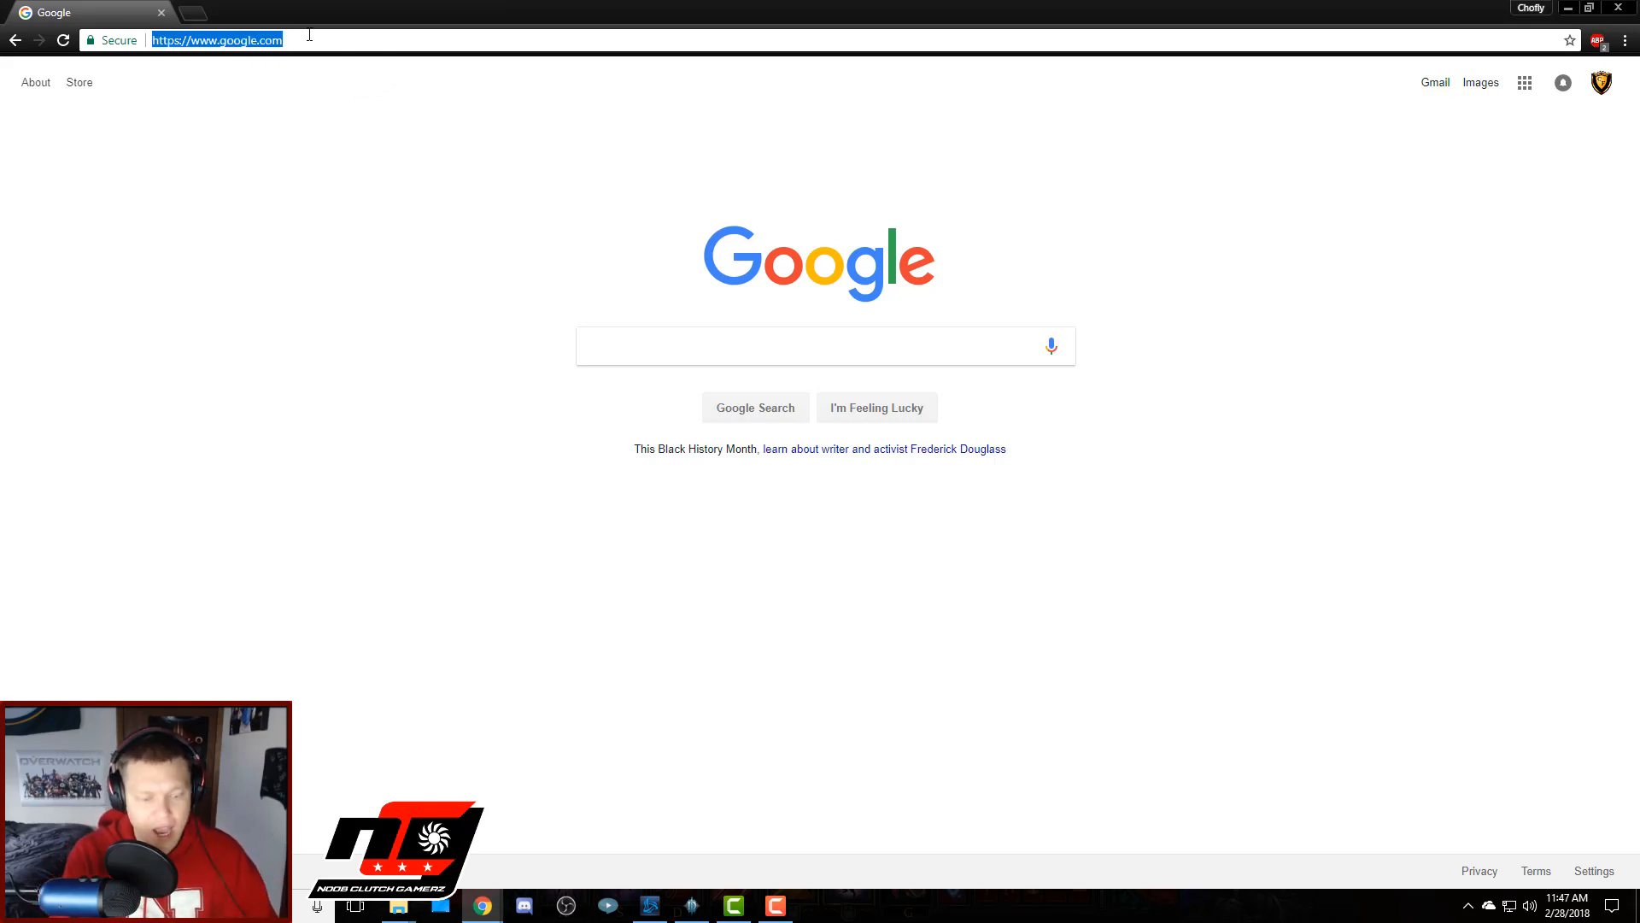
{"action": "type", "text": "d3planner"}
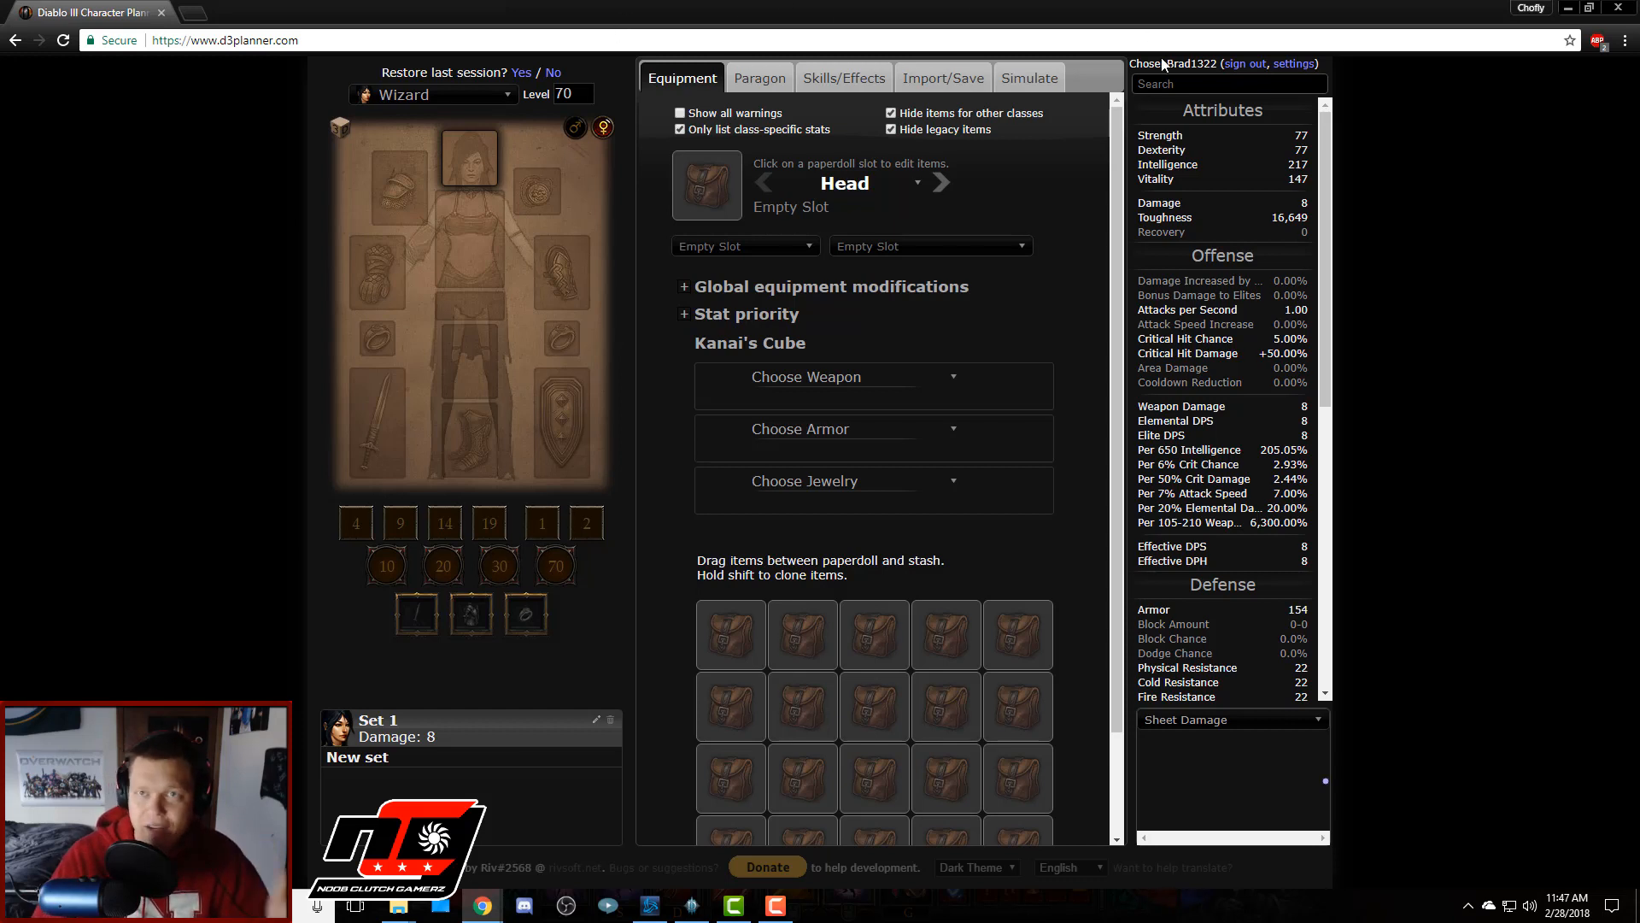
Step: Search the suggested BattleTag on battle.net and import the Multishot Demon Hunter
{"action": "double_click", "coordinate": [1144, 63]}
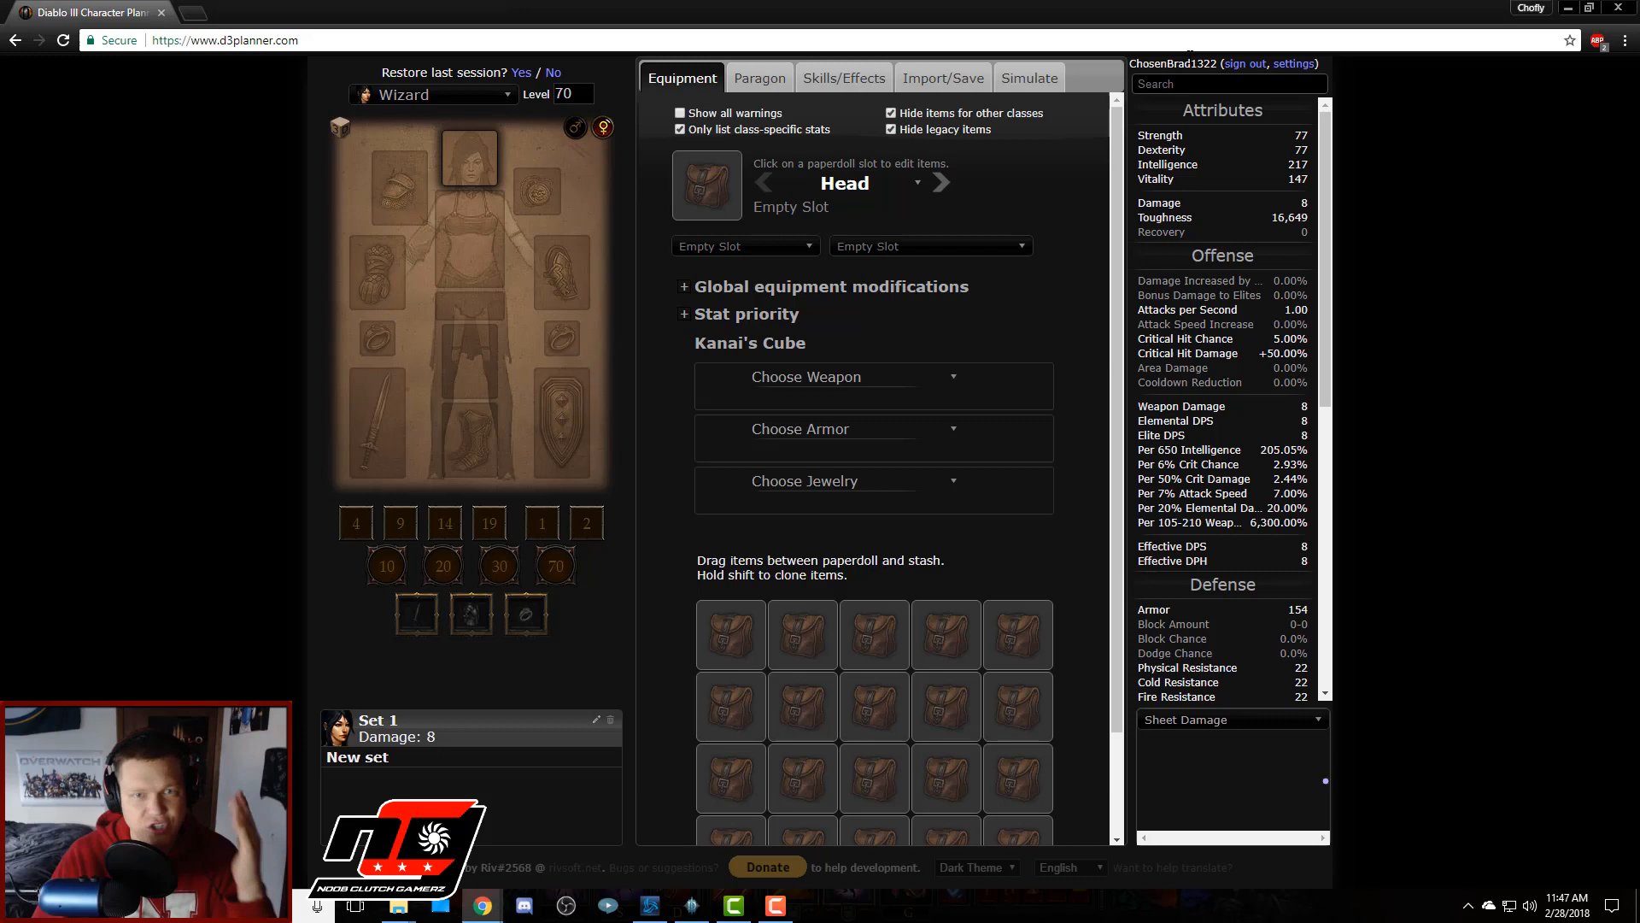
{"action": "mouse_move", "coordinate": [246, 329]}
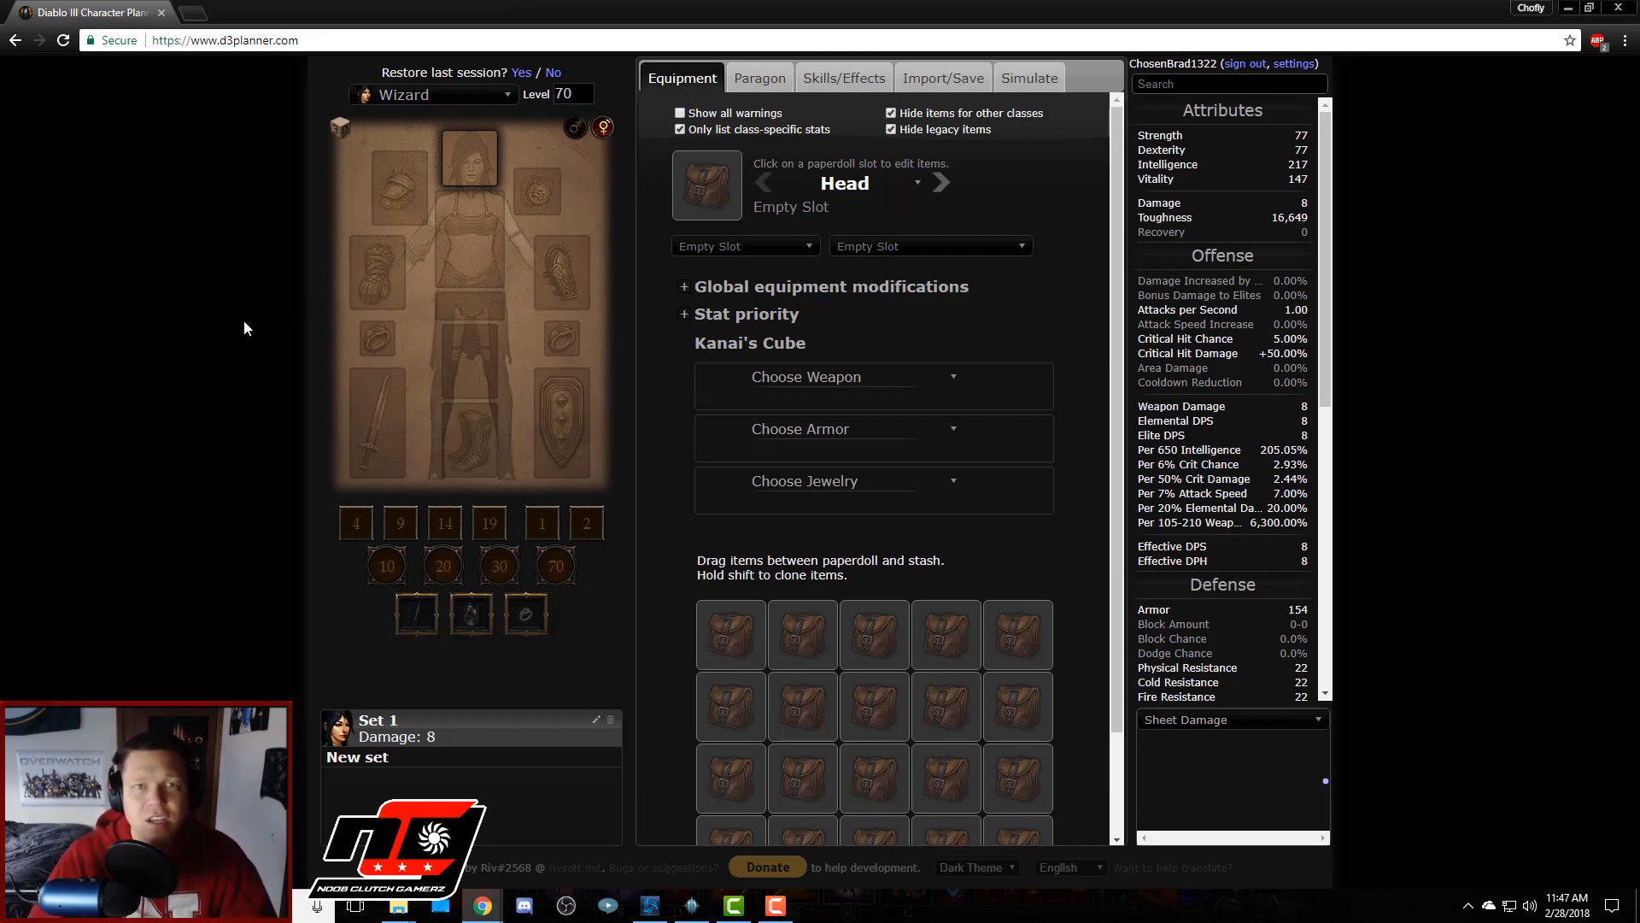
{"action": "mouse_move", "coordinate": [809, 100]}
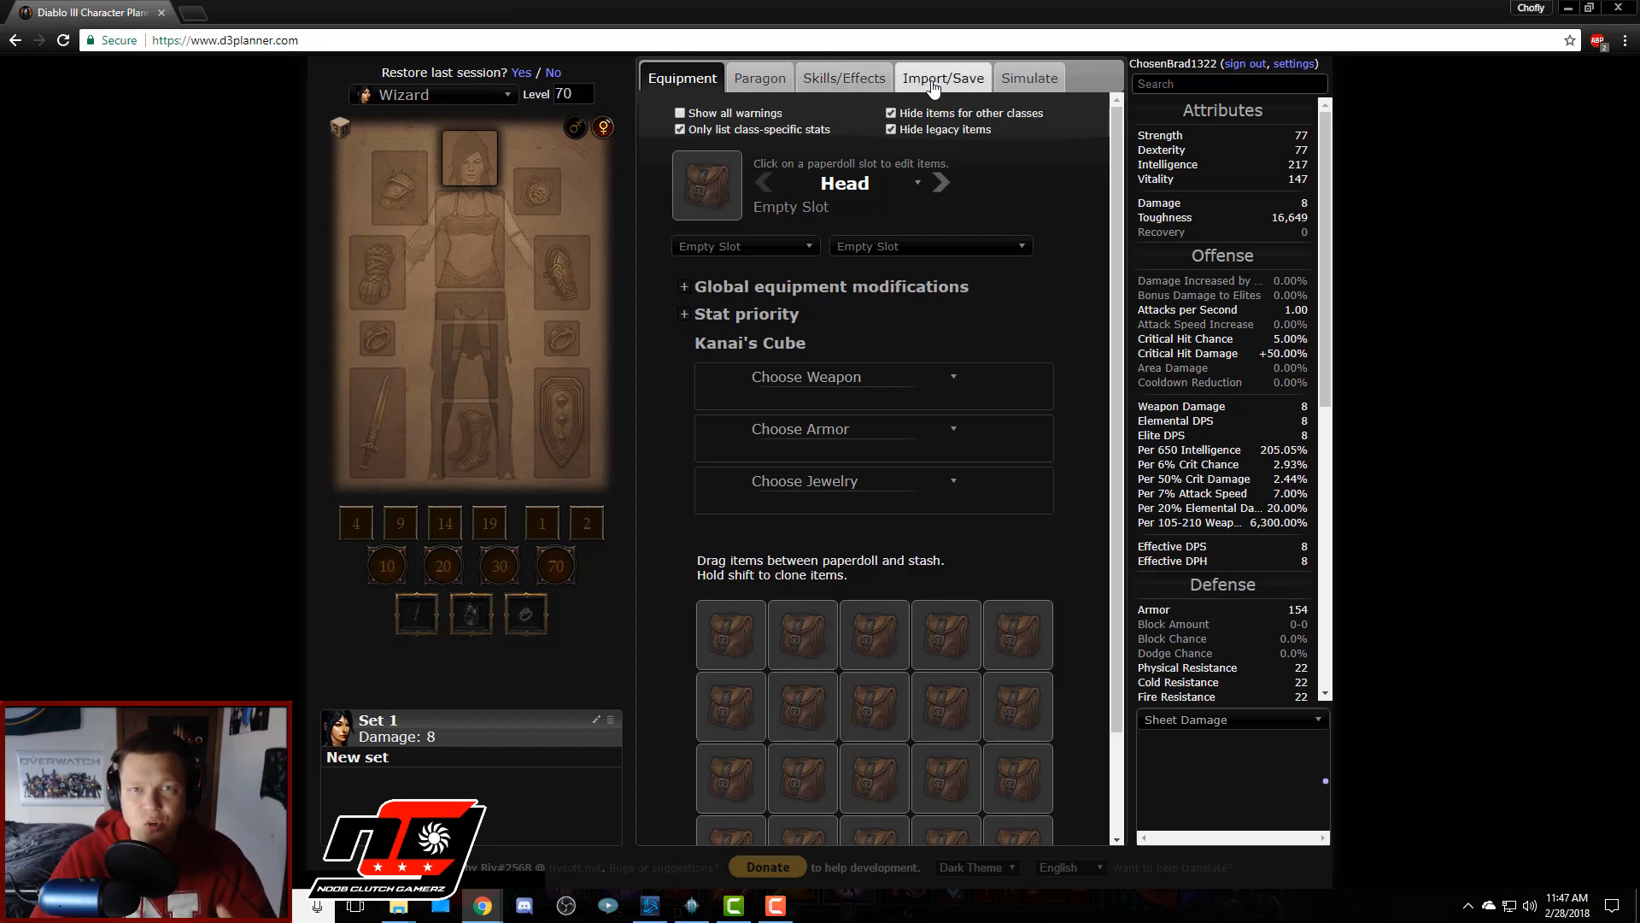
{"action": "left_click", "coordinate": [940, 77]}
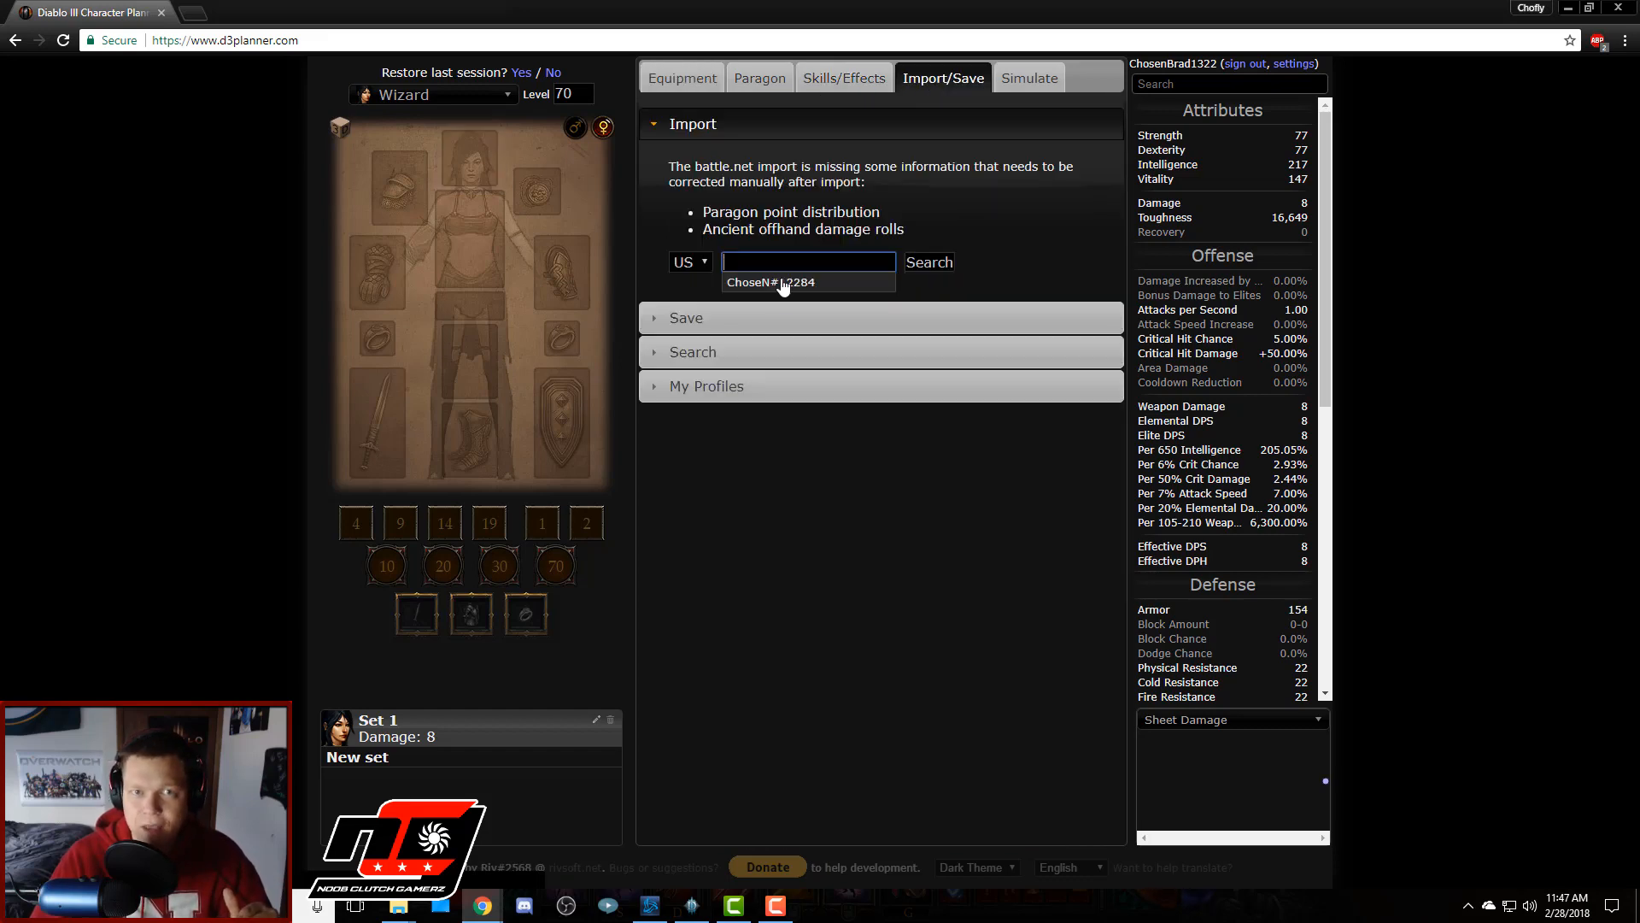
{"action": "left_click", "coordinate": [771, 282]}
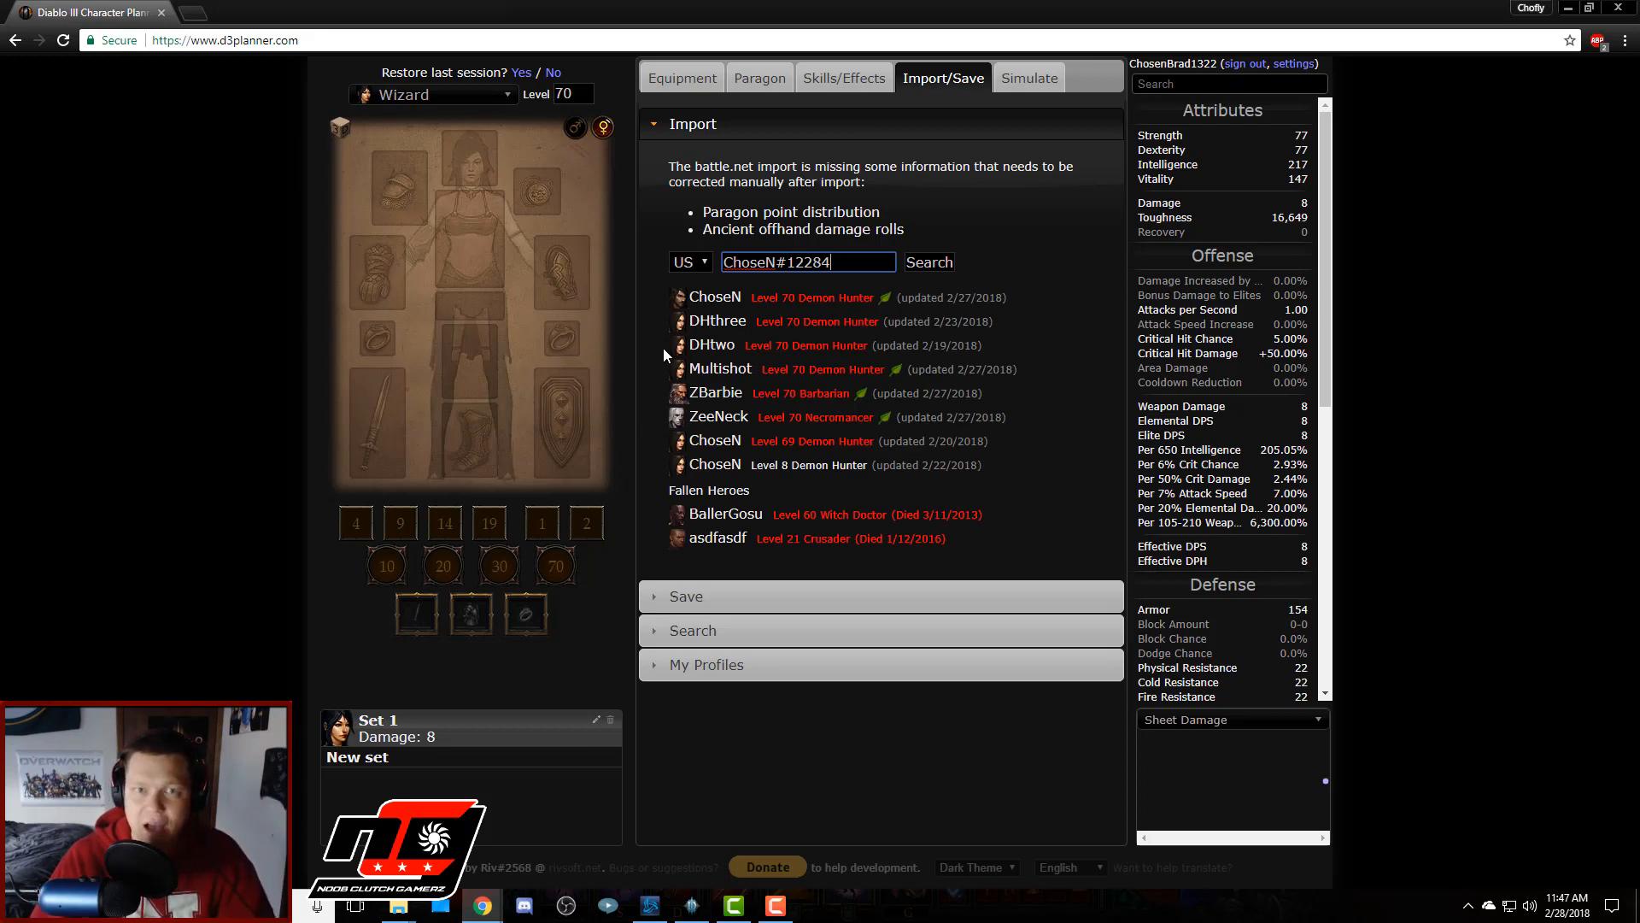
{"action": "mouse_move", "coordinate": [773, 345]}
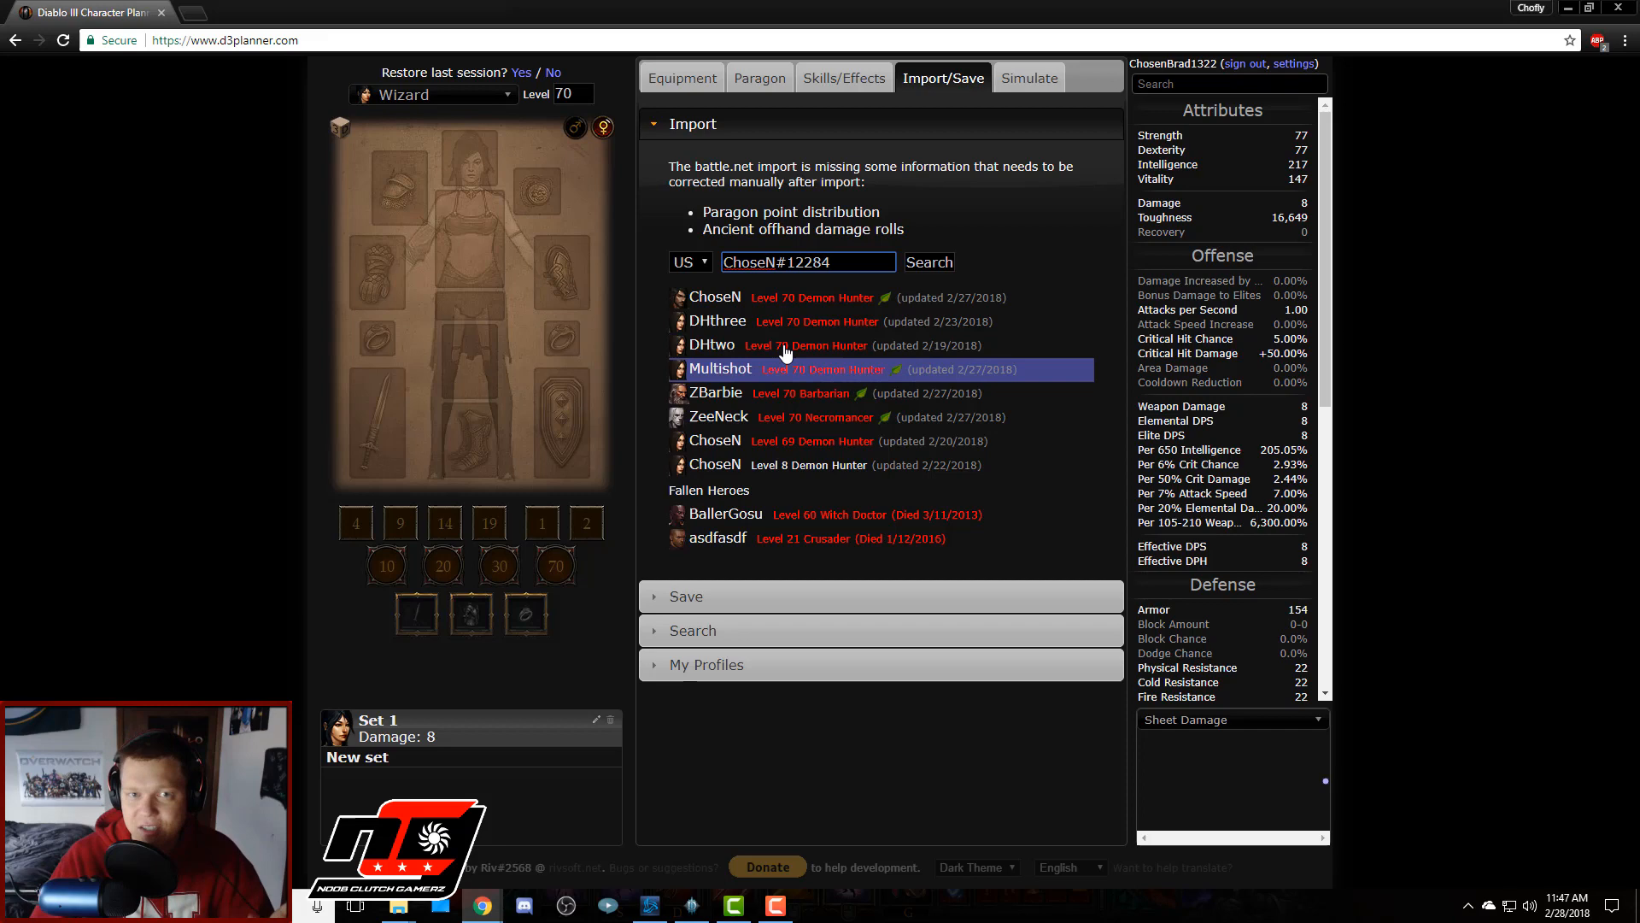
{"action": "mouse_move", "coordinate": [814, 369]}
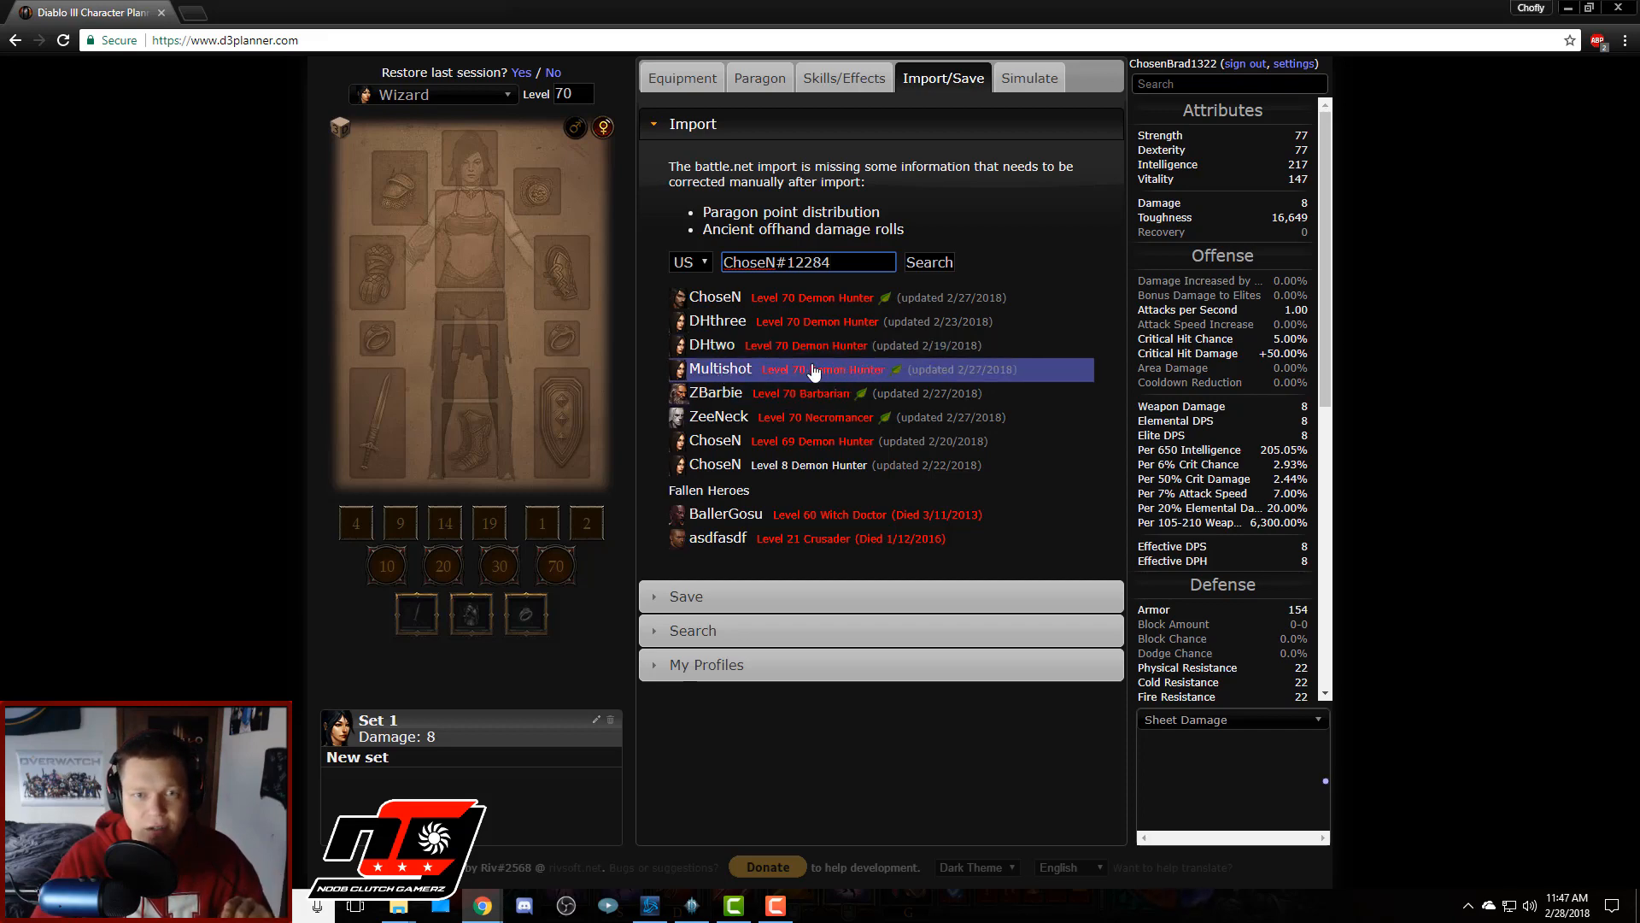
{"action": "left_click", "coordinate": [719, 369]}
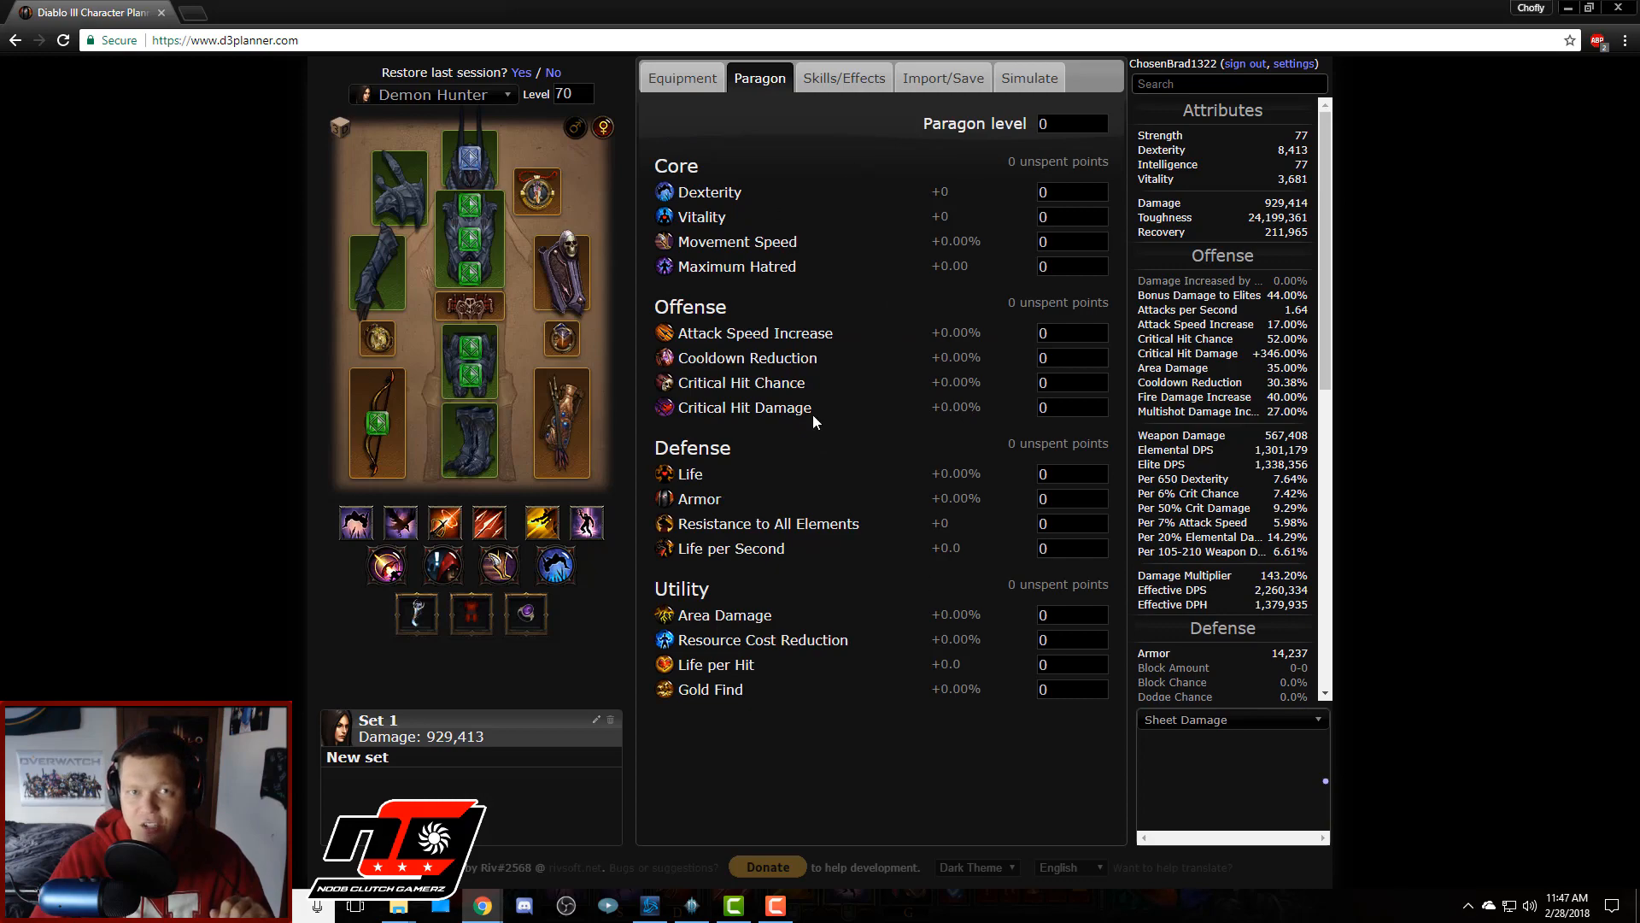
{"action": "mouse_move", "coordinate": [622, 250]}
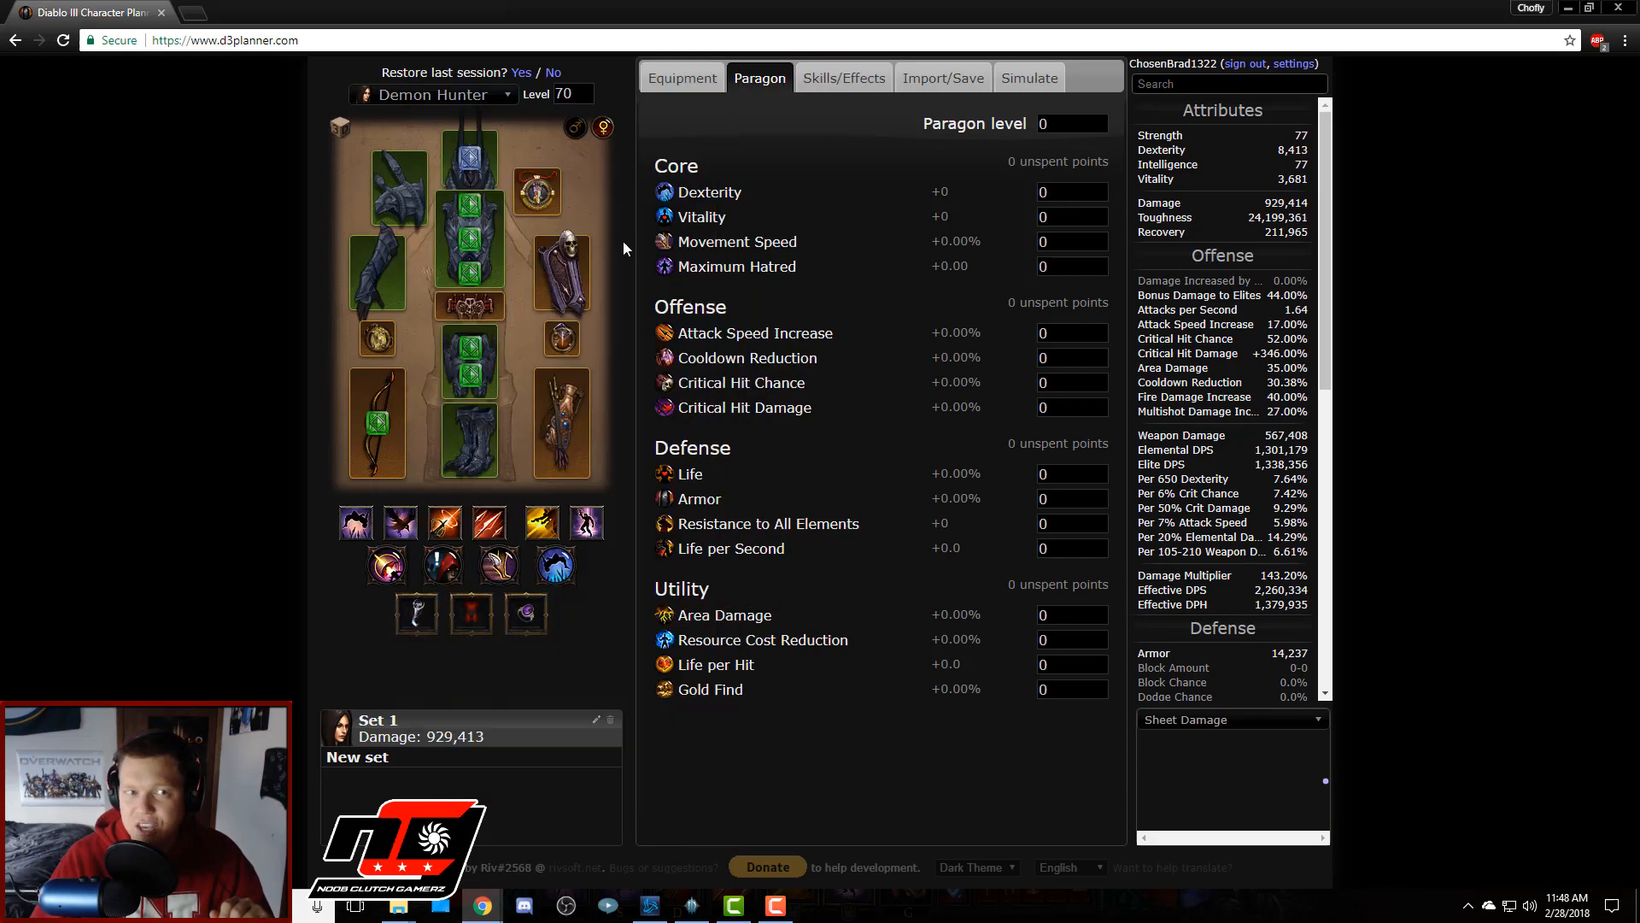
{"action": "mouse_move", "coordinate": [916, 217]}
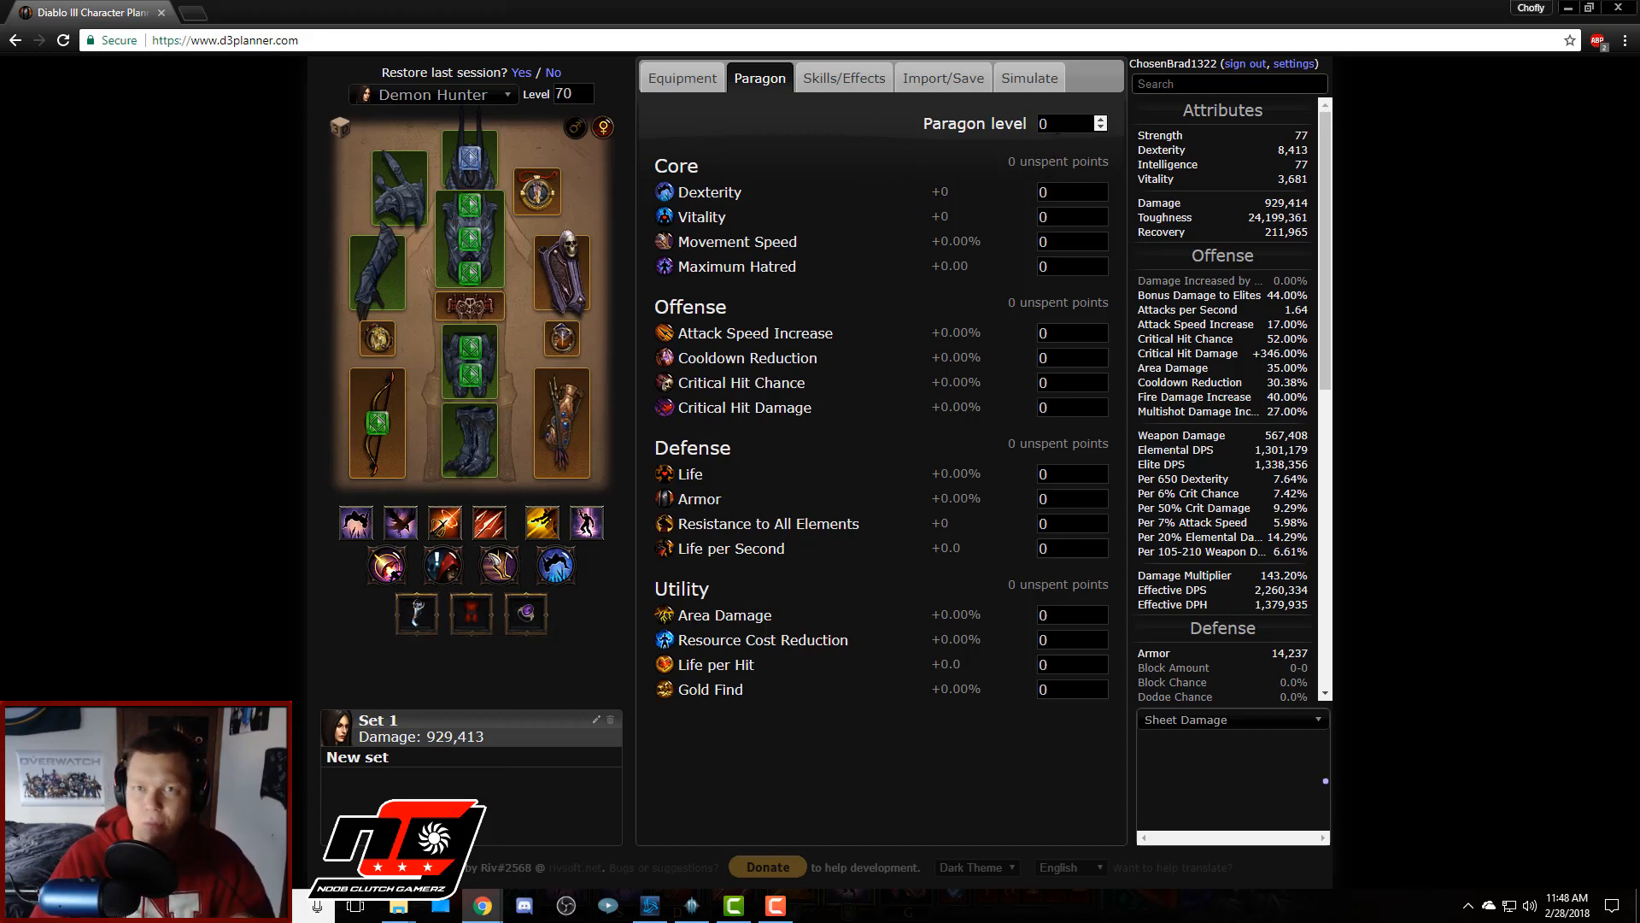
Step: Enter Paragon level 816 for the imported Demon Hunter
{"action": "type", "text": "8"}
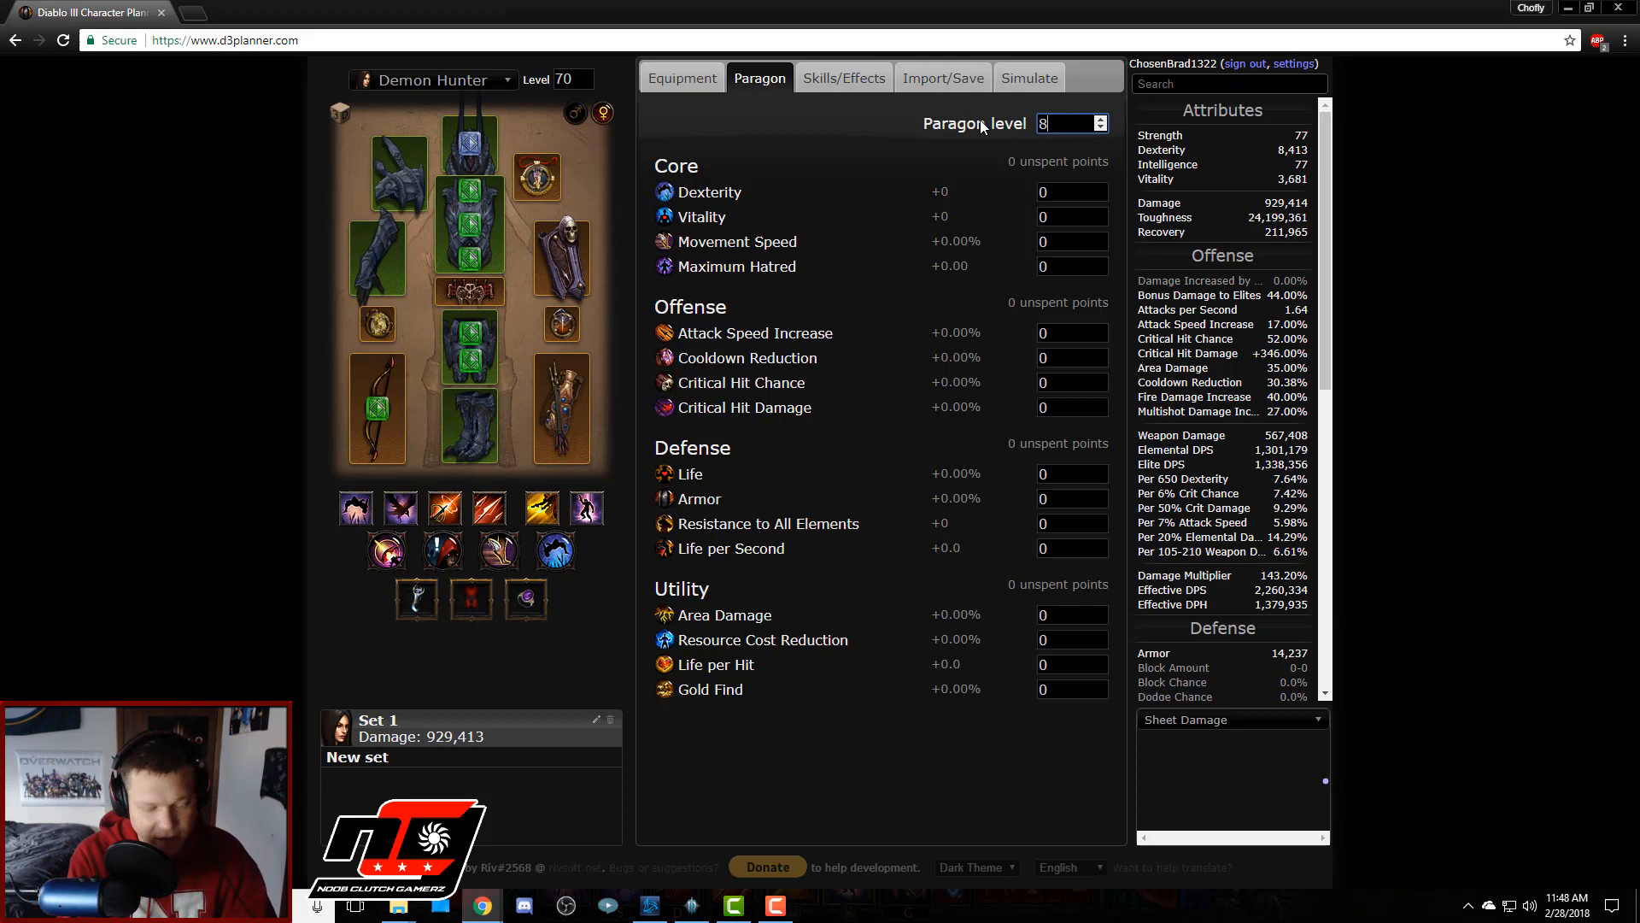
{"action": "type", "text": "16"}
{"action": "left_click", "coordinate": [1074, 241]}
{"action": "type", "text": "14"}
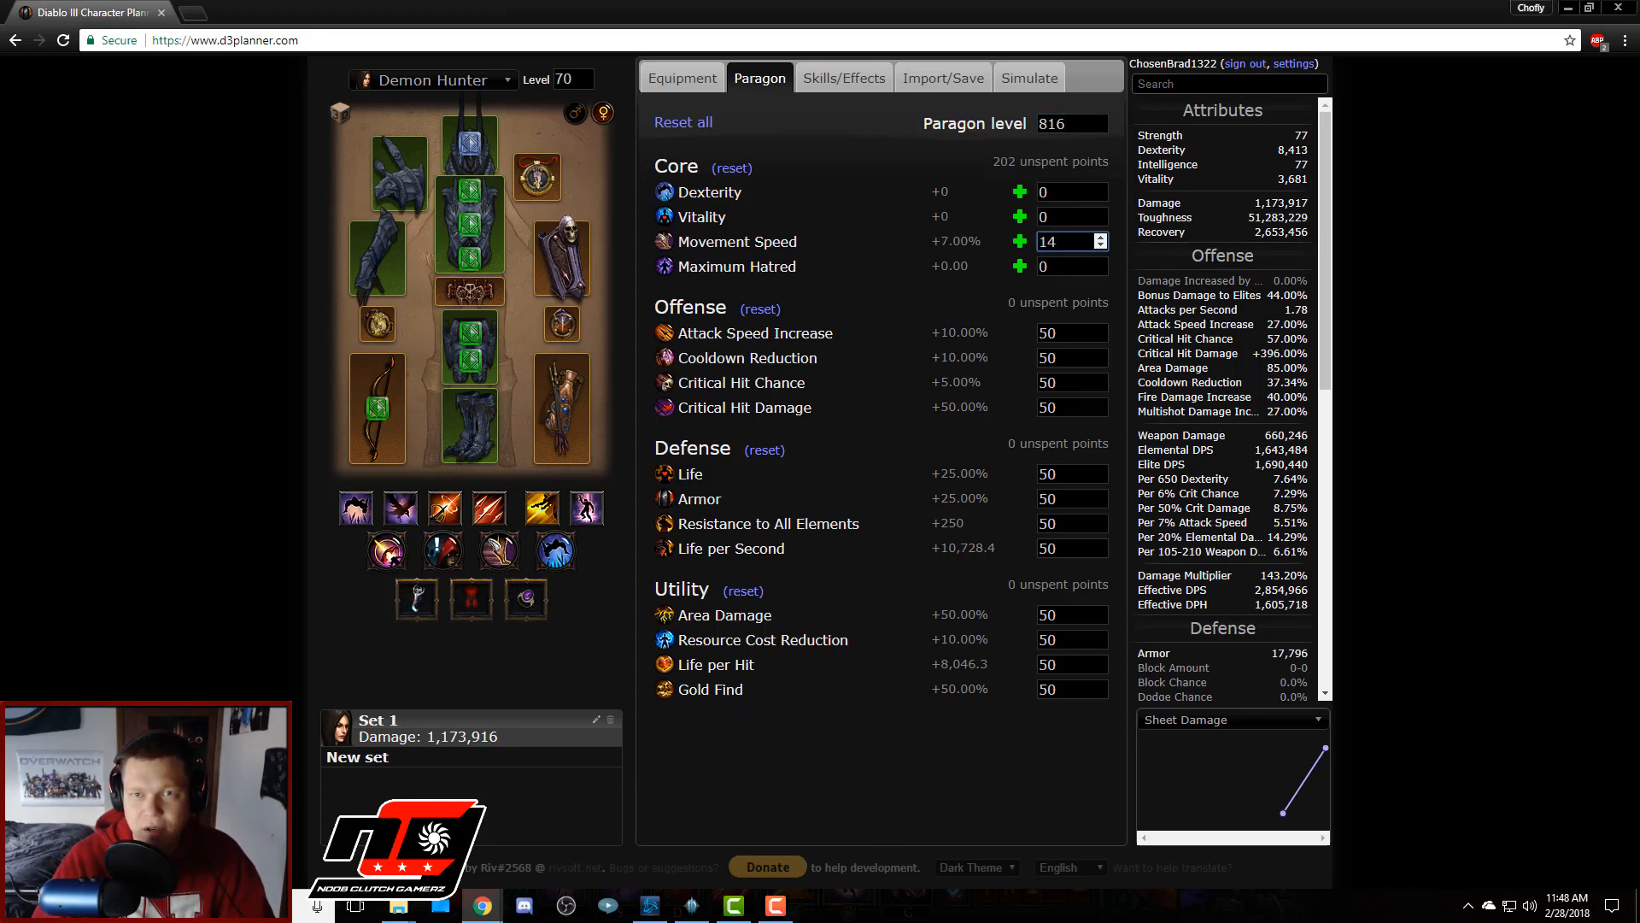
Step: Assign 28 Movement Speed, 50 Maximum Hatred and 138 Dexterity, then view the Accursed Visage
{"action": "left_click", "coordinate": [1065, 241]}
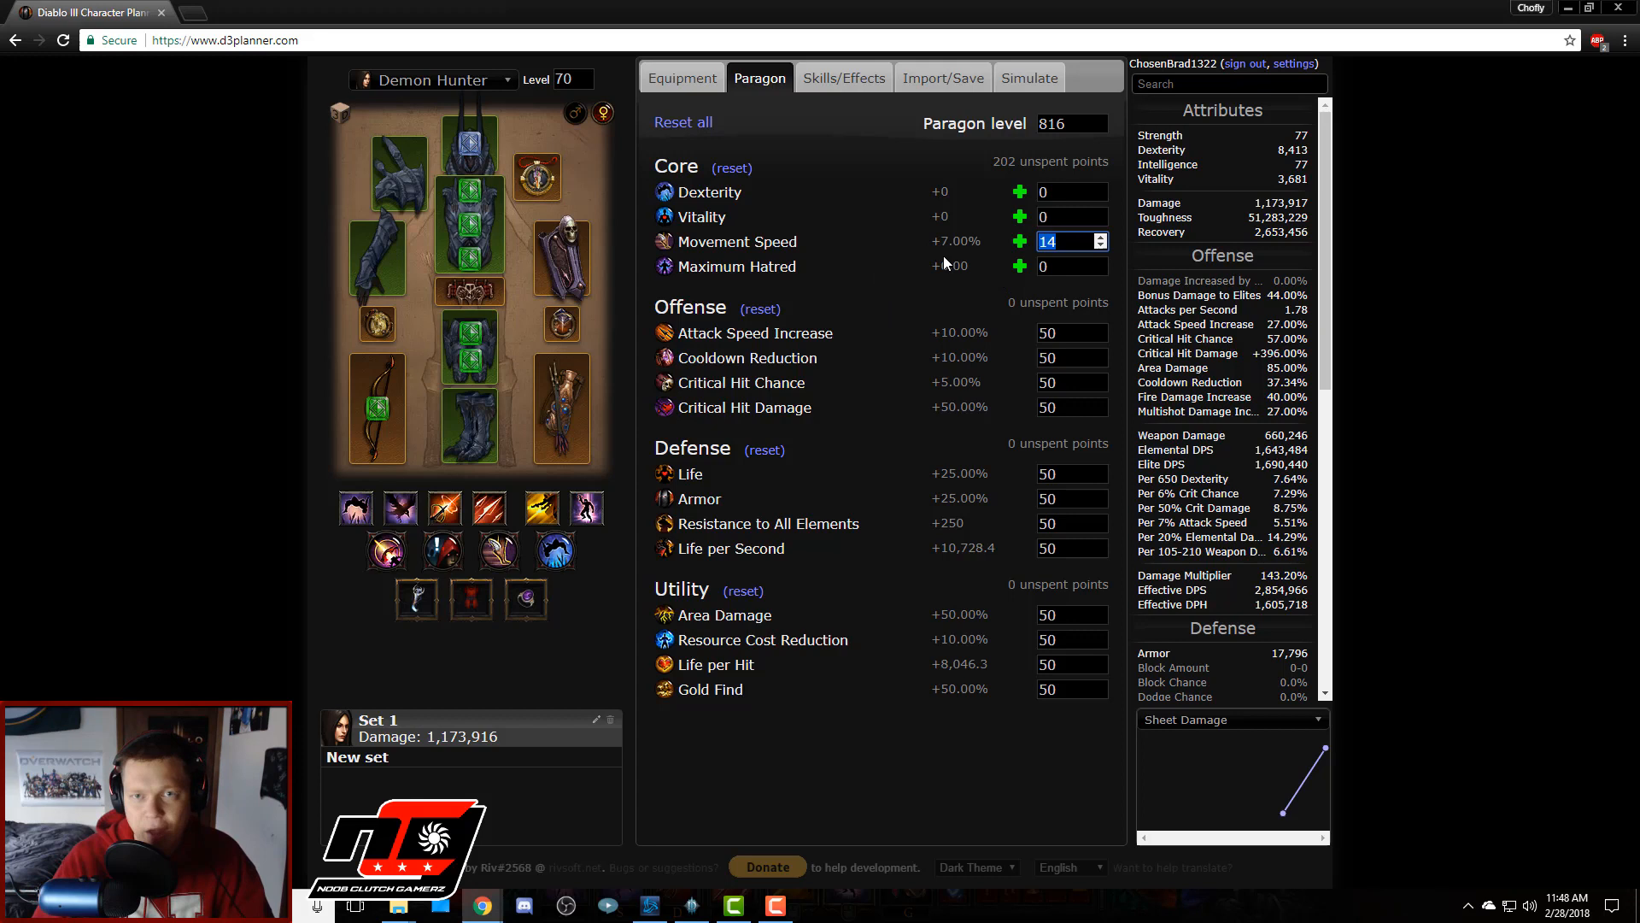
{"action": "mouse_move", "coordinate": [949, 297]}
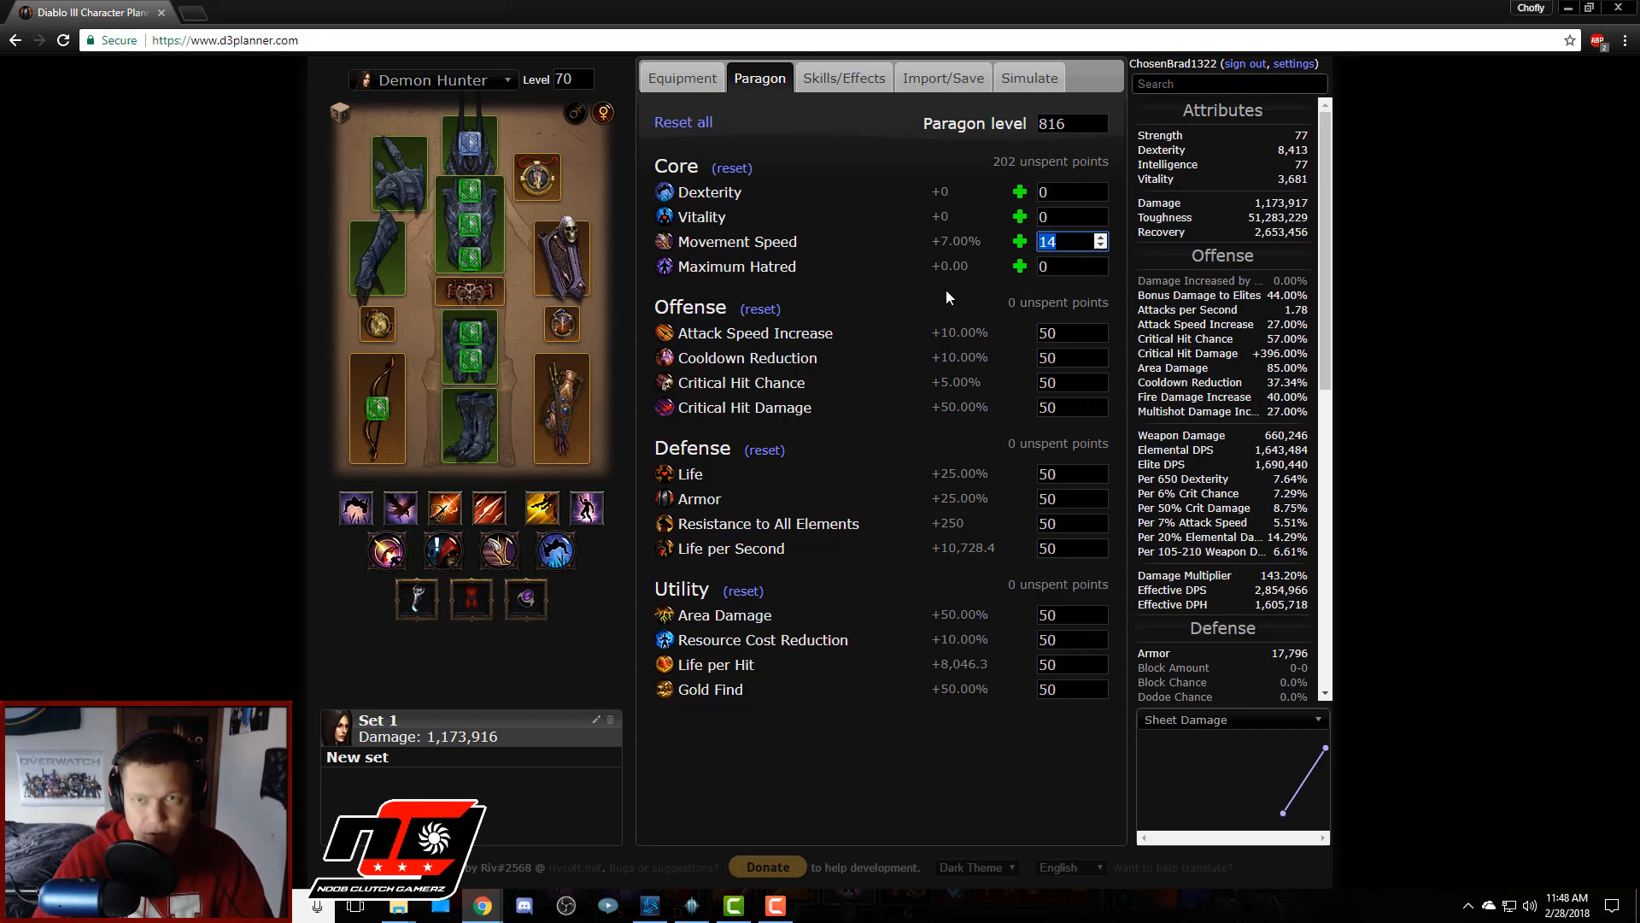
{"action": "left_click", "coordinate": [1019, 241]}
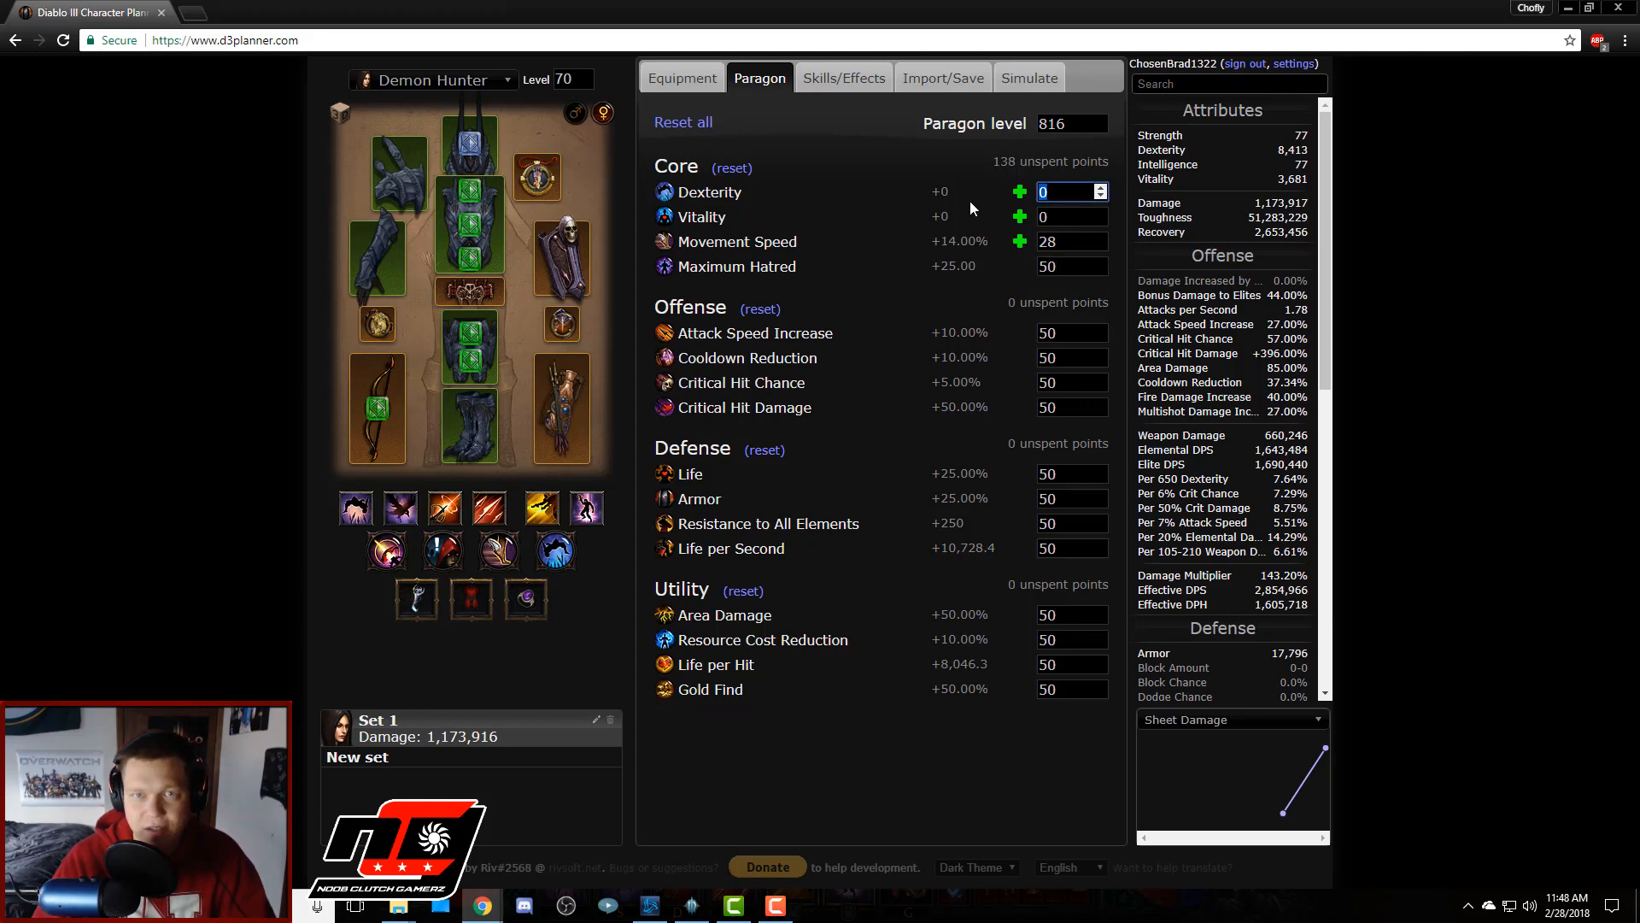
{"action": "left_click", "coordinate": [1018, 191]}
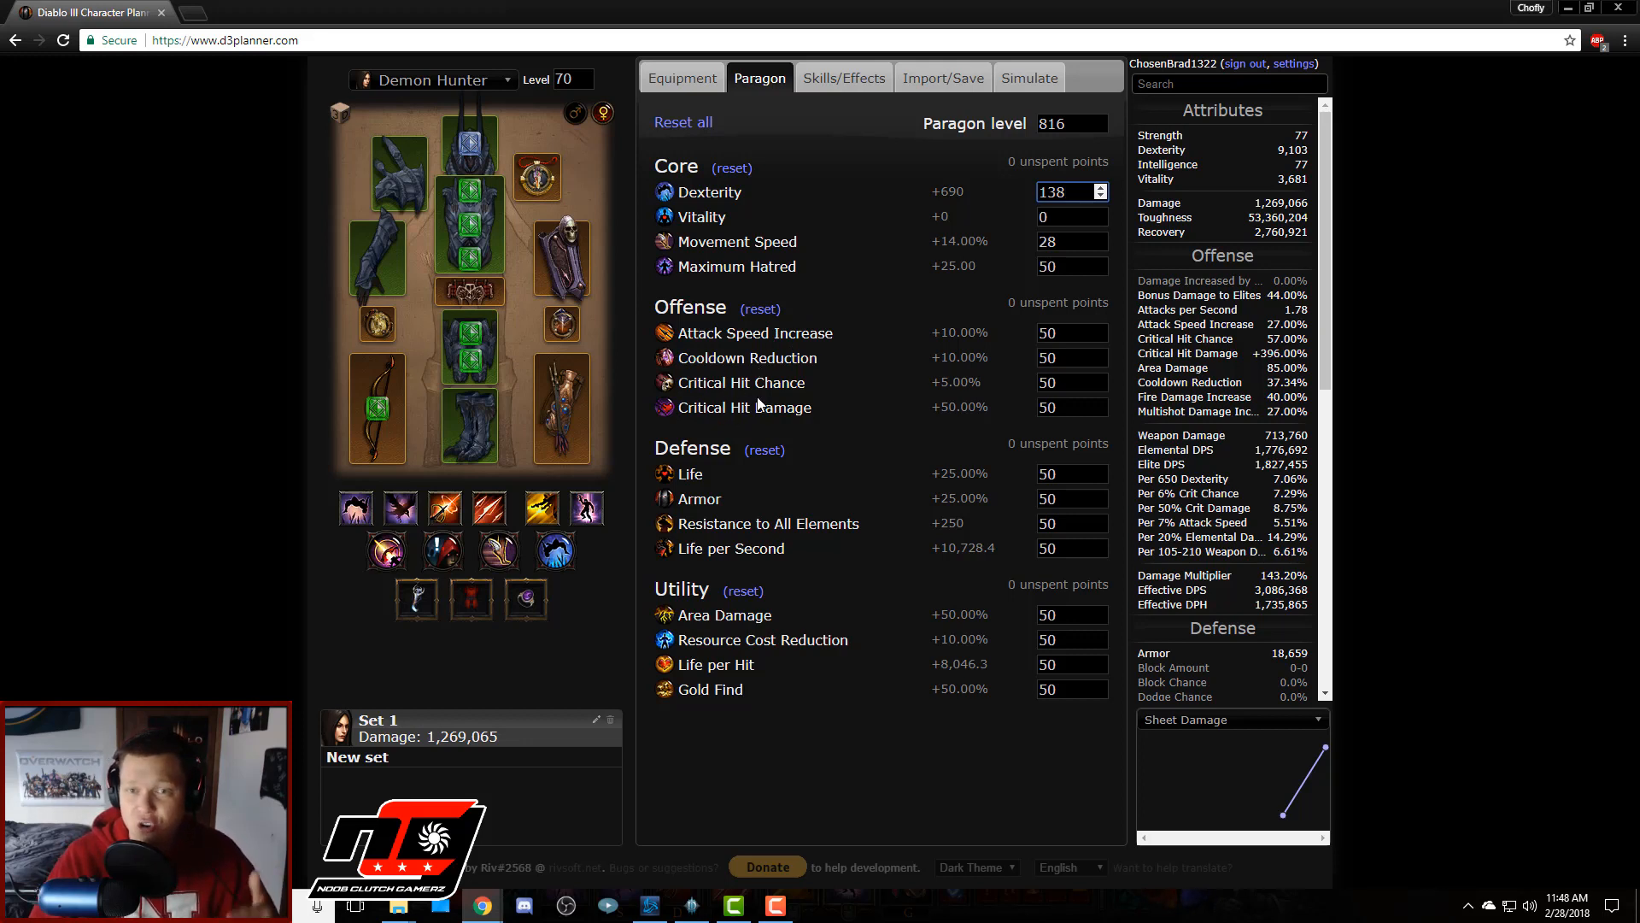
{"action": "mouse_move", "coordinate": [863, 304]}
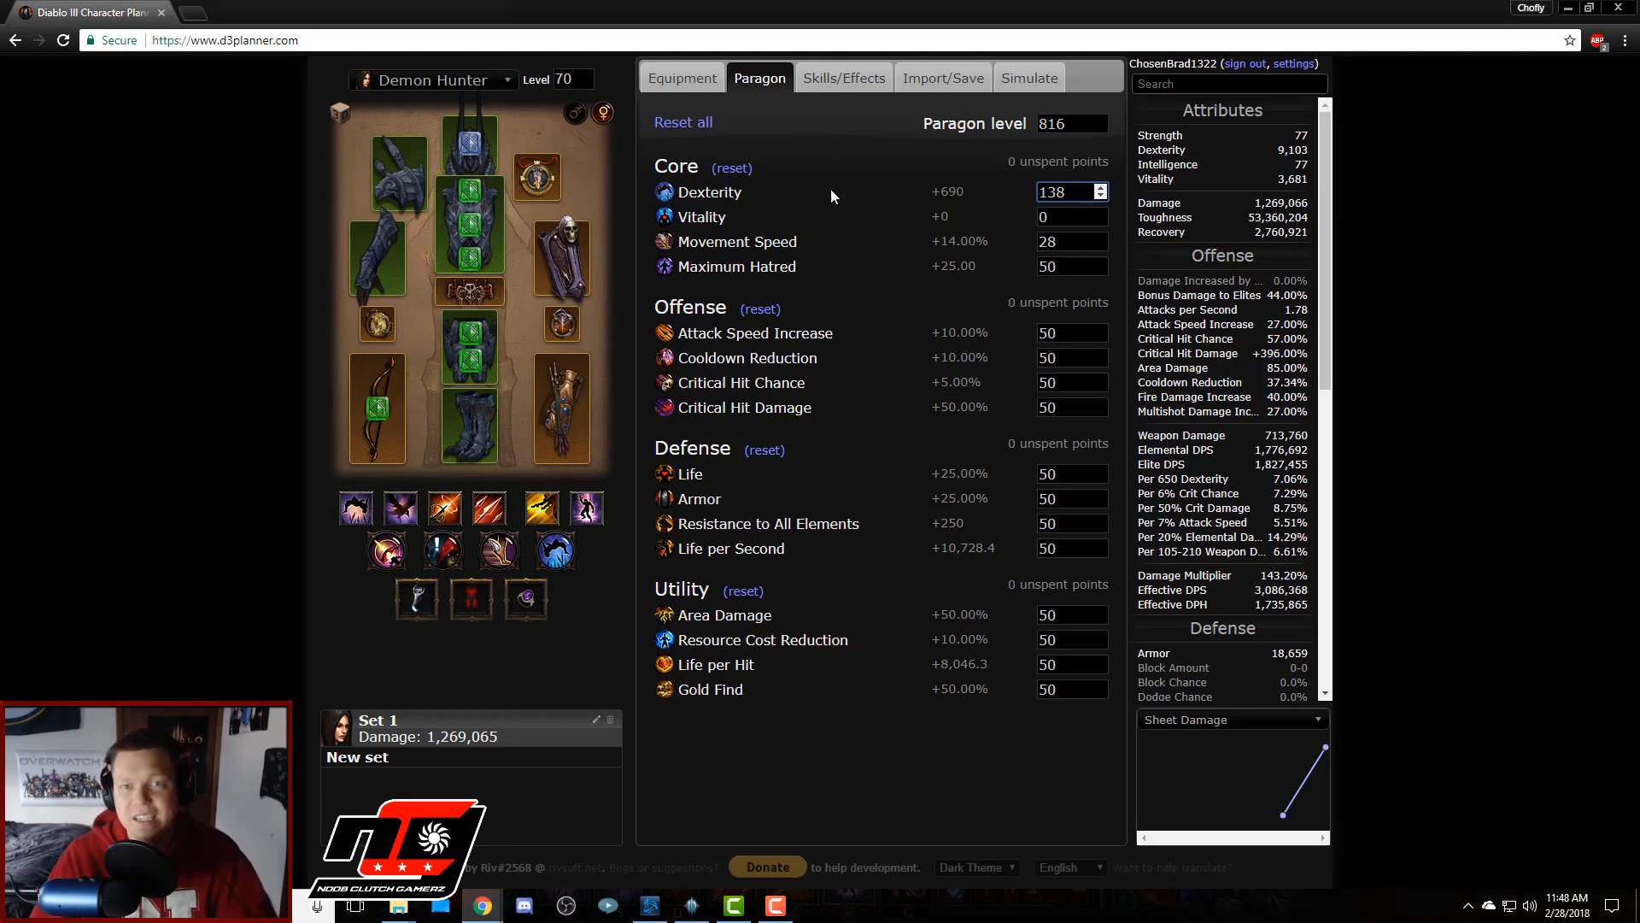
{"action": "mouse_move", "coordinate": [774, 323]}
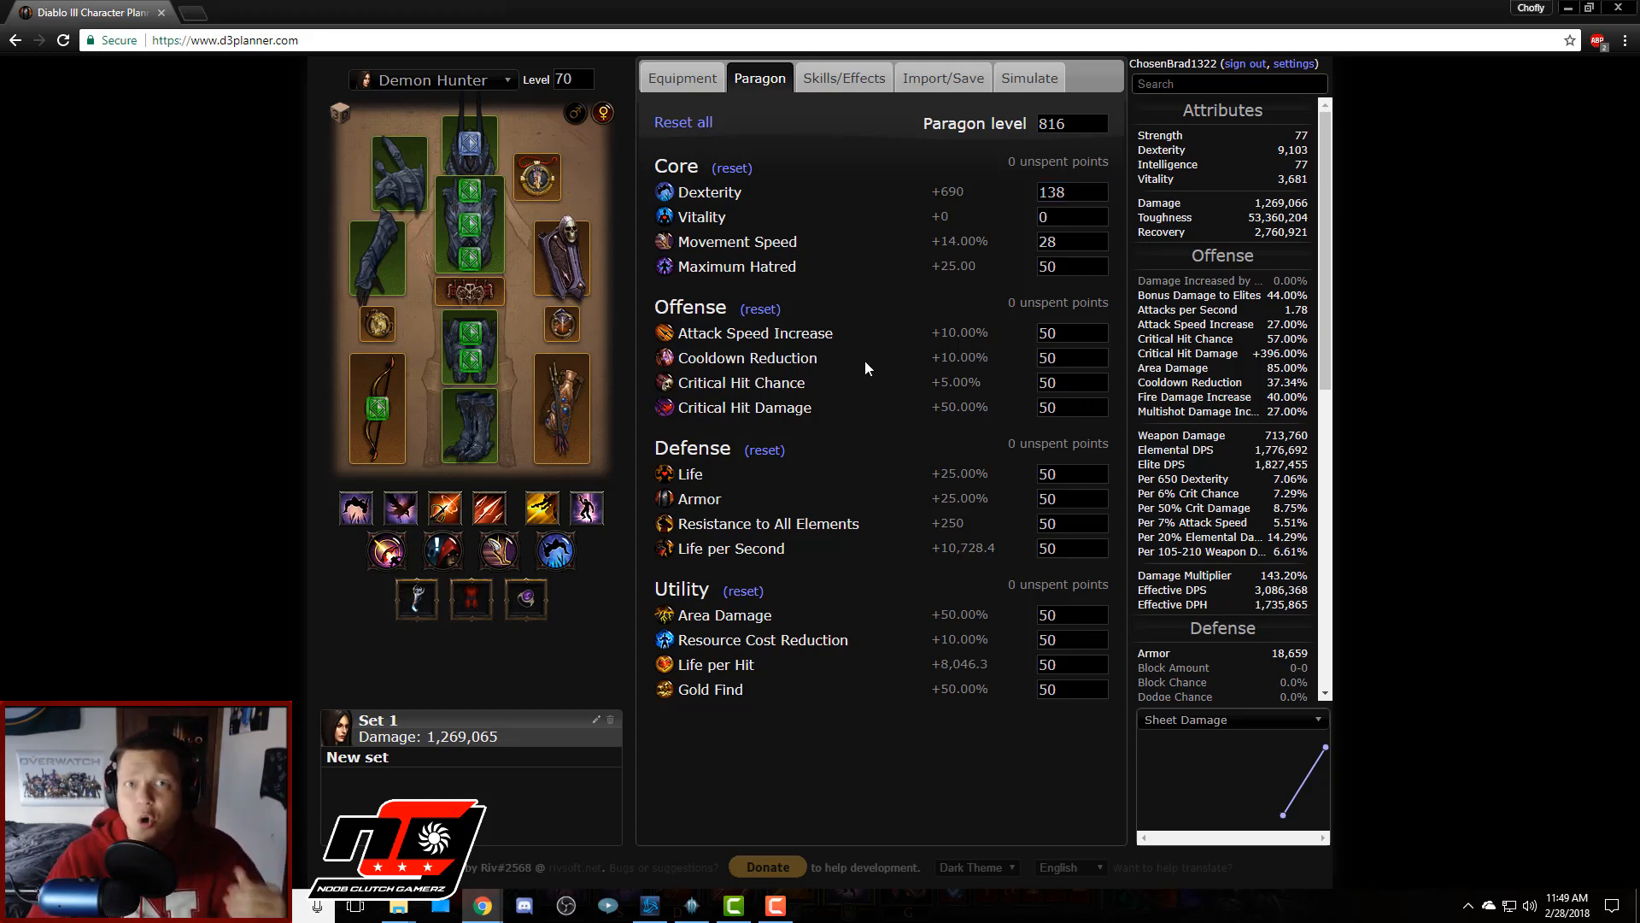
{"action": "left_click", "coordinate": [682, 77]}
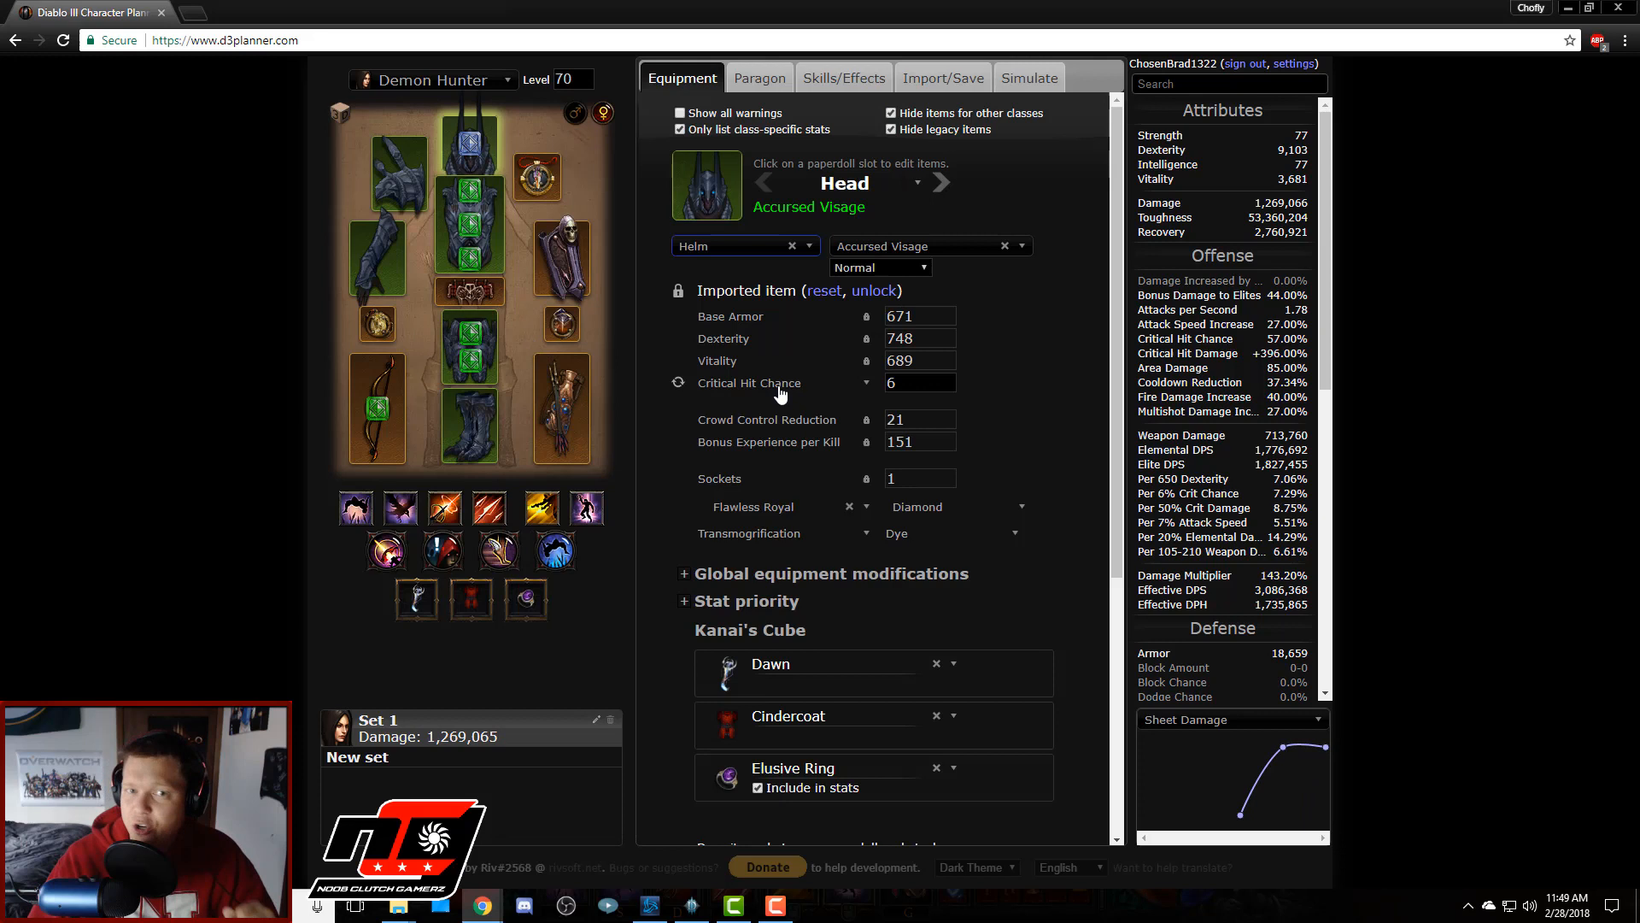
{"action": "mouse_move", "coordinate": [832, 390]}
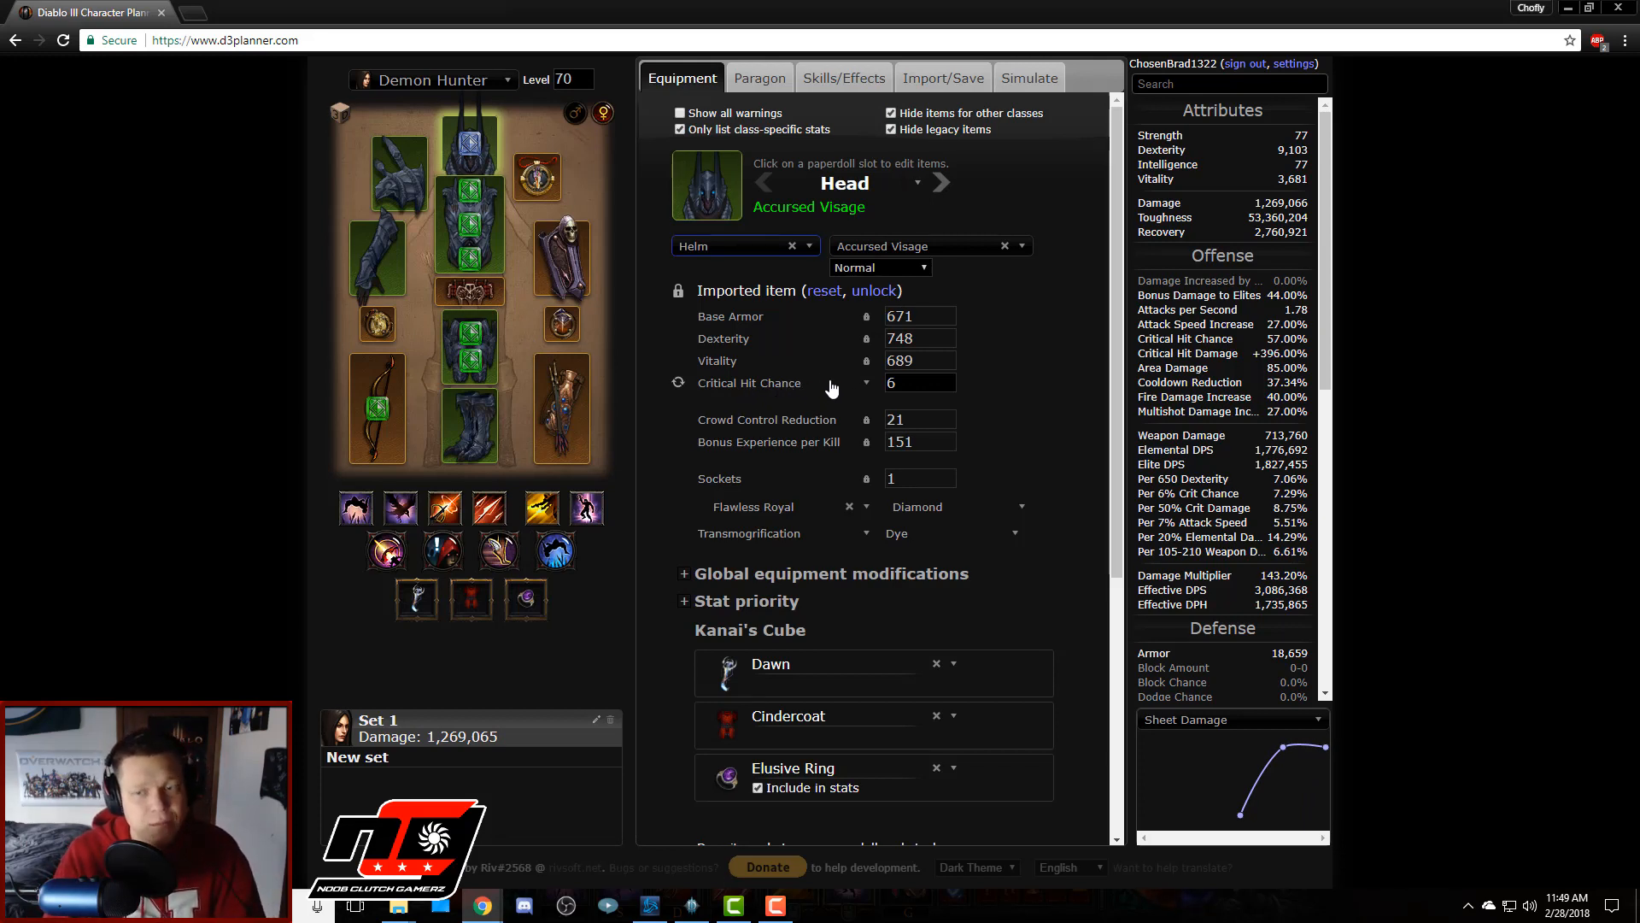
{"action": "mouse_move", "coordinate": [1217, 724]}
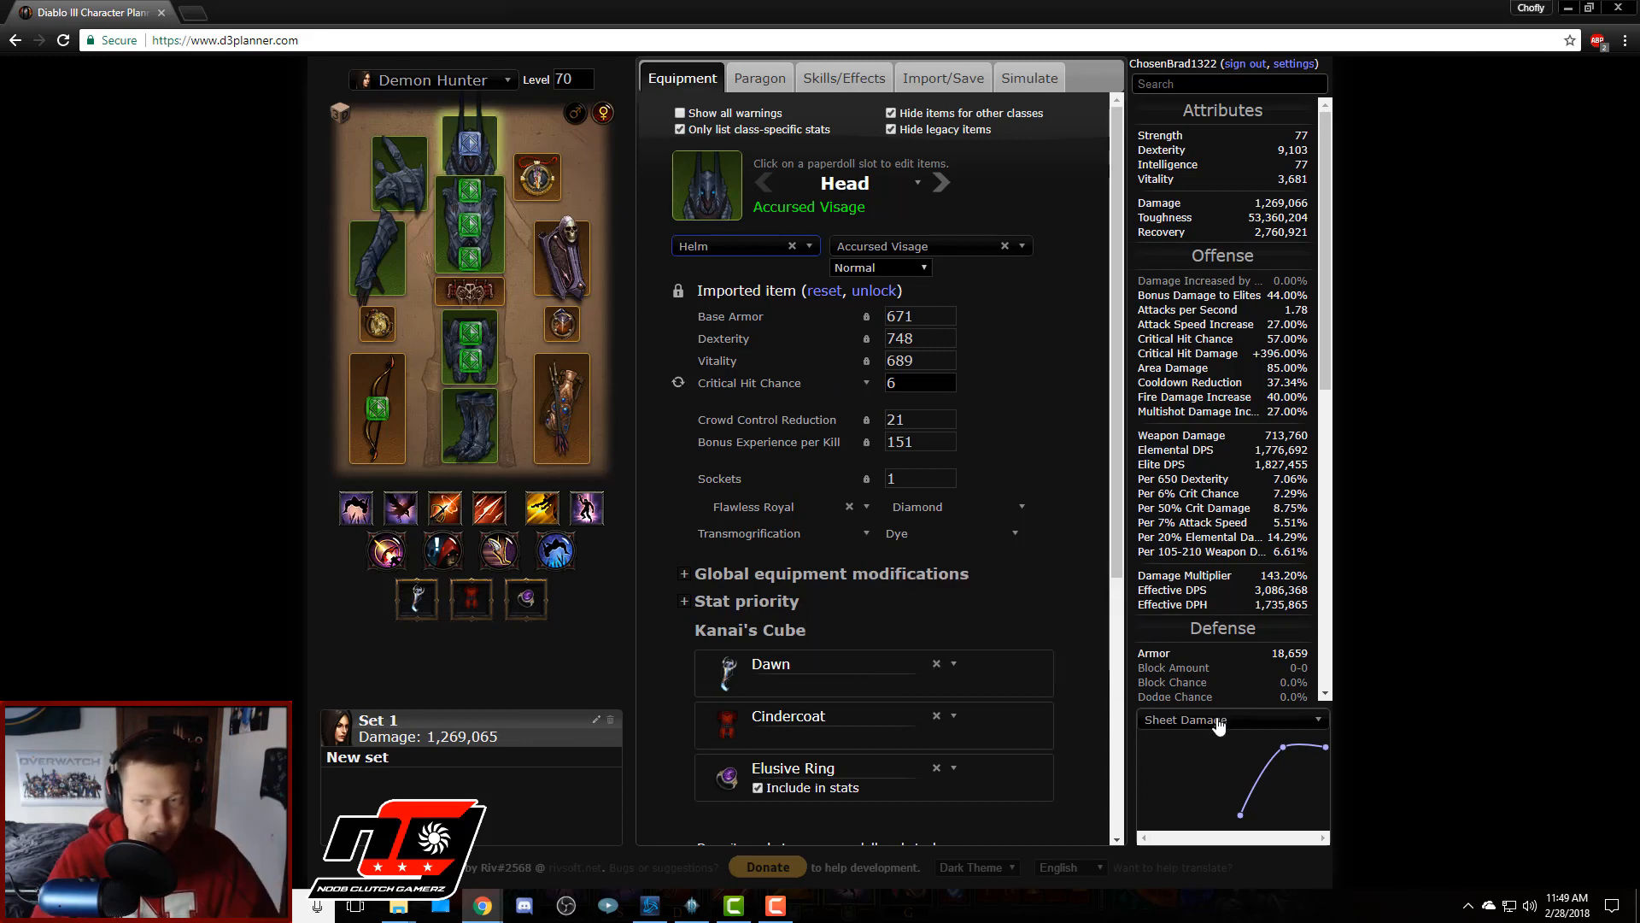
Step: Set the stat chart to track Multishot DPS instead of sheet damage
{"action": "left_click", "coordinate": [1232, 719]}
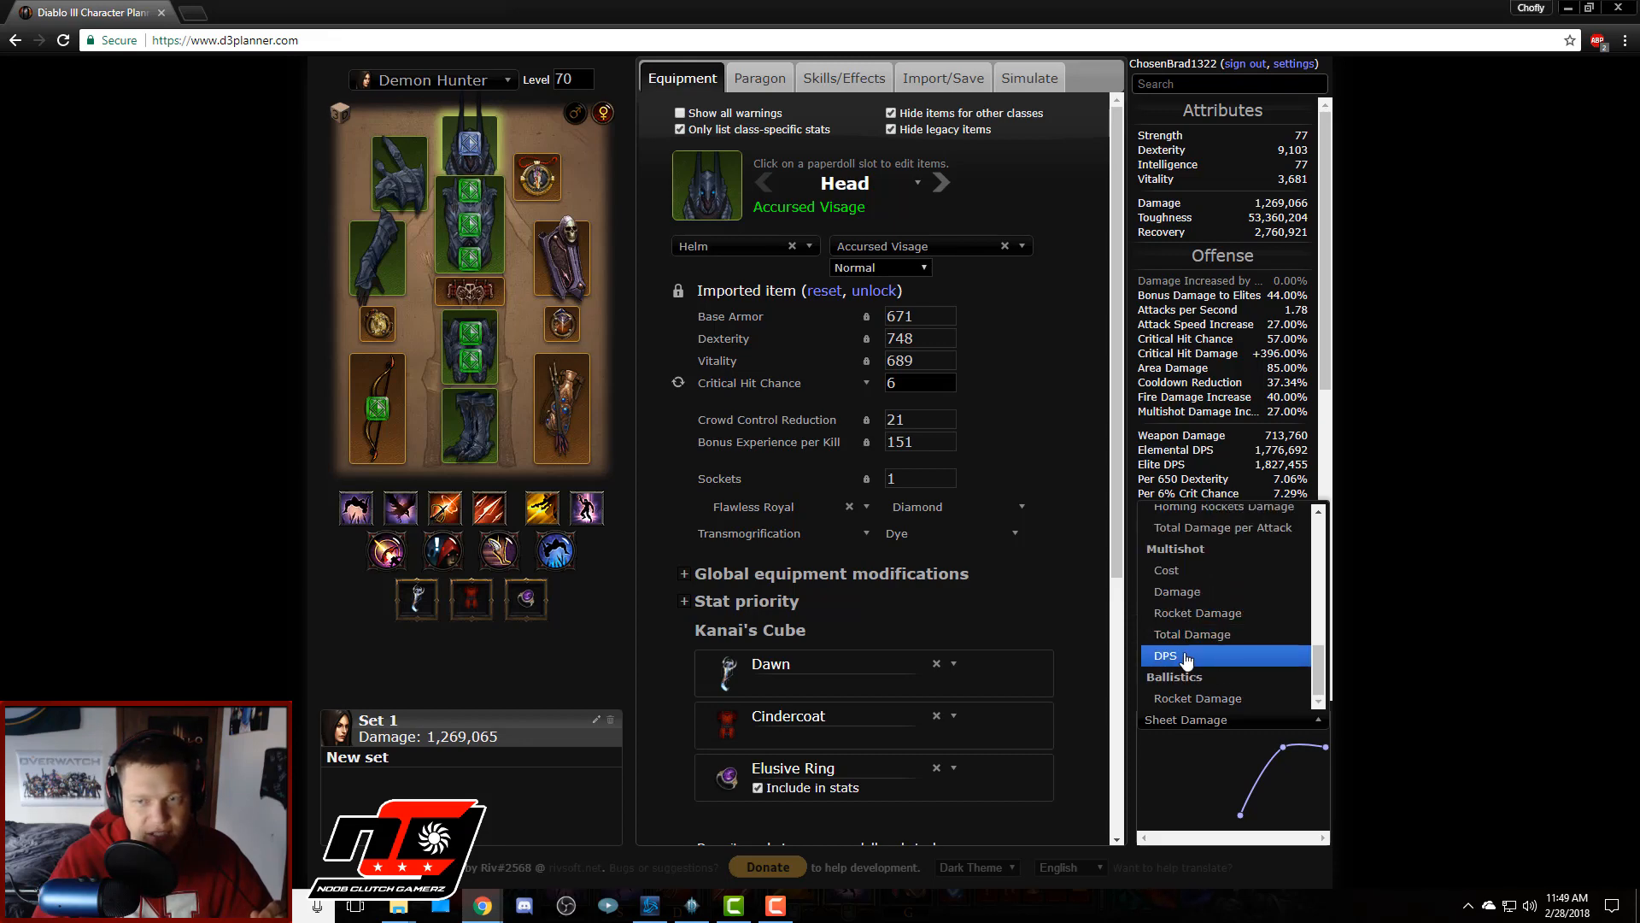
{"action": "left_click", "coordinate": [1167, 656]}
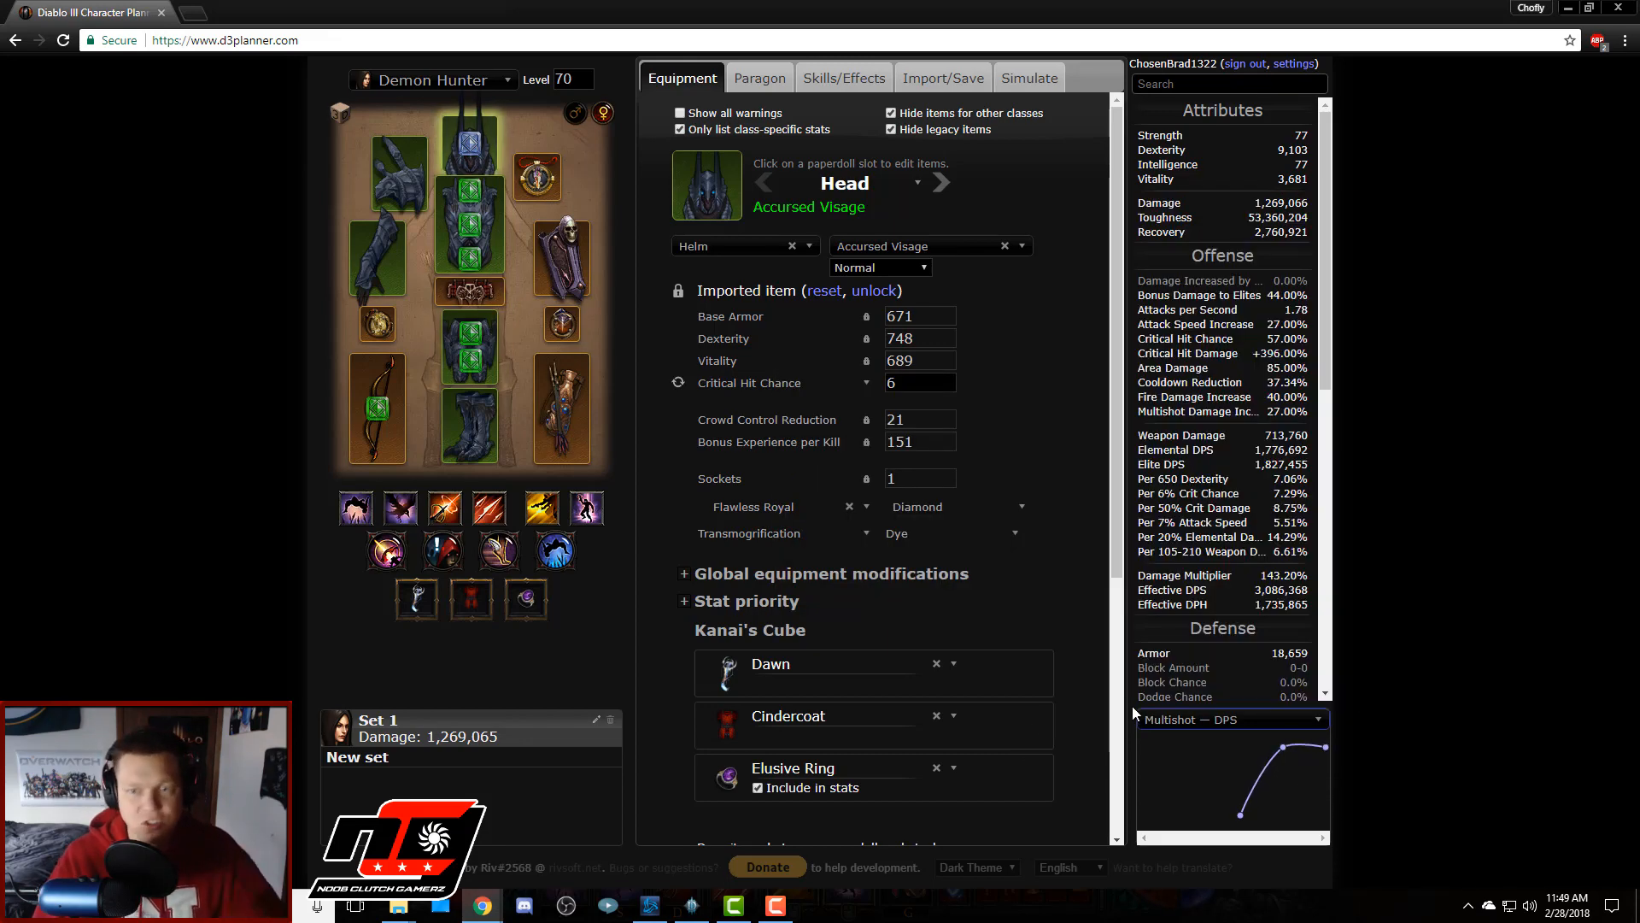
{"action": "mouse_move", "coordinate": [488, 509]}
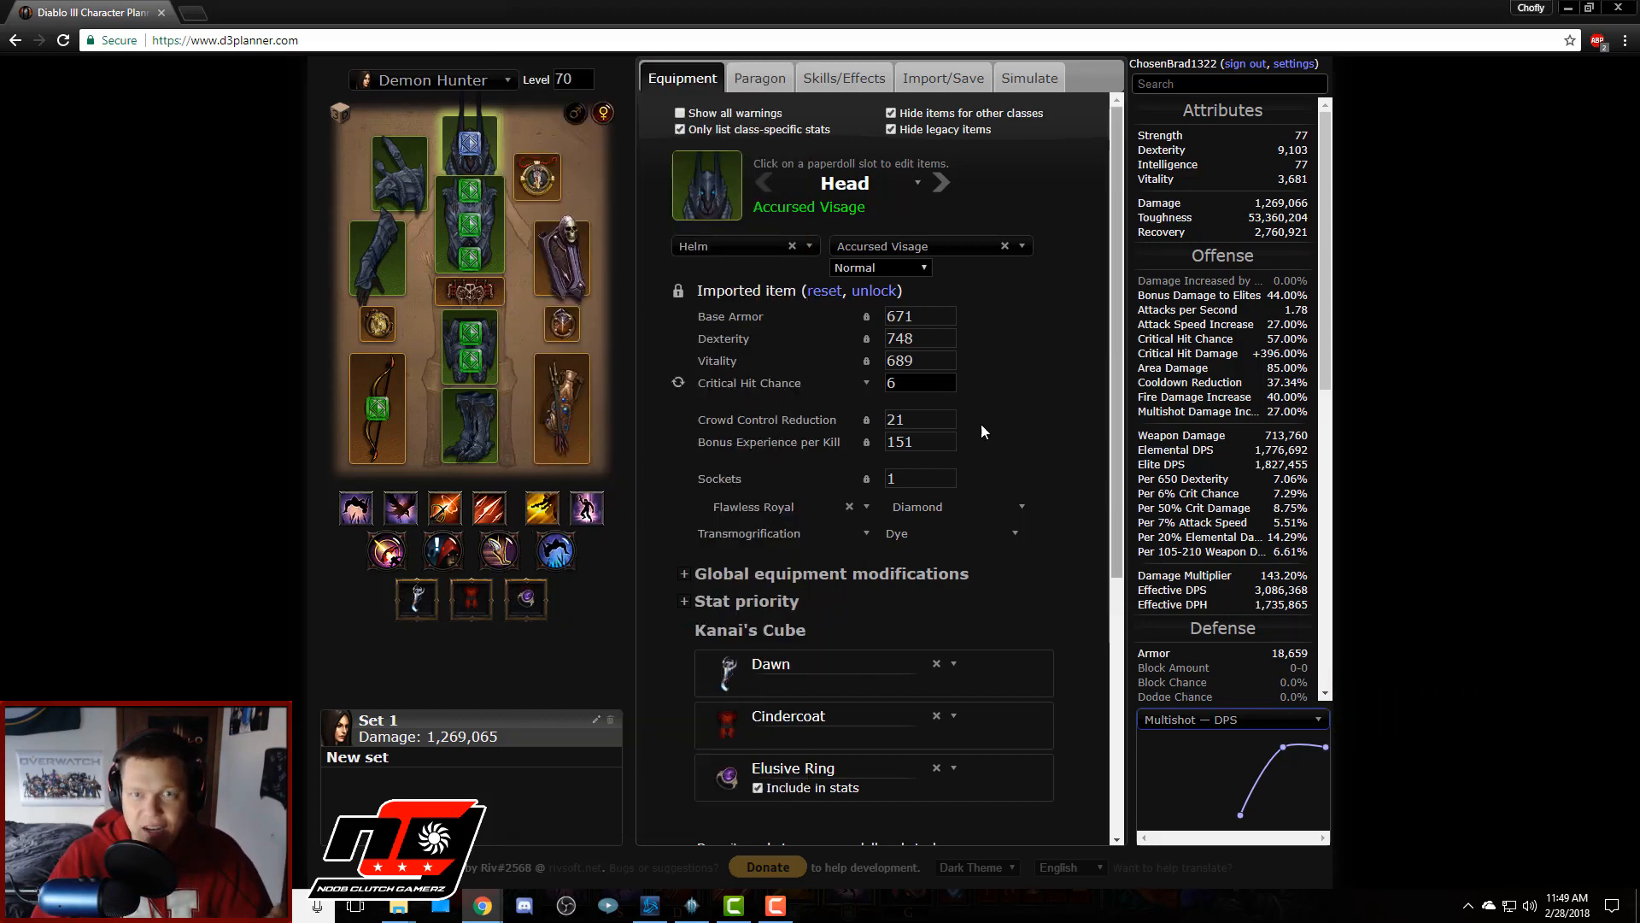
{"action": "mouse_move", "coordinate": [1326, 750]}
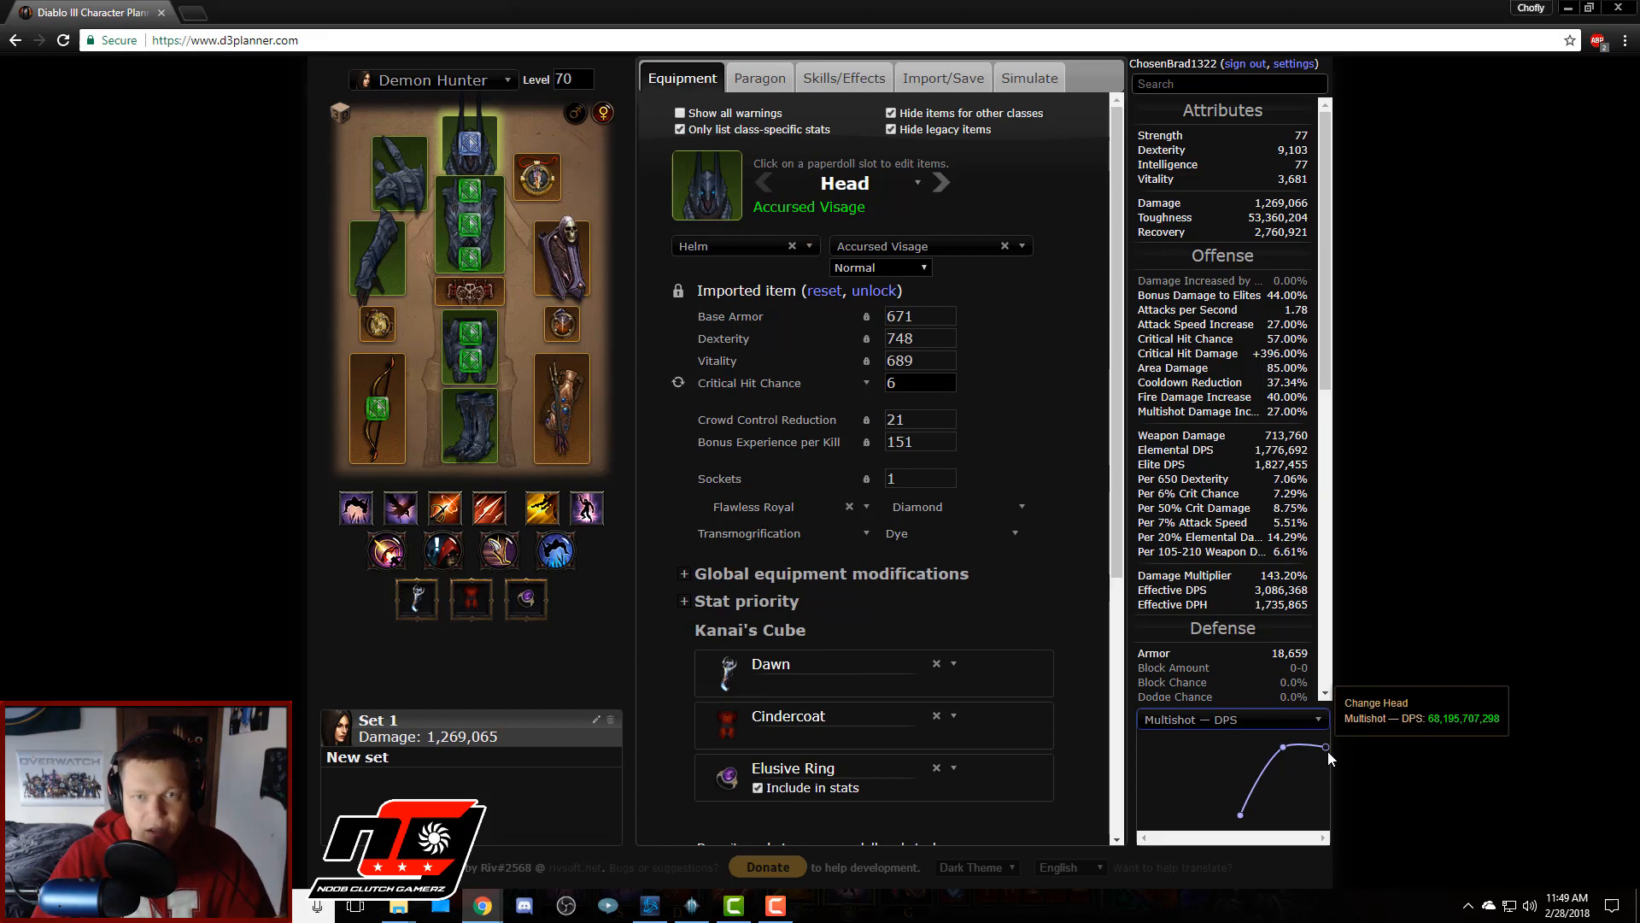
{"action": "mouse_move", "coordinate": [468, 156]}
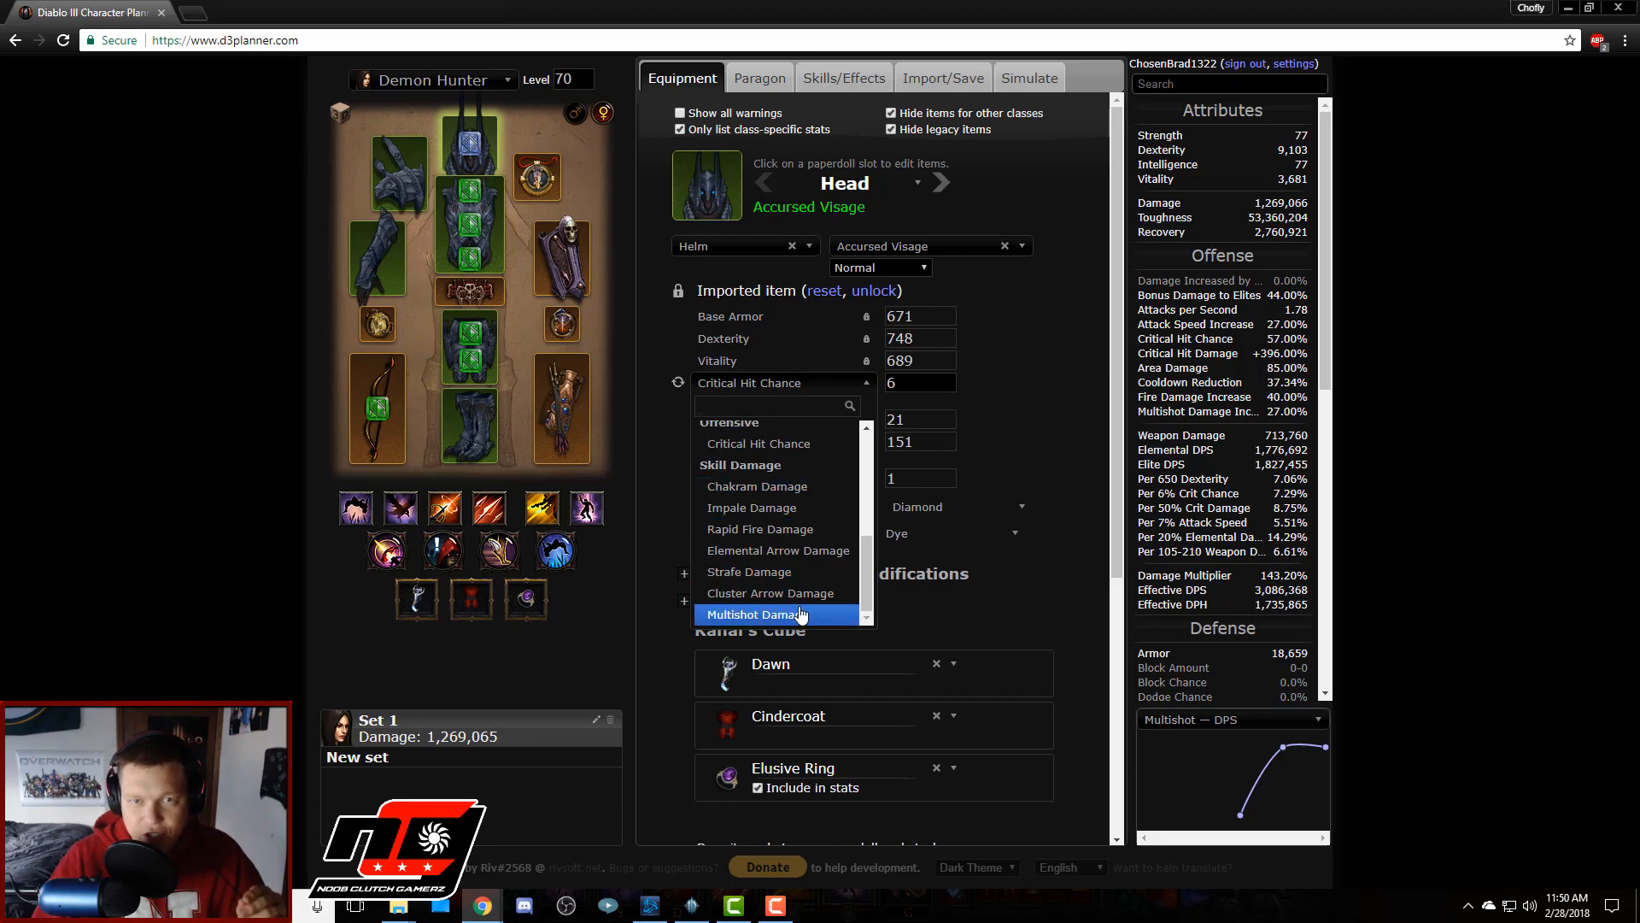
Step: Compare Critical Hit Chance against Multishot Damage on the helm and settle on 15 Multishot Damage
{"action": "left_click", "coordinate": [761, 613]}
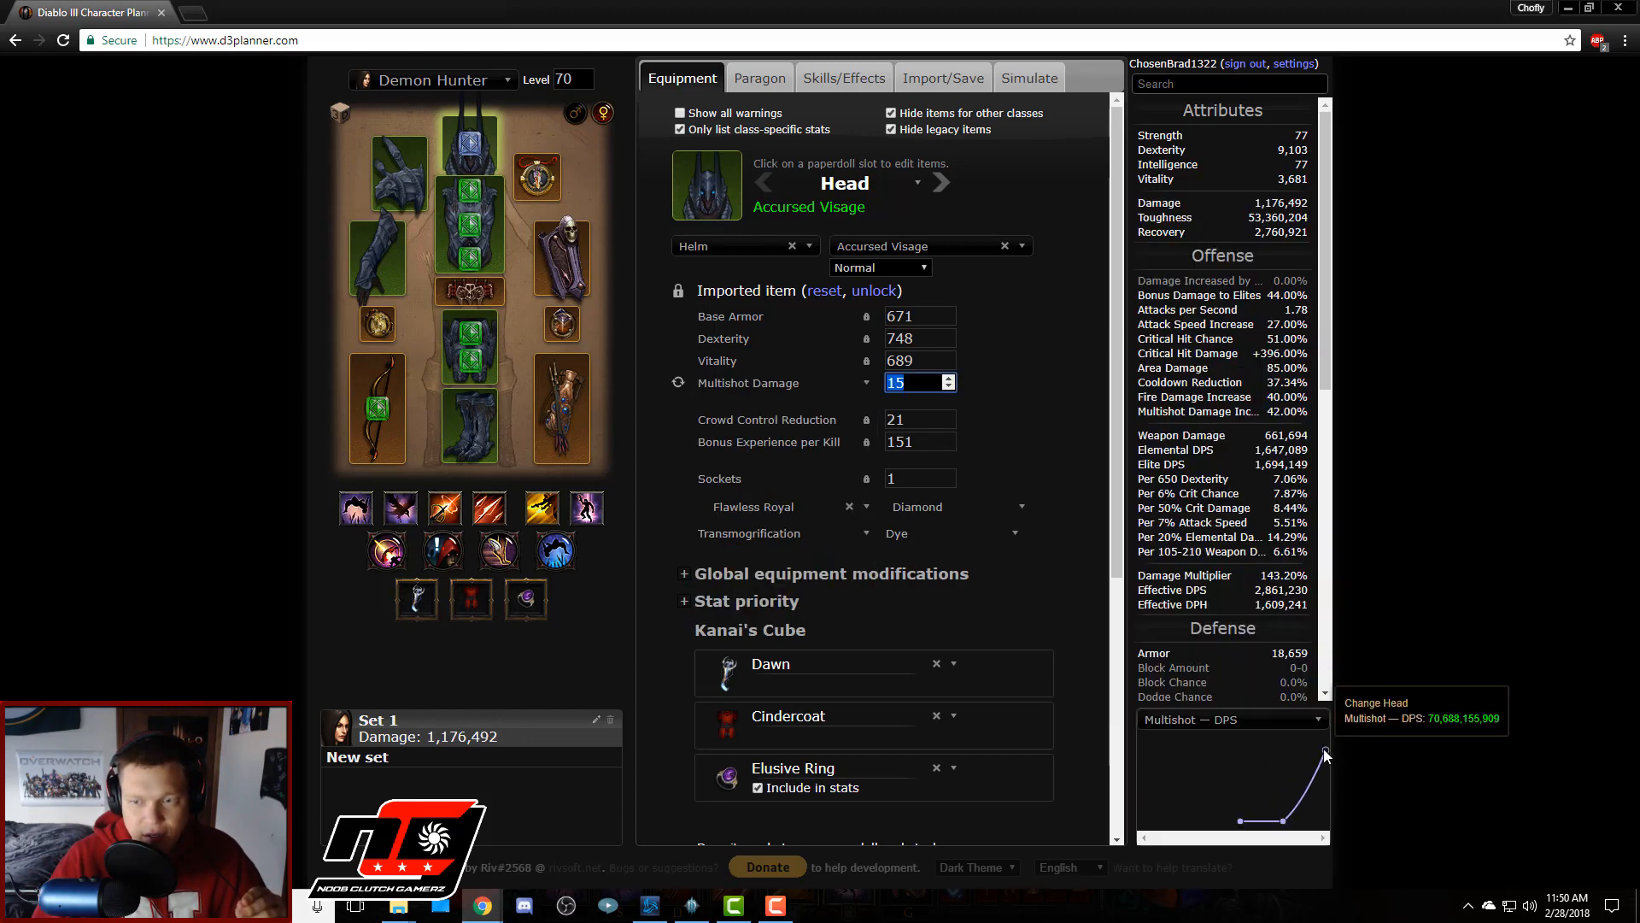
{"action": "mouse_move", "coordinate": [1289, 824]}
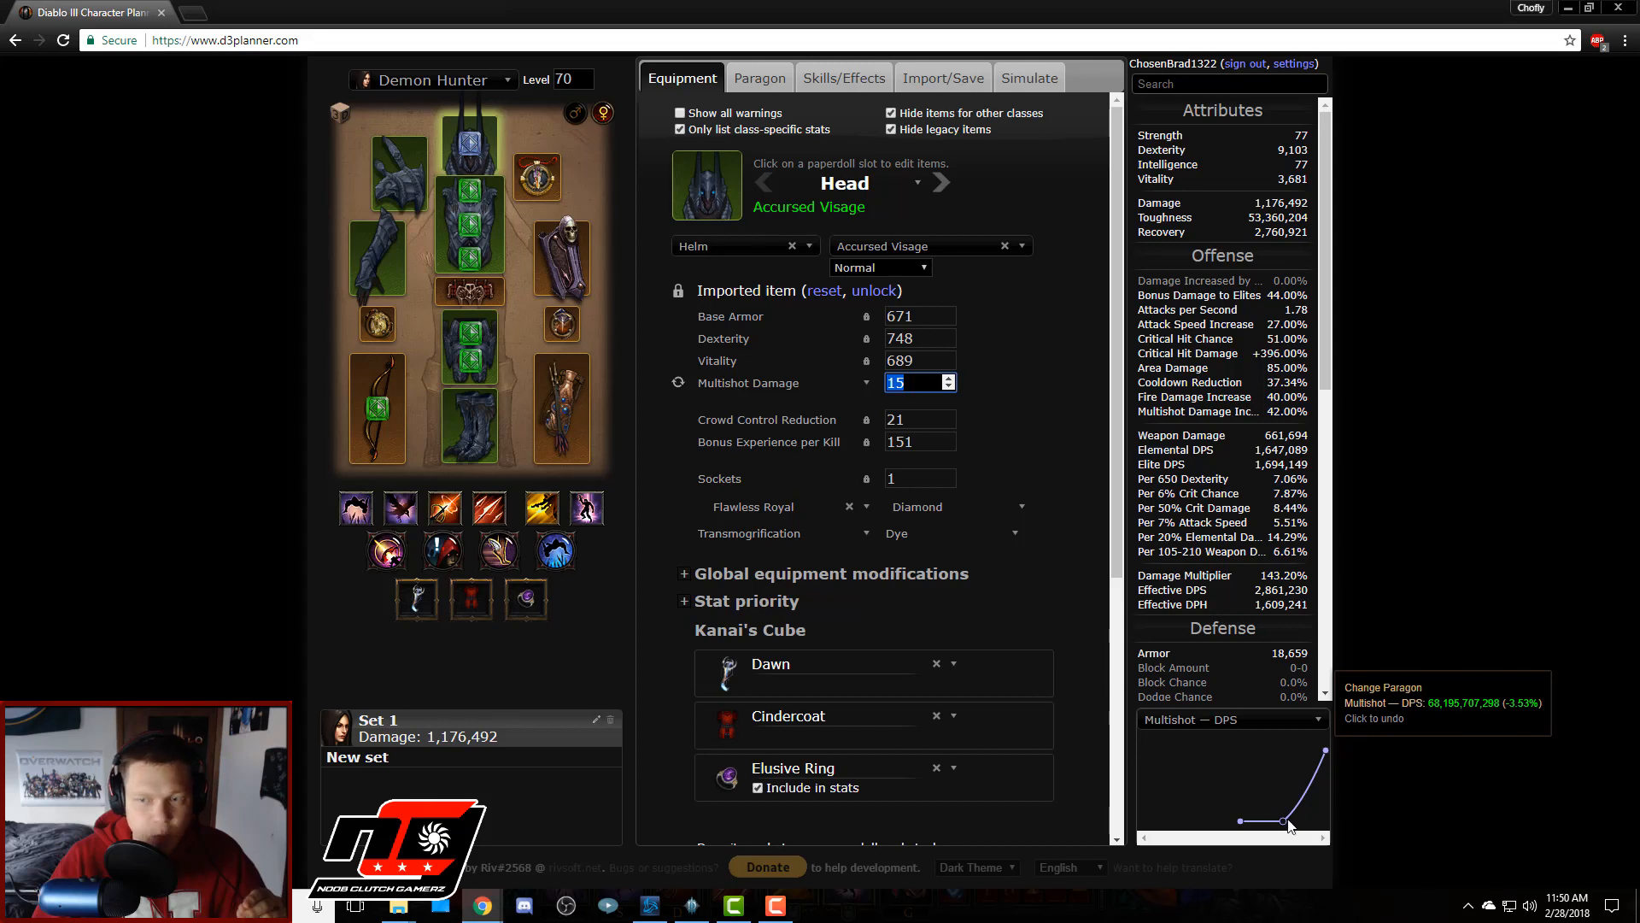
{"action": "mouse_move", "coordinate": [1326, 753]}
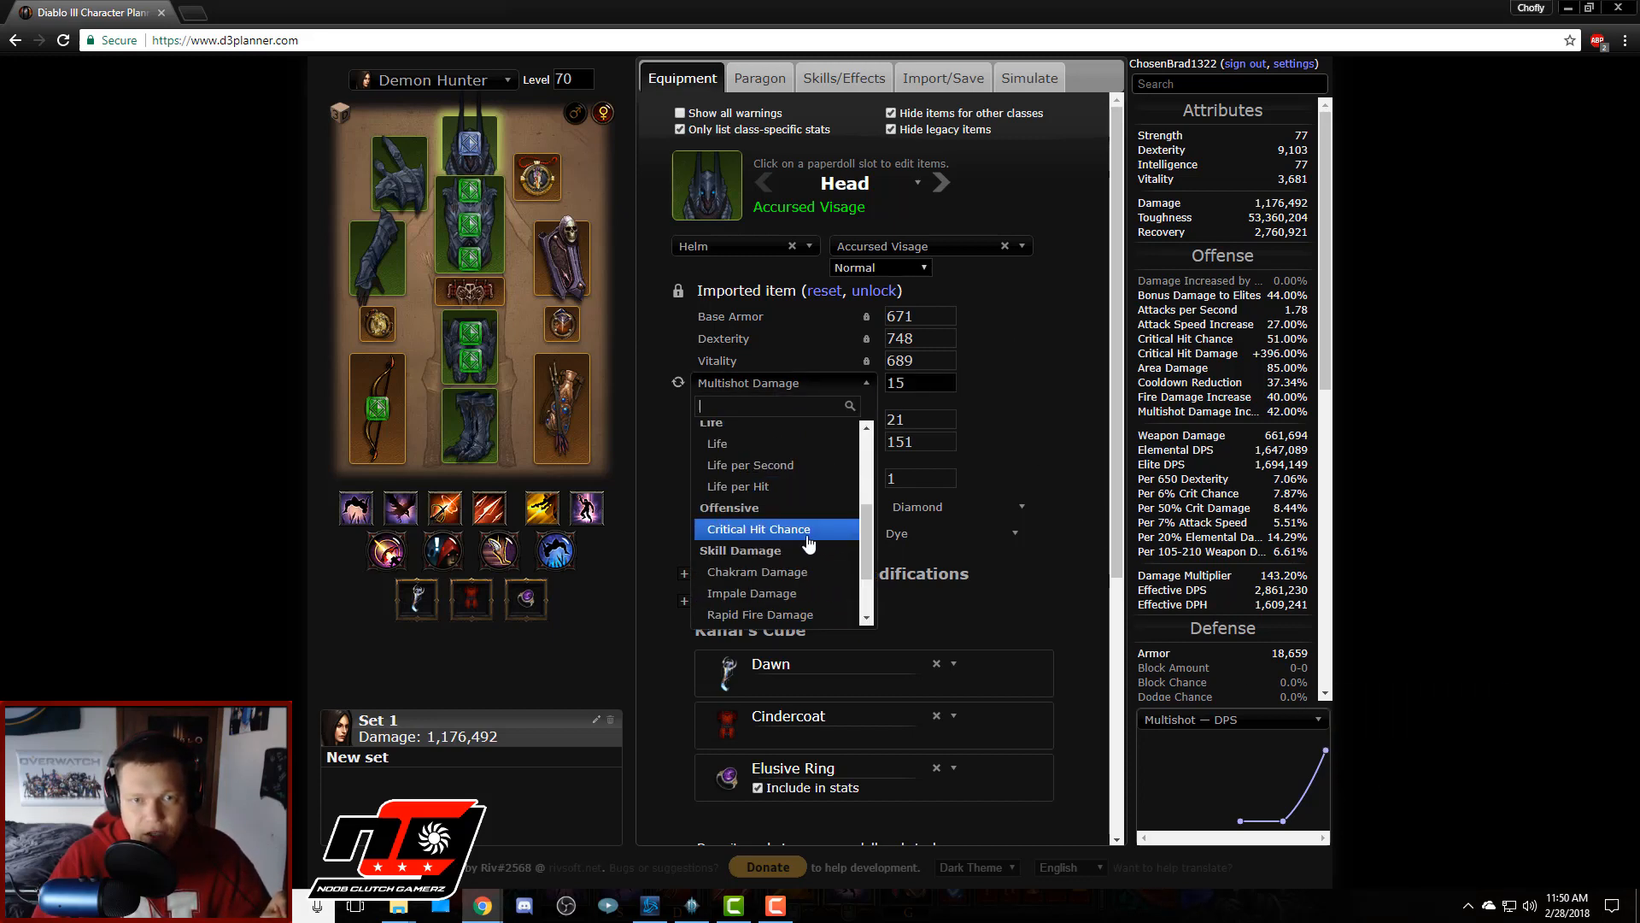
{"action": "left_click", "coordinate": [757, 528]}
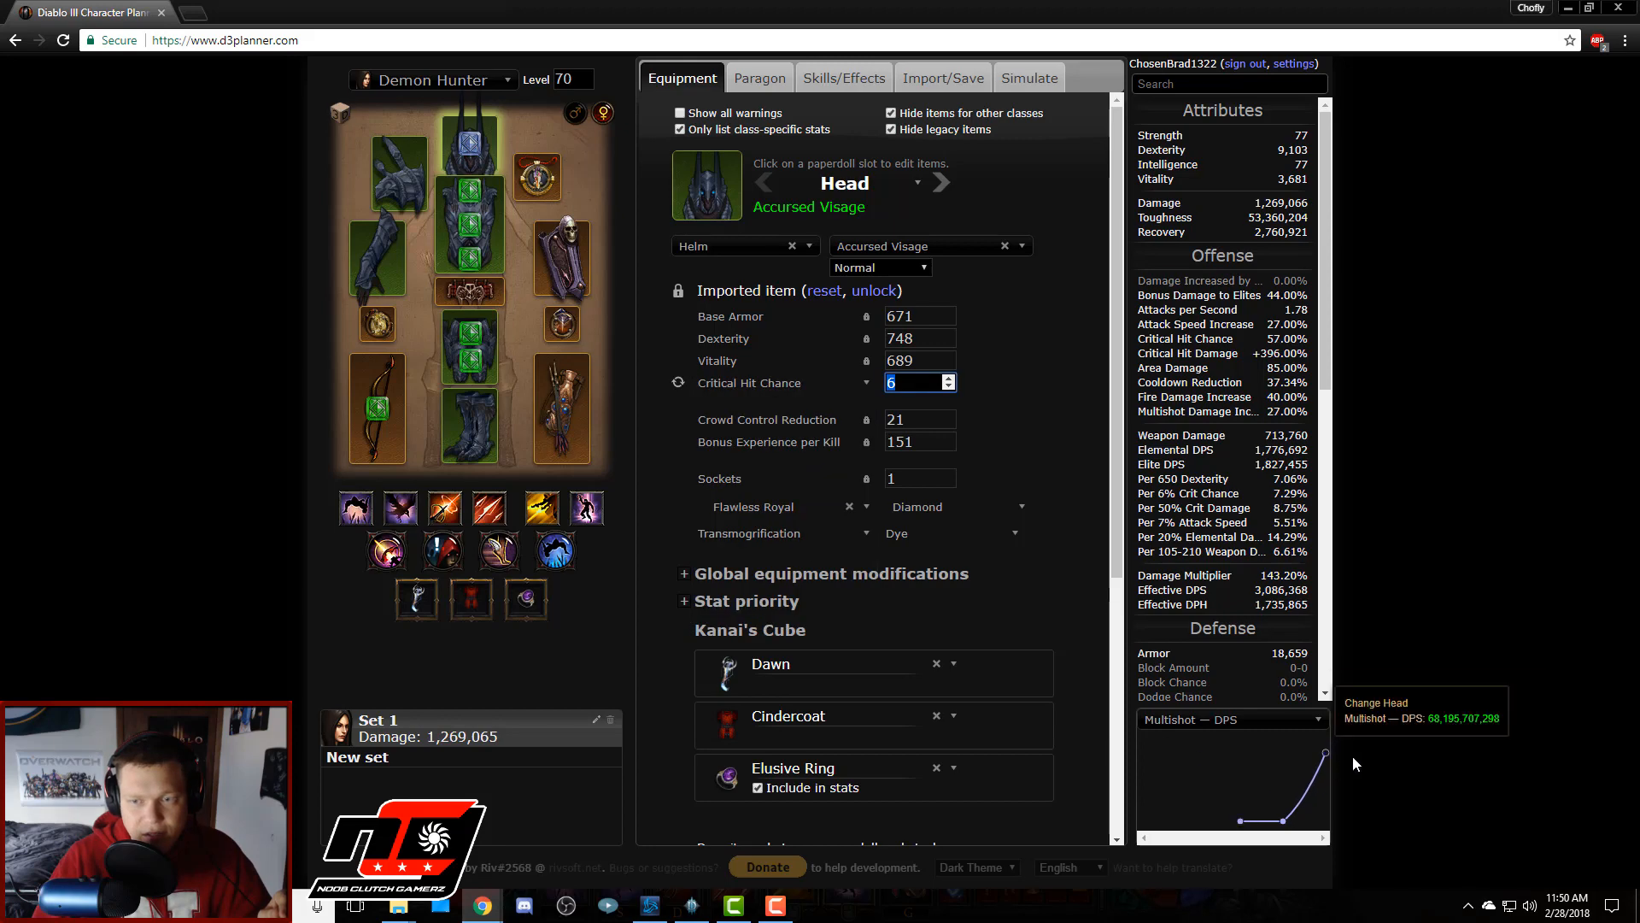
{"action": "mouse_move", "coordinate": [1326, 759]}
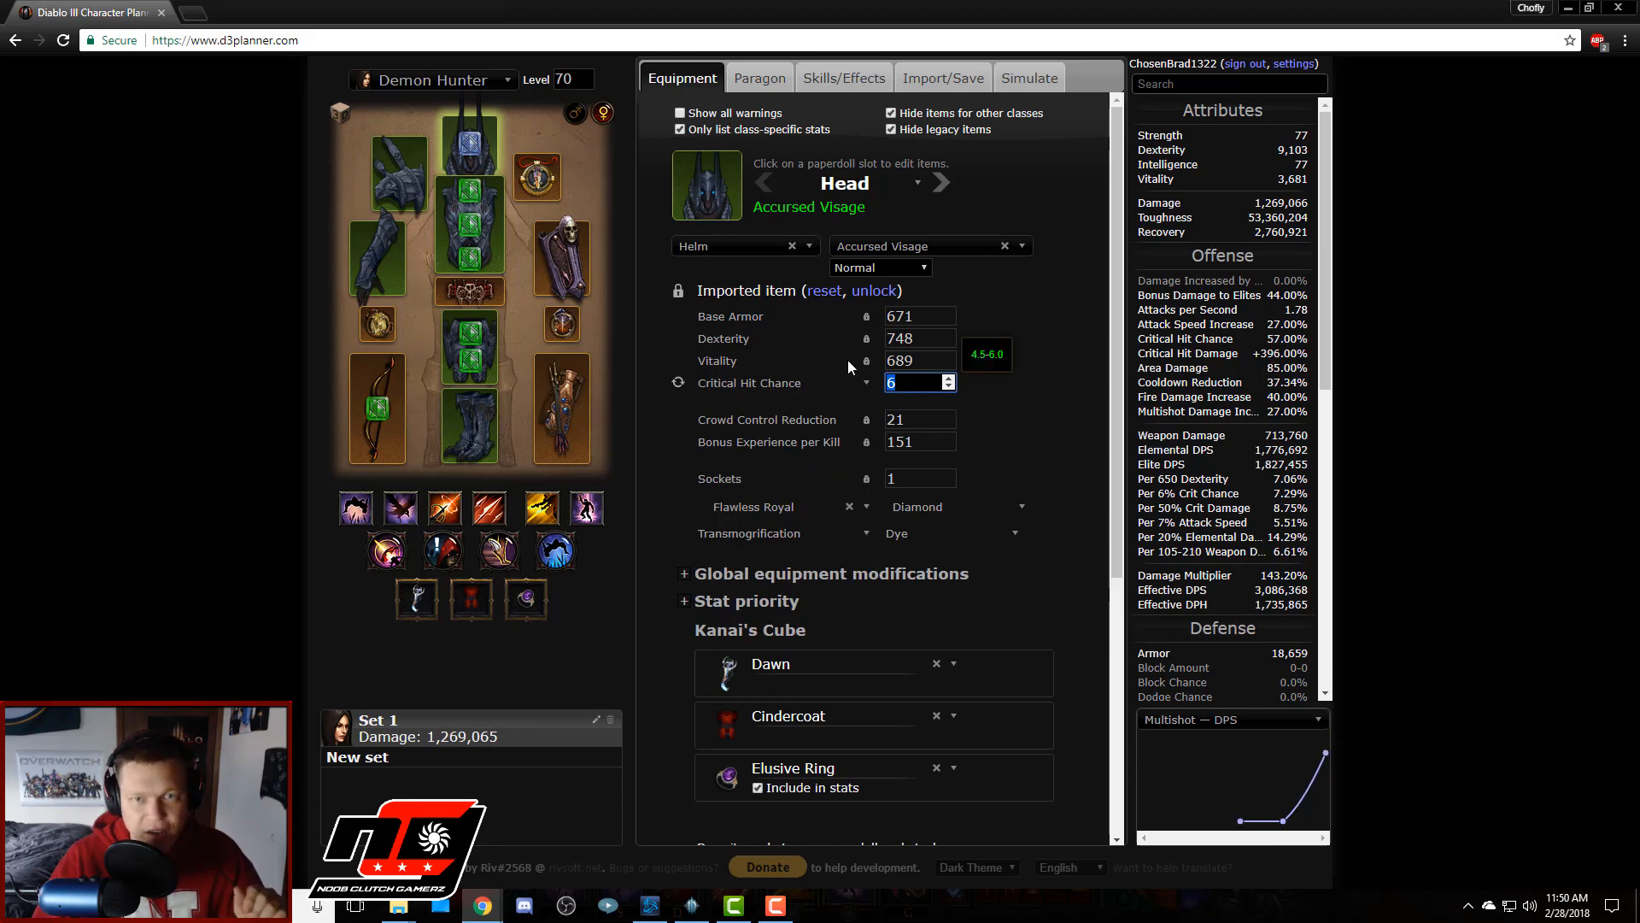
{"action": "left_click", "coordinate": [782, 381]}
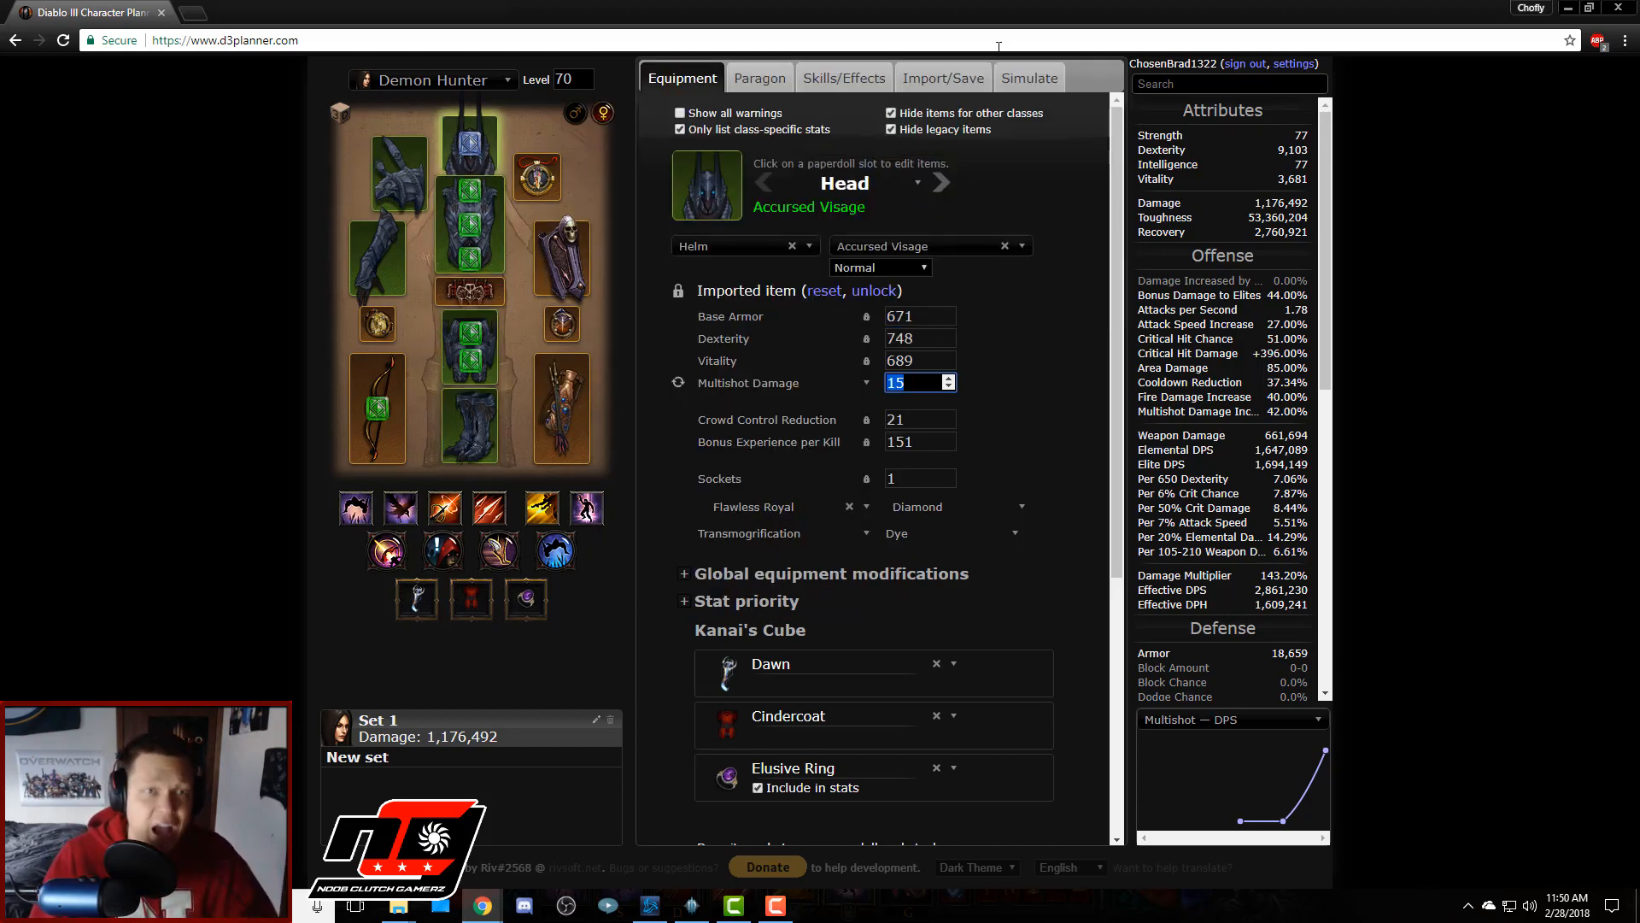
{"action": "left_click", "coordinate": [1027, 77]}
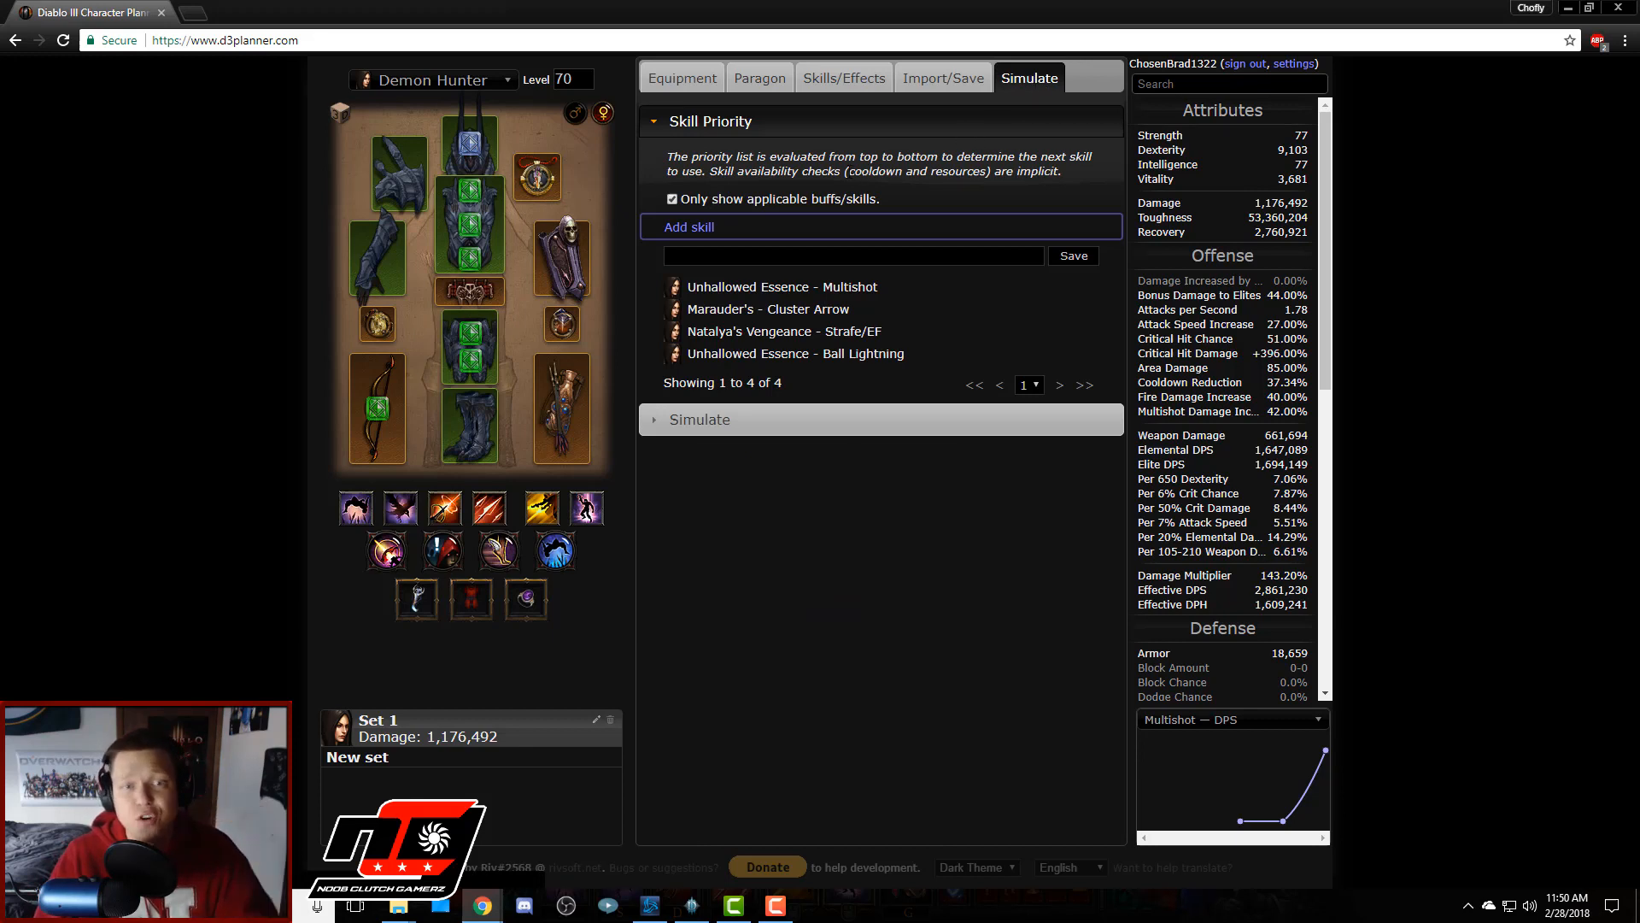
{"action": "mouse_move", "coordinate": [765, 204]}
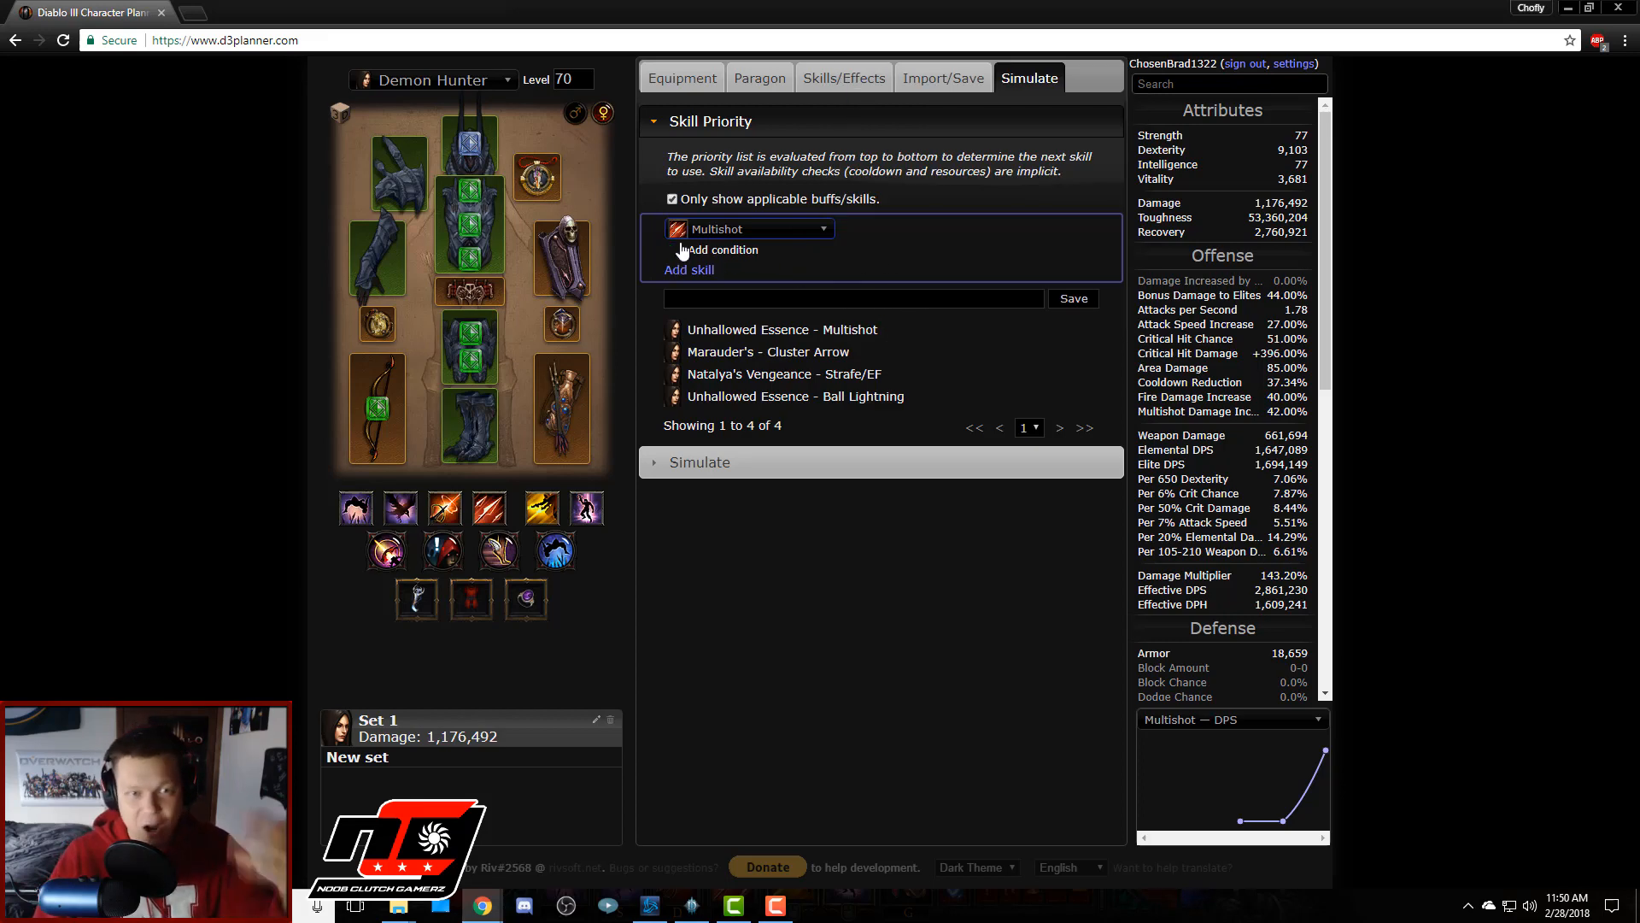
{"action": "mouse_move", "coordinate": [716, 227]}
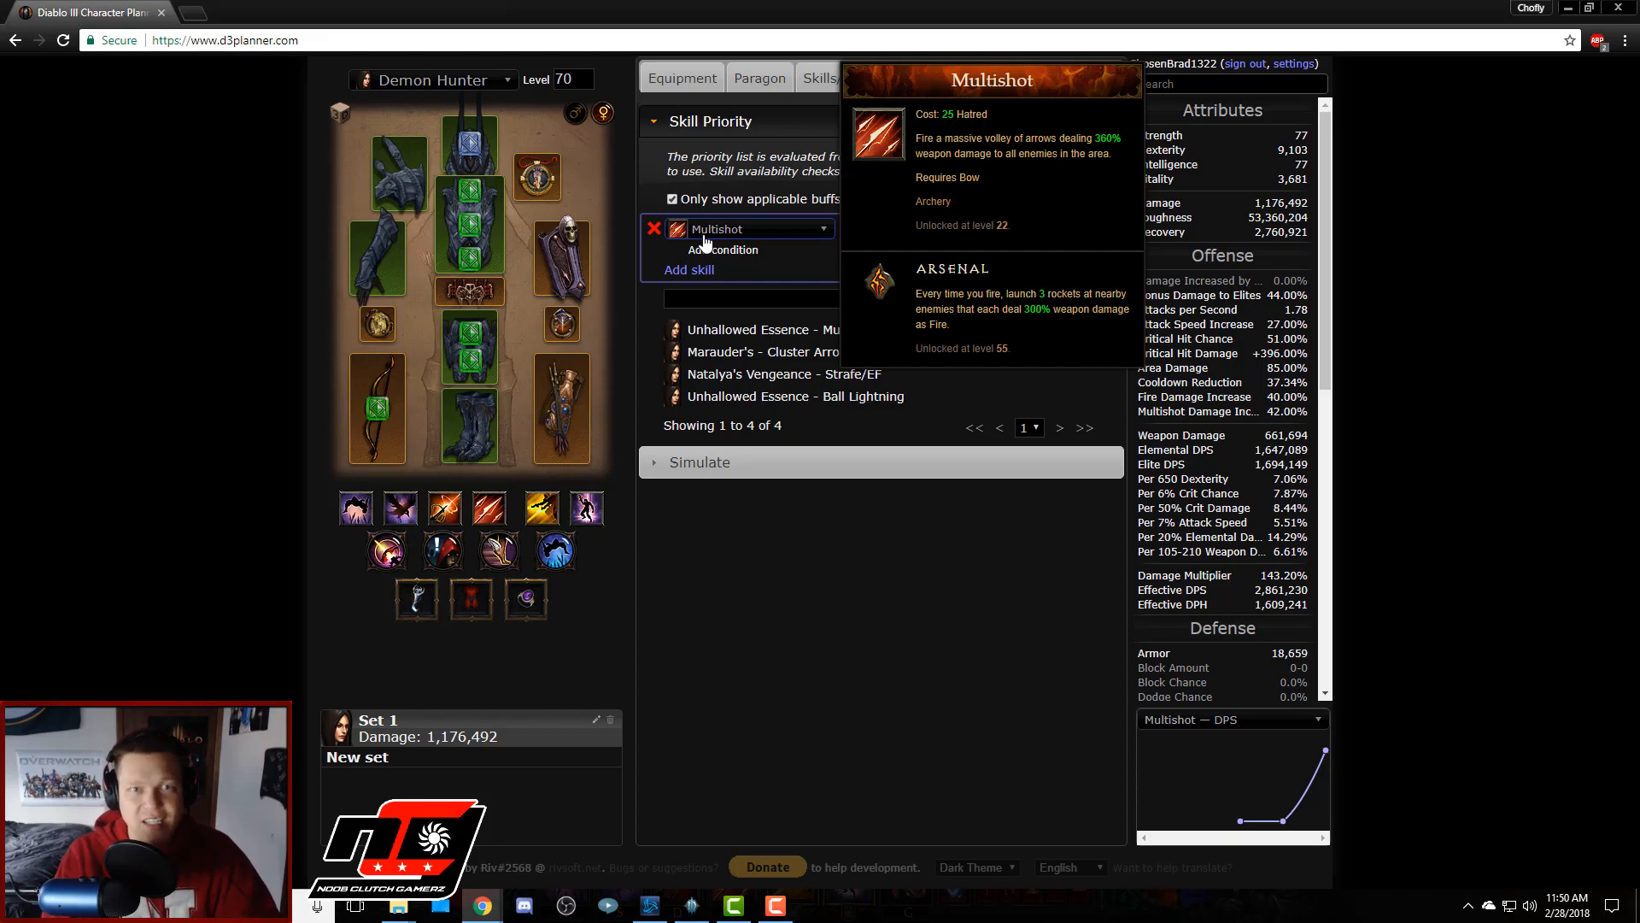
{"action": "mouse_move", "coordinate": [661, 263]}
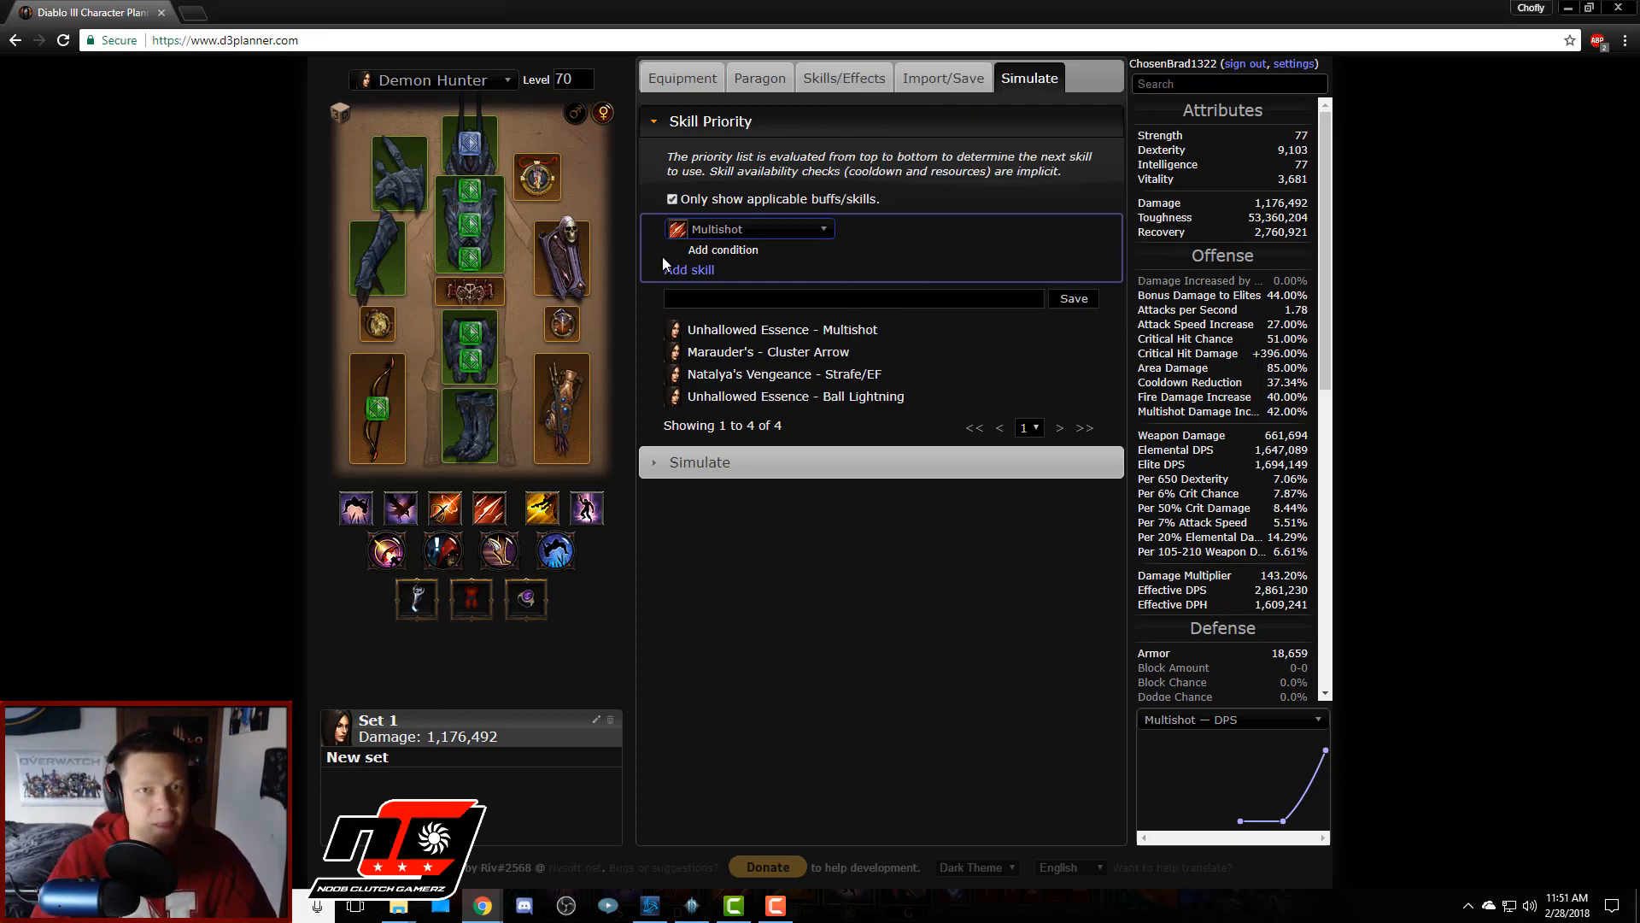
{"action": "mouse_move", "coordinate": [800, 268]}
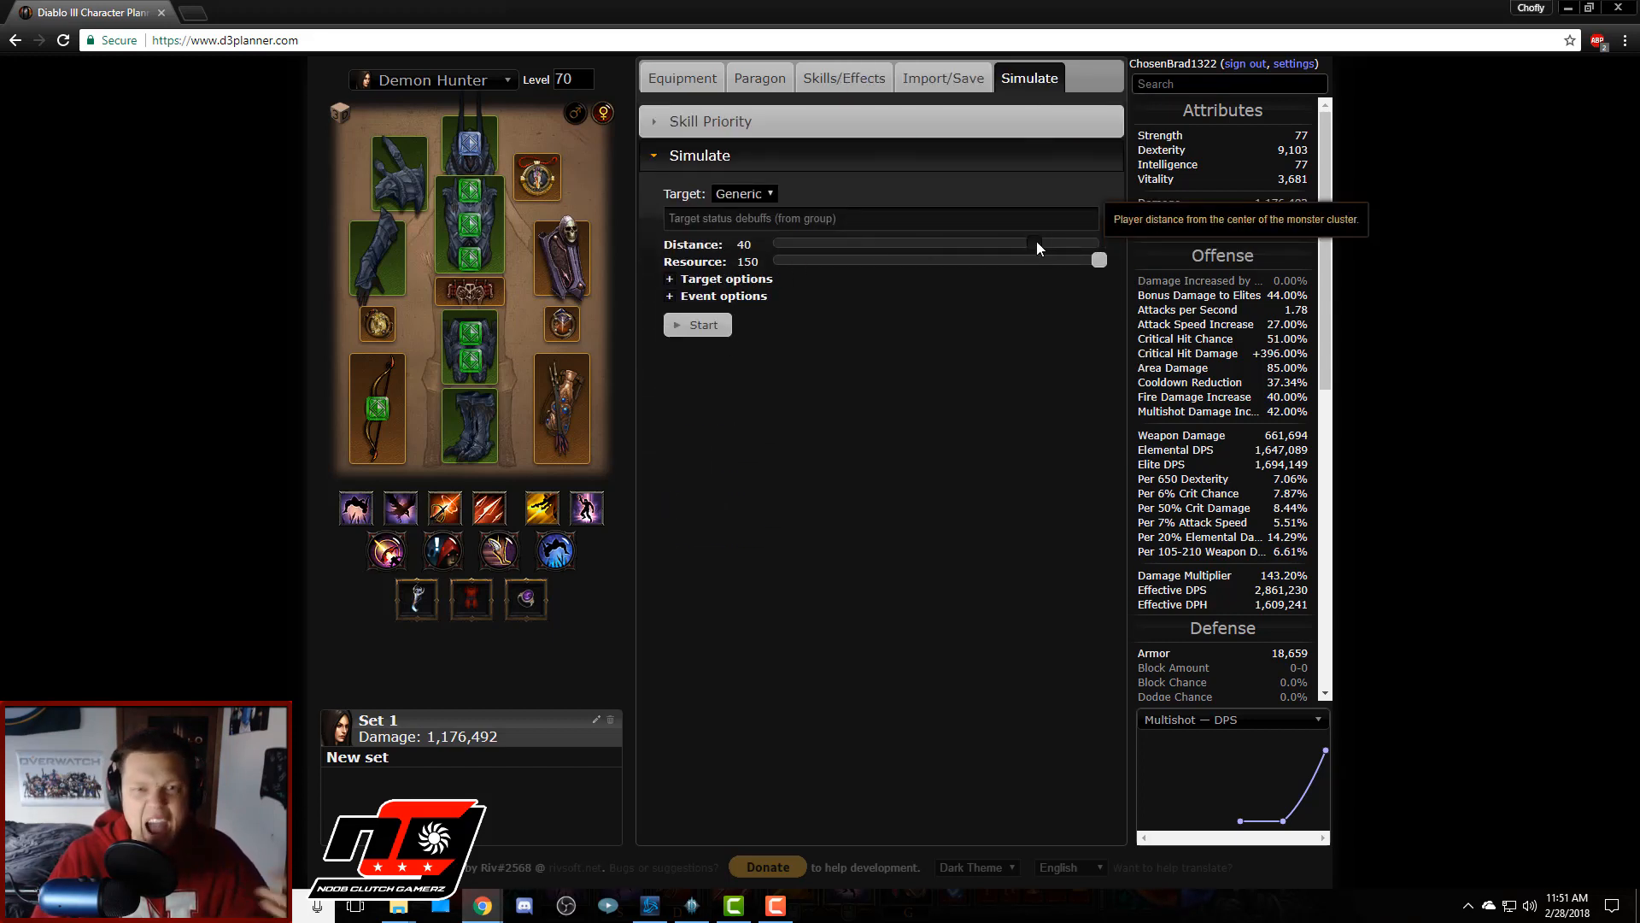
Step: Set the simulation's player distance to 25
{"action": "left_click_drag", "start_coordinate": [1031, 245], "coordinate": [921, 244]}
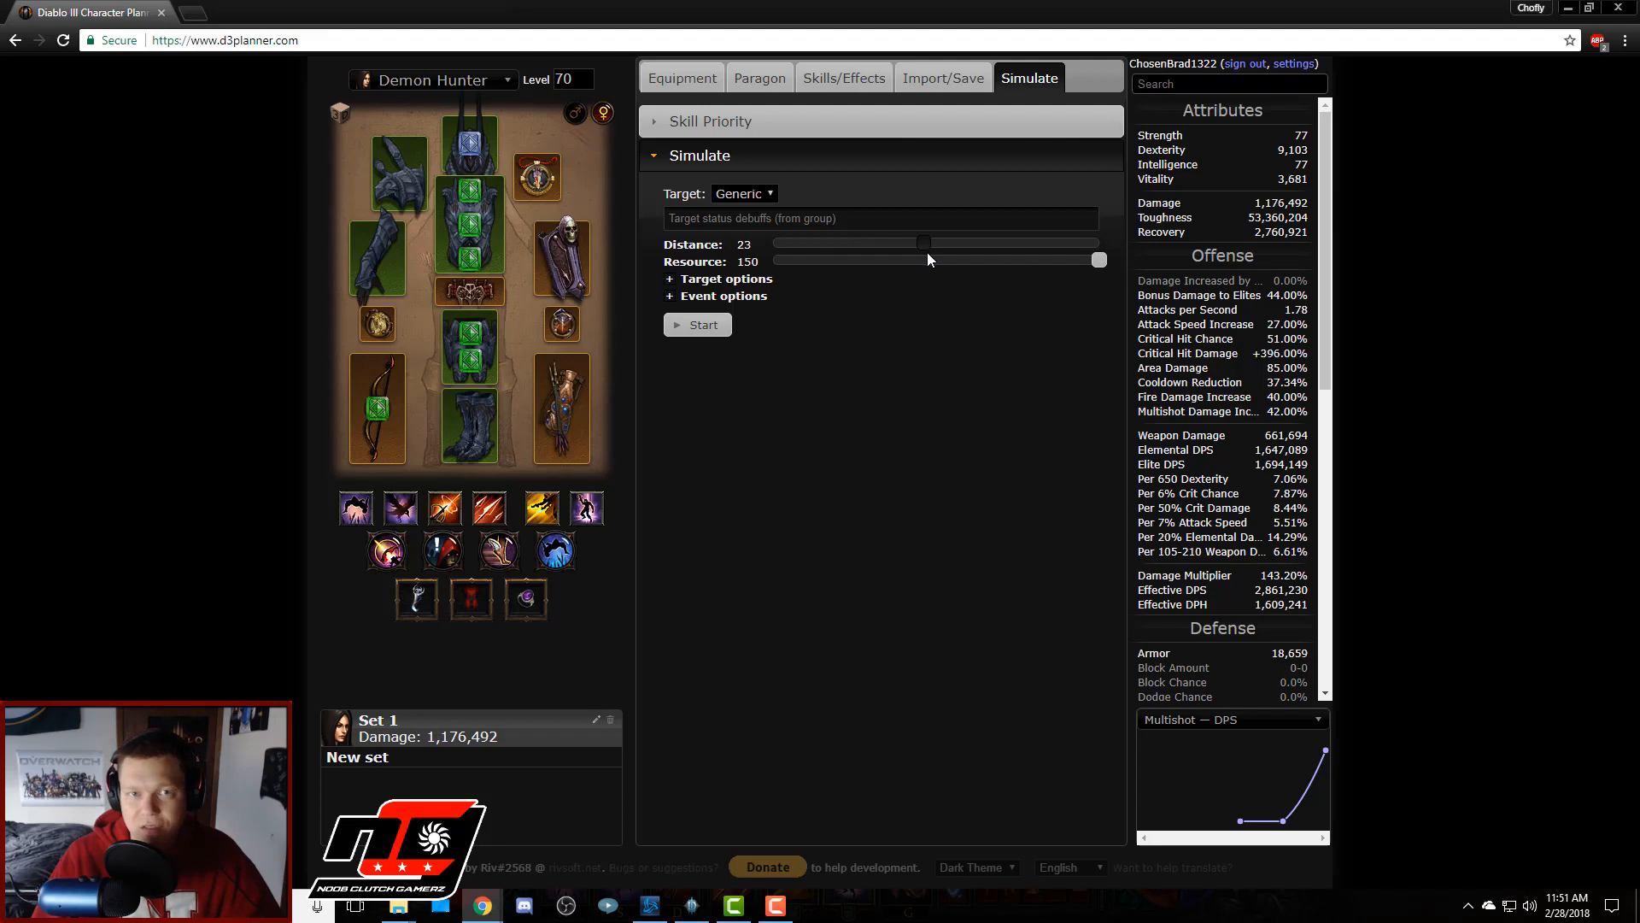
{"action": "left_click_drag", "start_coordinate": [921, 243], "coordinate": [936, 242]}
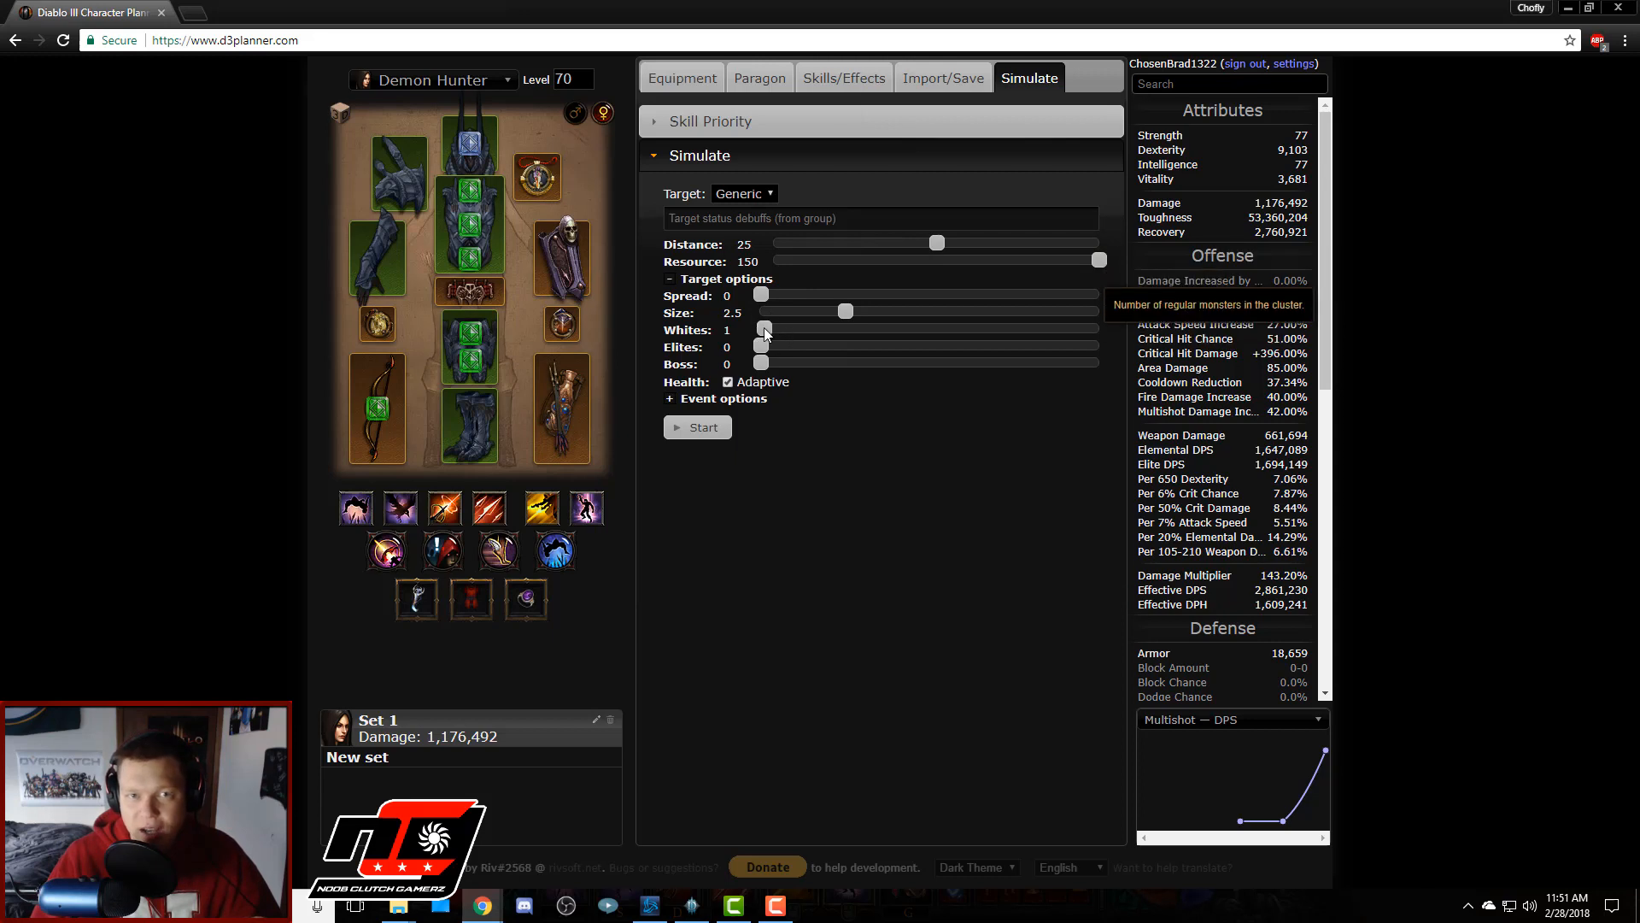
Step: Set targets to 10 normal monsters, 3 elites and a spread of 20
{"action": "left_click_drag", "start_coordinate": [763, 330], "coordinate": [789, 330]}
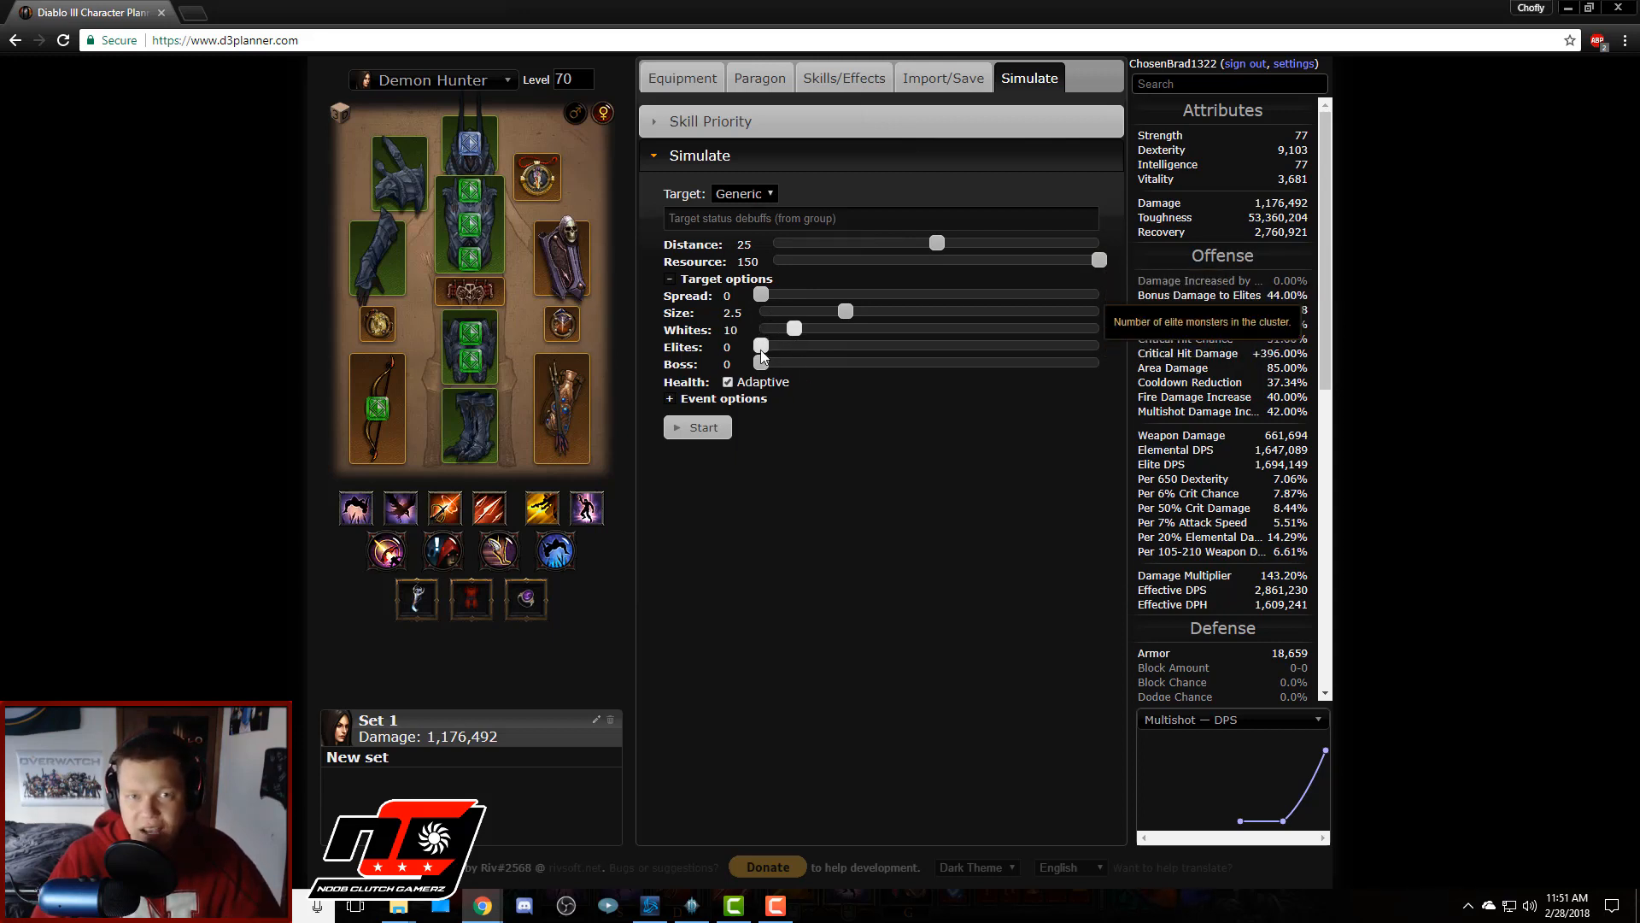
{"action": "left_click_drag", "start_coordinate": [761, 347], "coordinate": [766, 347]}
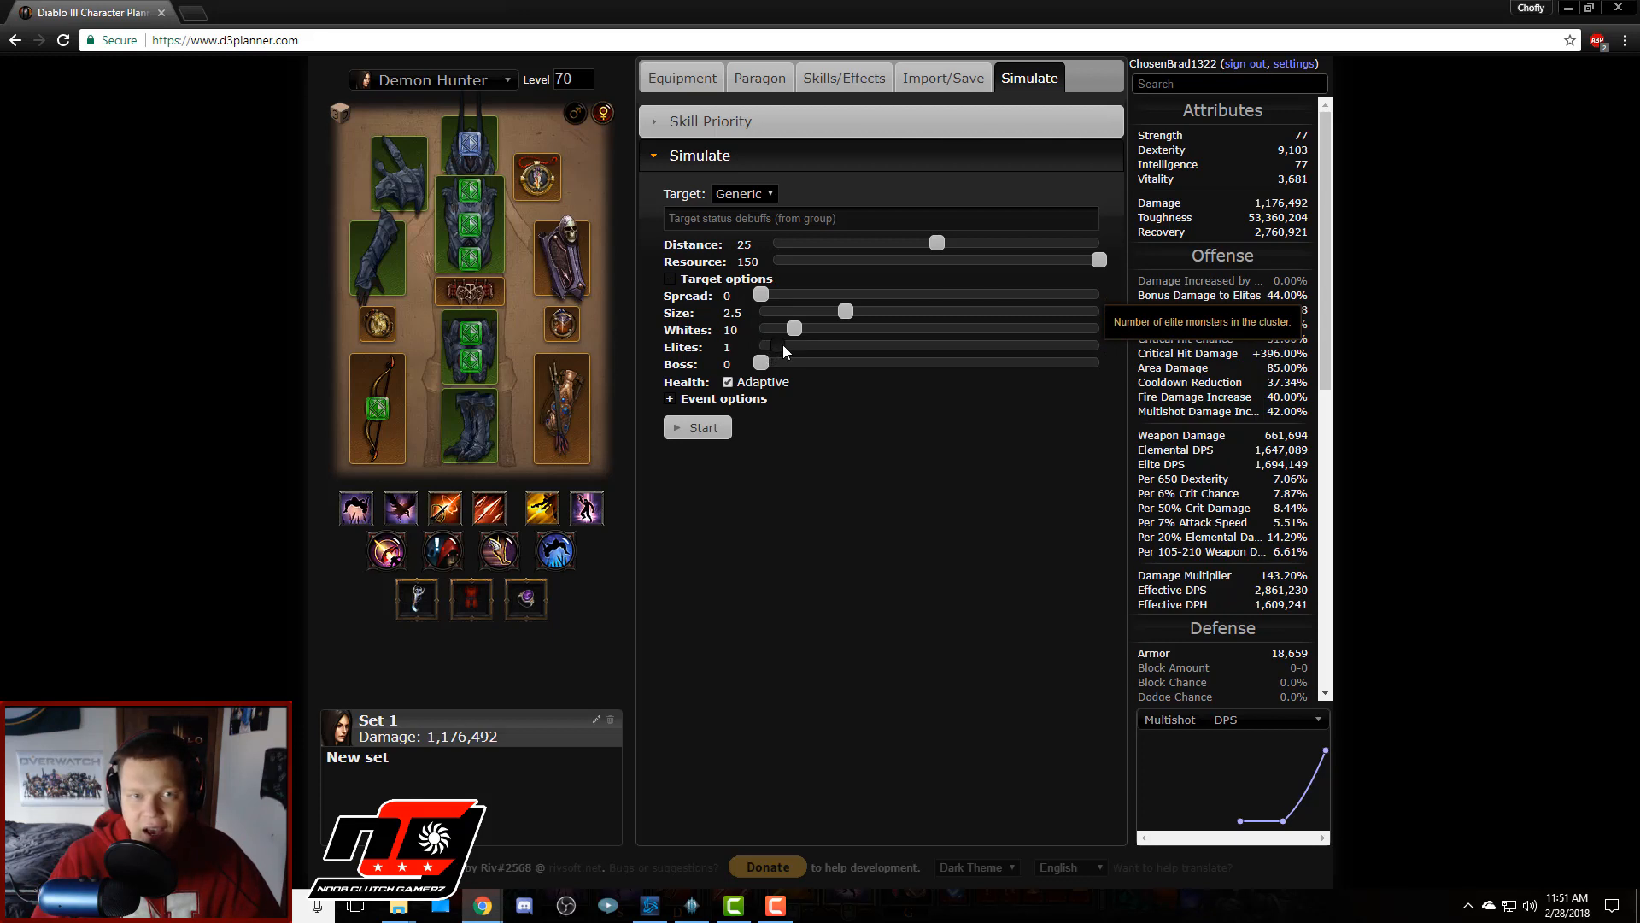
{"action": "left_click_drag", "start_coordinate": [764, 347], "coordinate": [810, 347]}
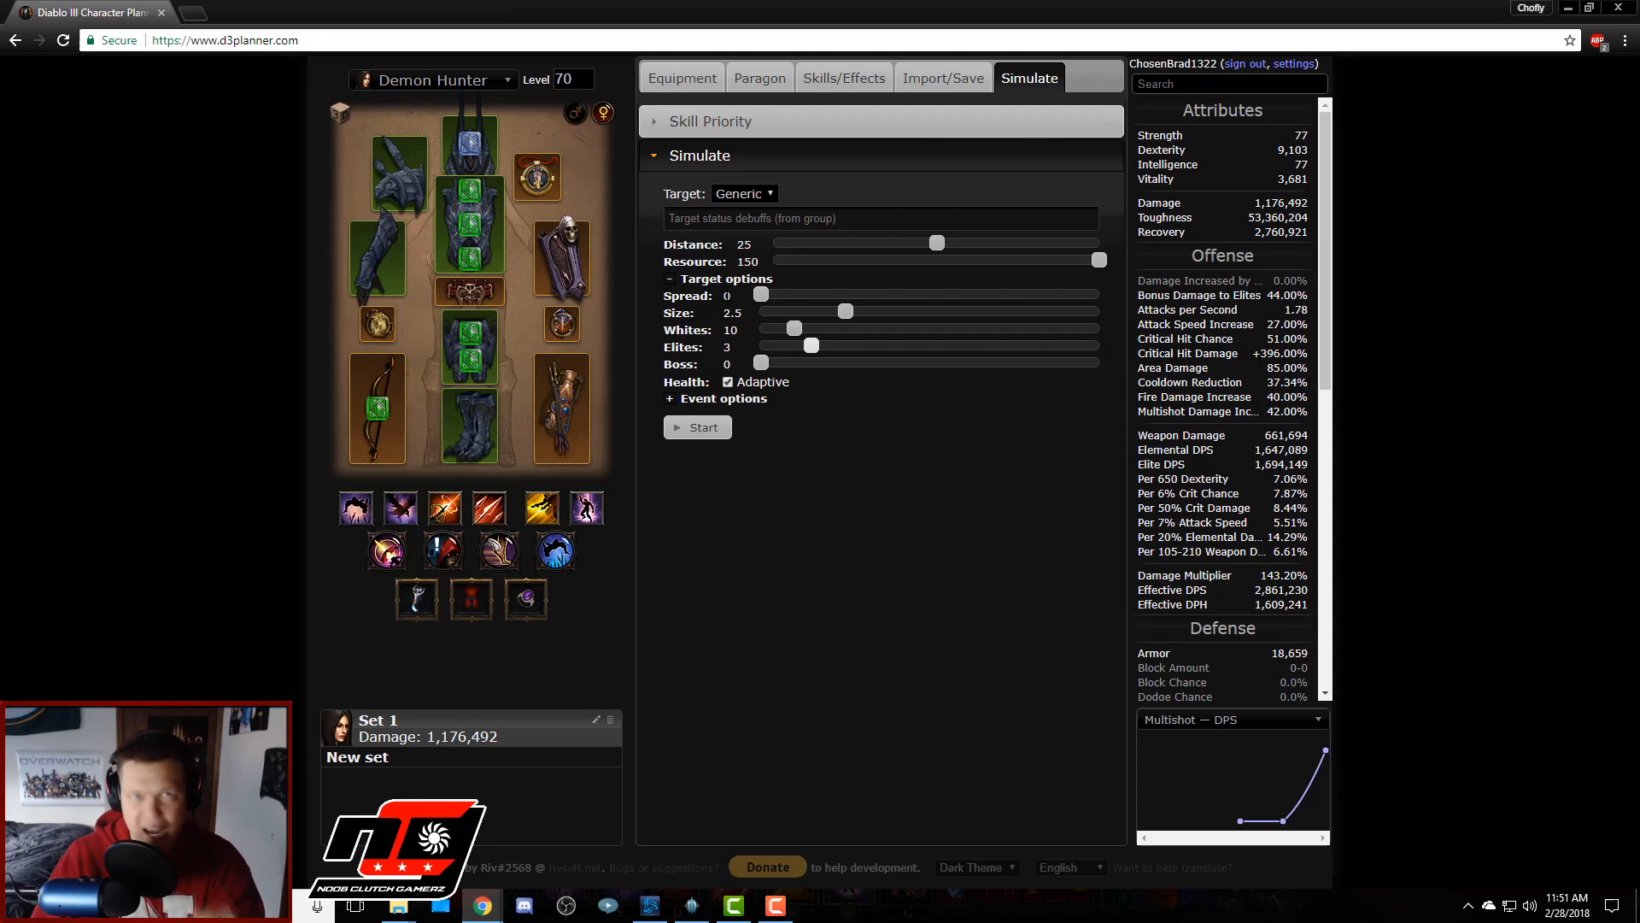
{"action": "mouse_move", "coordinate": [762, 296]}
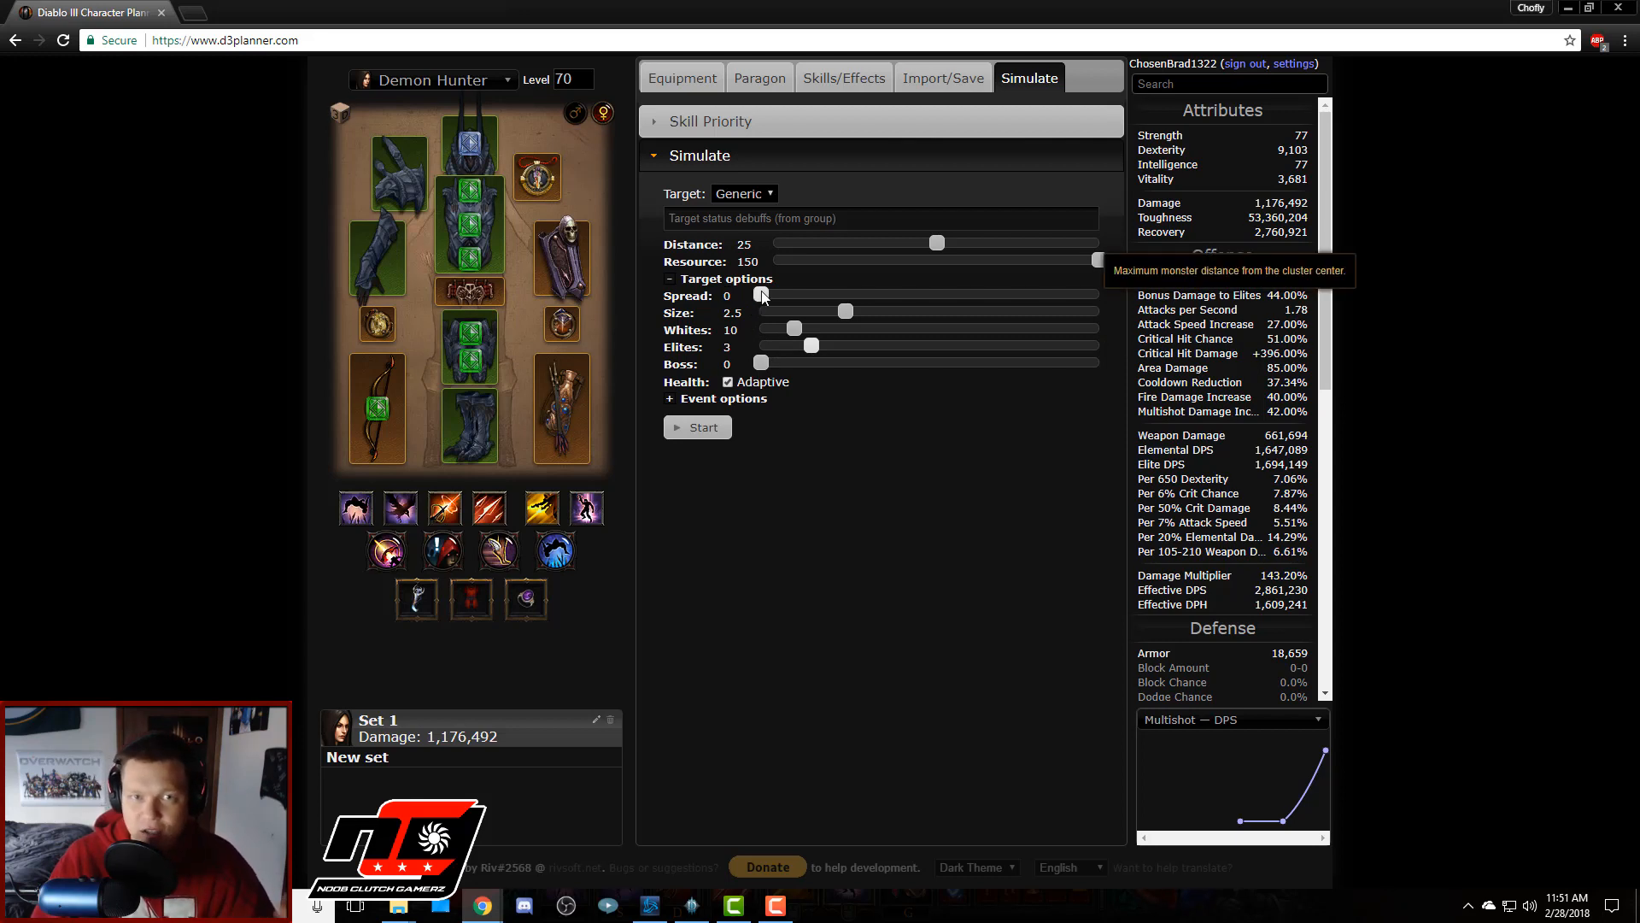
{"action": "left_click_drag", "start_coordinate": [762, 295], "coordinate": [784, 295]}
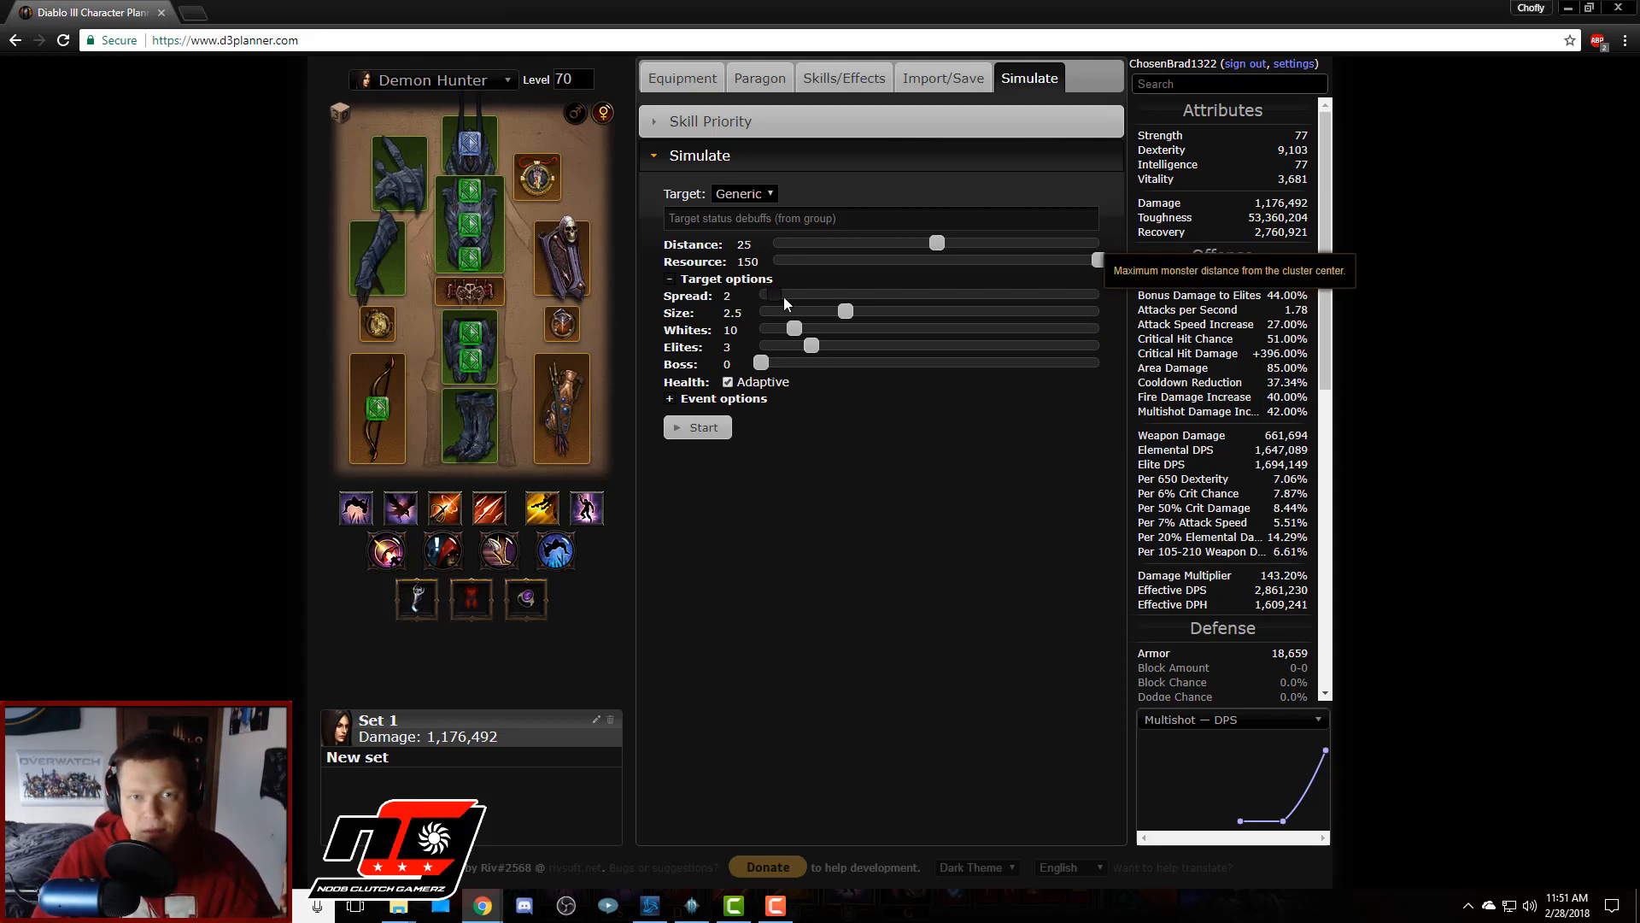
{"action": "left_click_drag", "start_coordinate": [769, 296], "coordinate": [847, 295]}
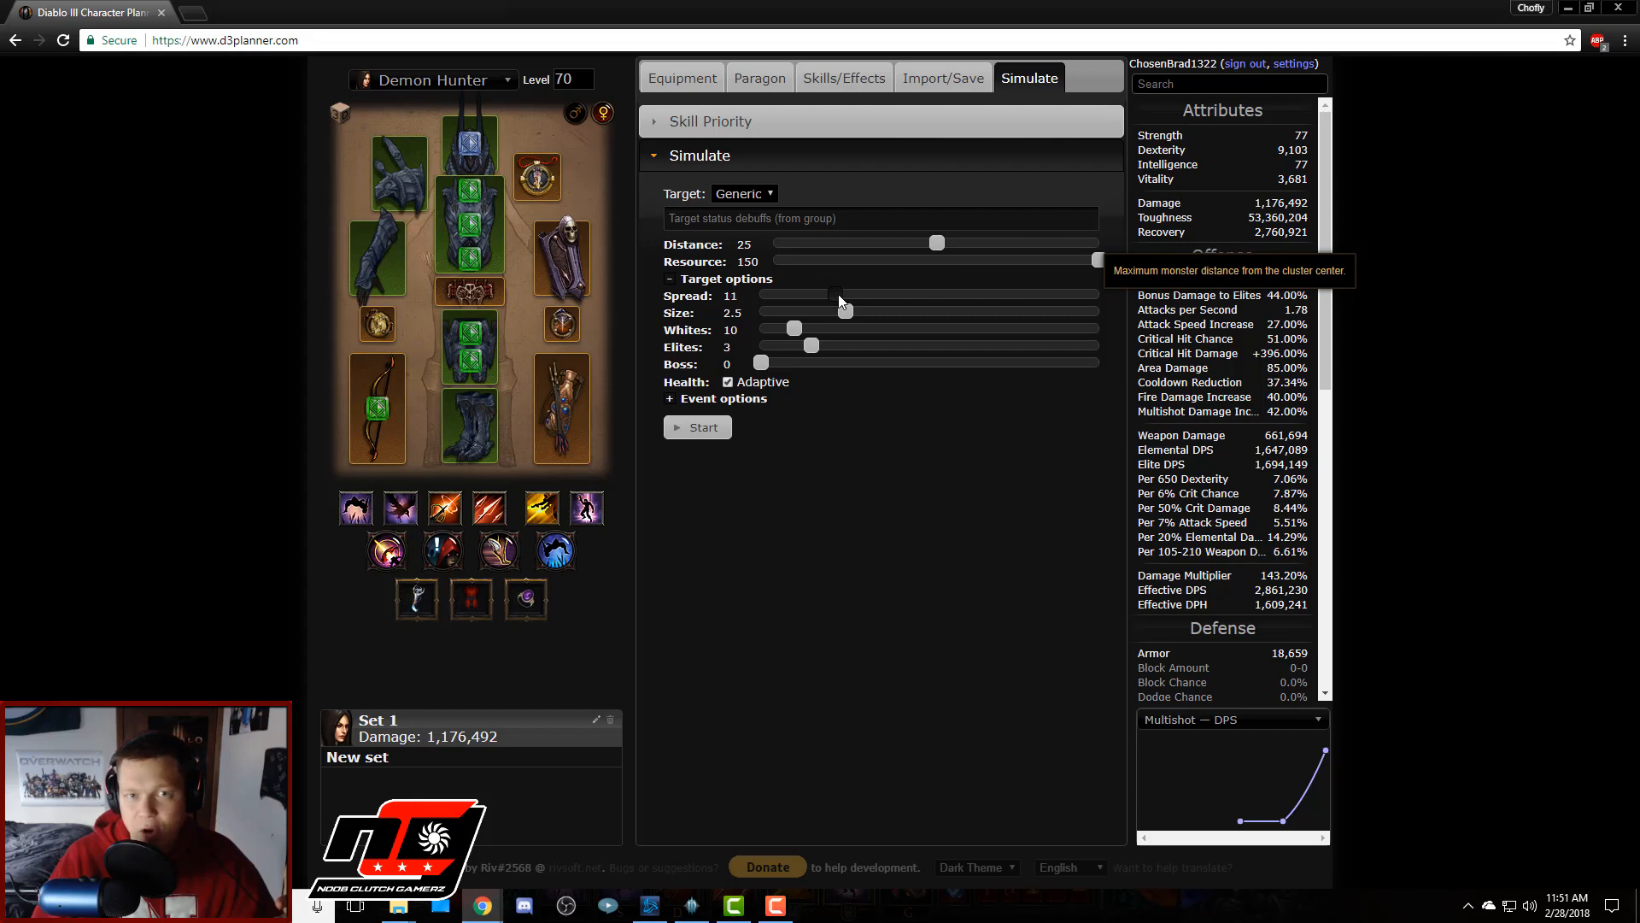
{"action": "left_click_drag", "start_coordinate": [795, 296], "coordinate": [846, 296]}
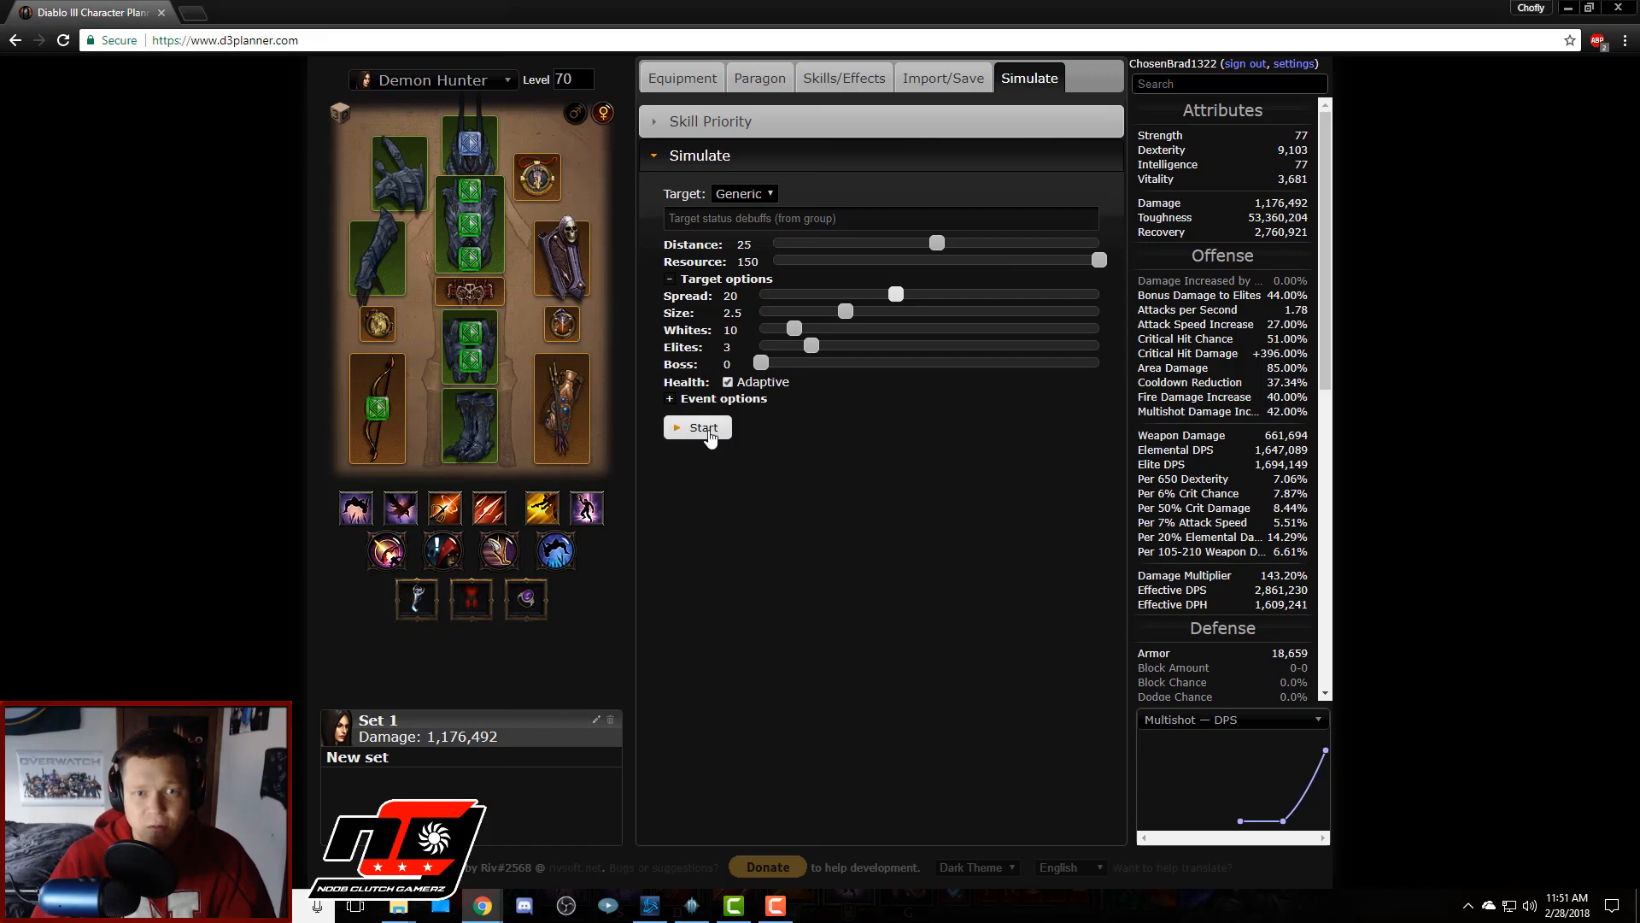
Step: Run the simulation, switch the helm back to Critical Hit Chance, and return to simulate for 260.184 B DPS
{"action": "left_click", "coordinate": [697, 427]}
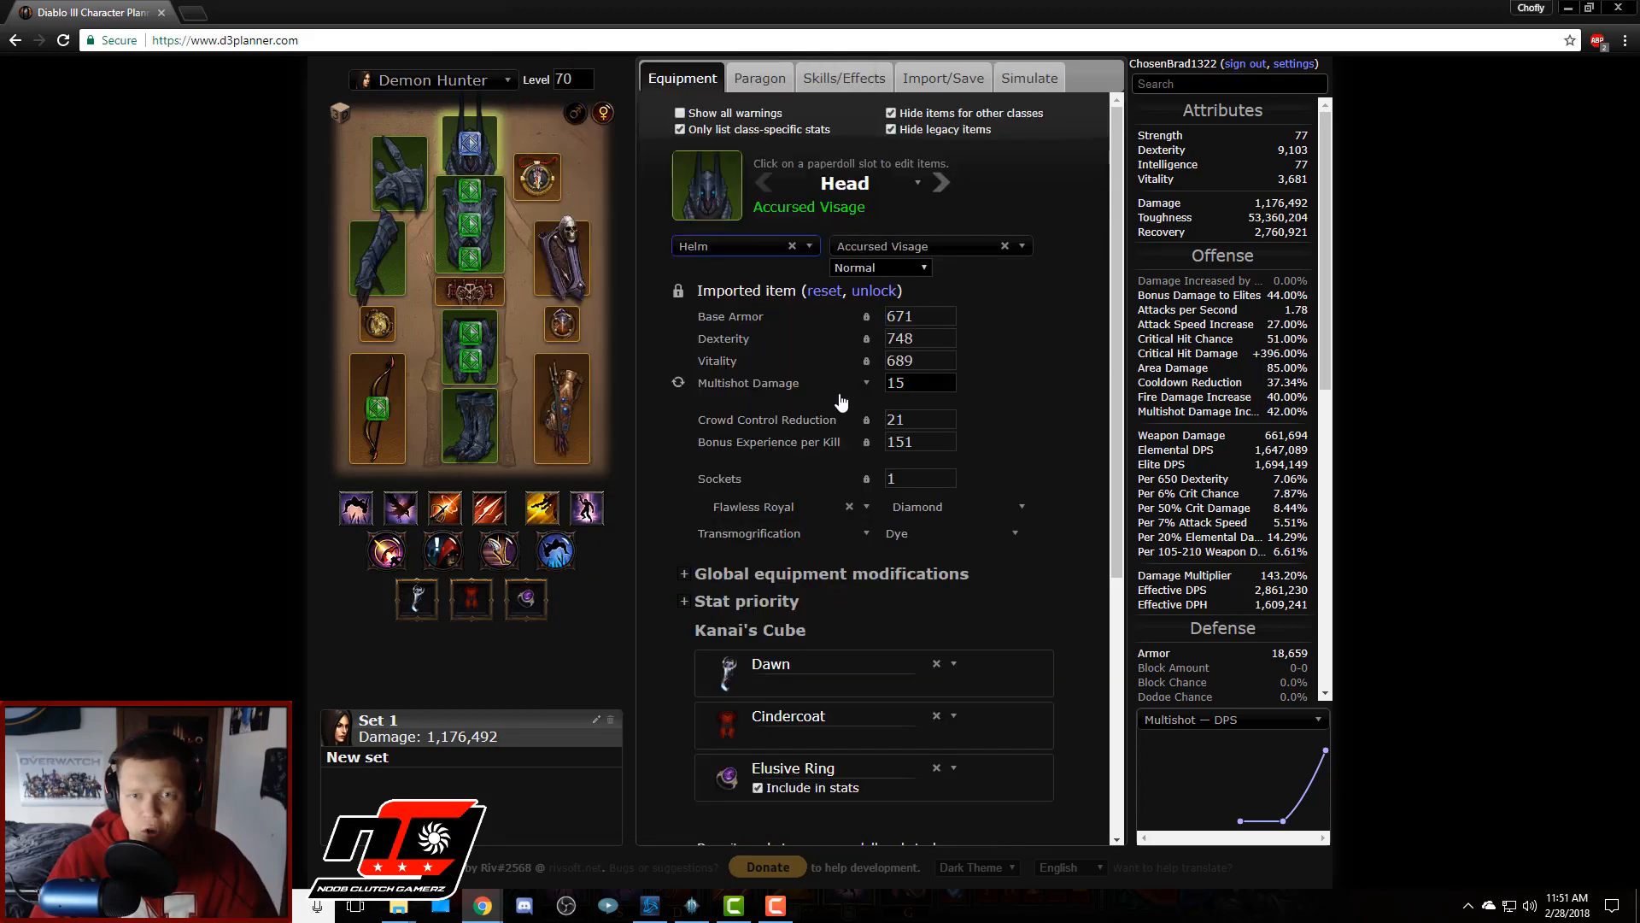
{"action": "left_click", "coordinate": [779, 381]}
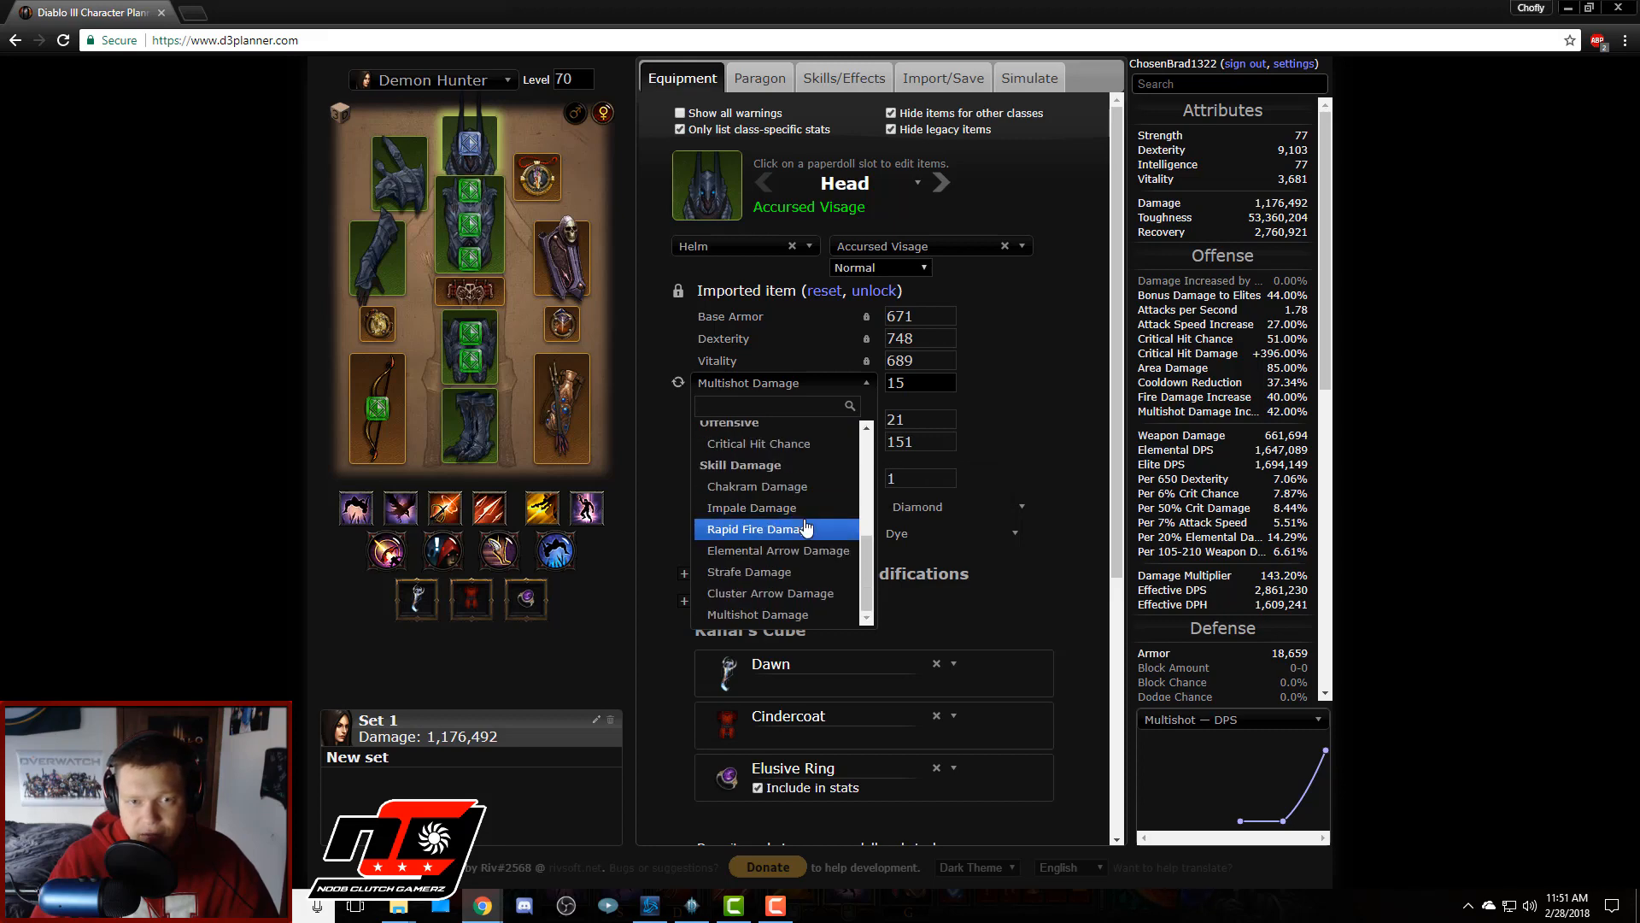
{"action": "left_click", "coordinate": [757, 444]}
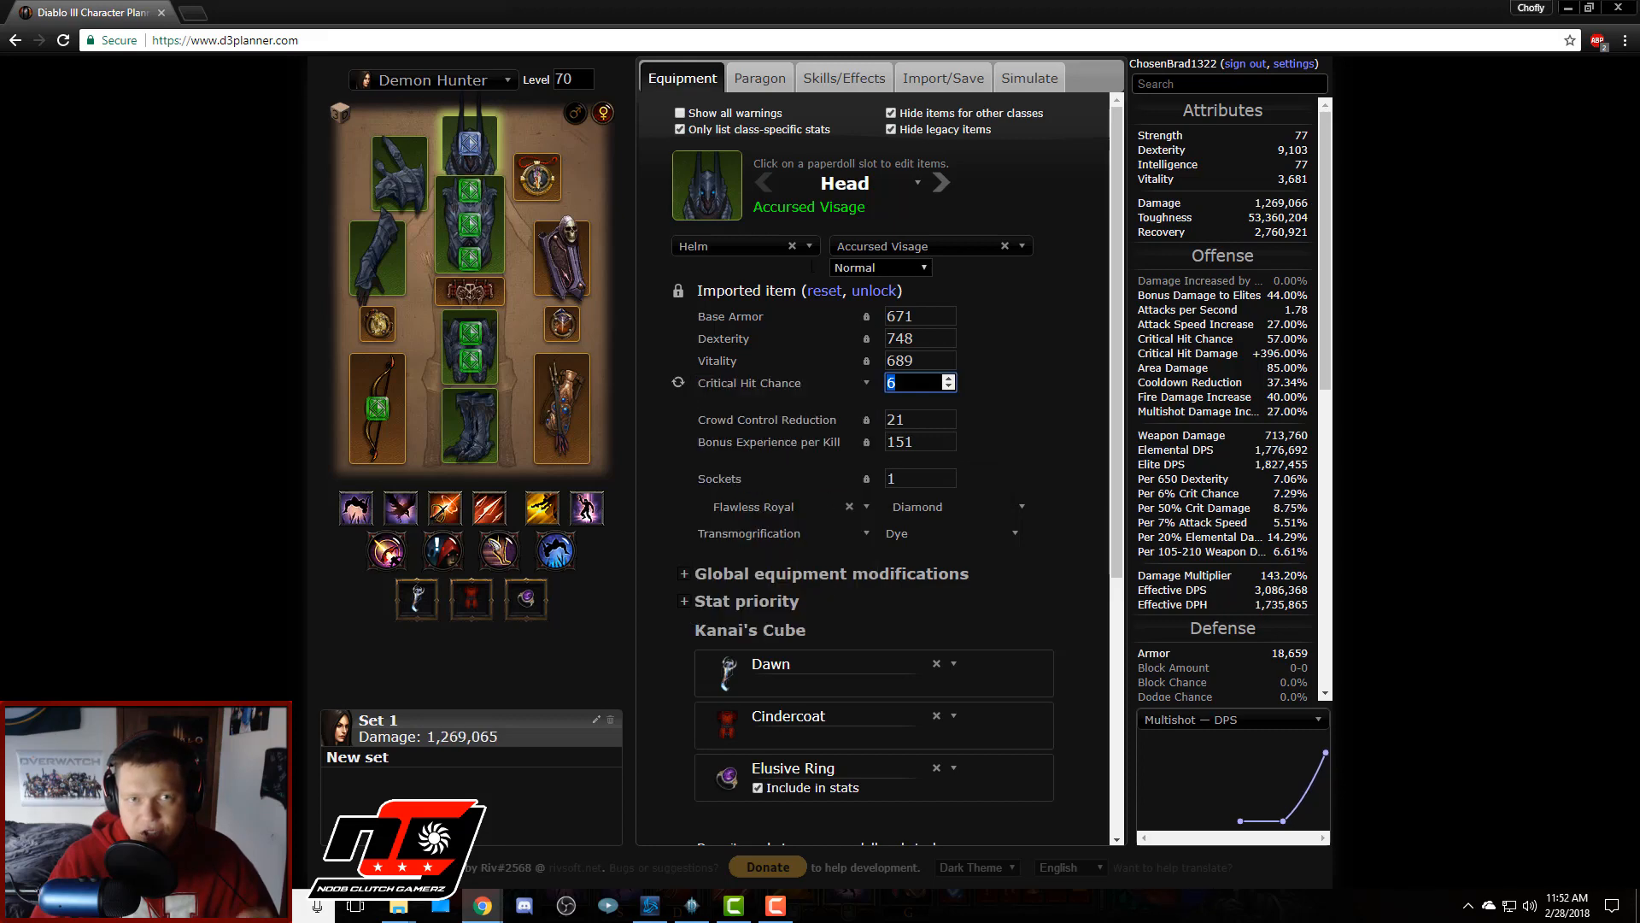
{"action": "left_click", "coordinate": [1029, 77]}
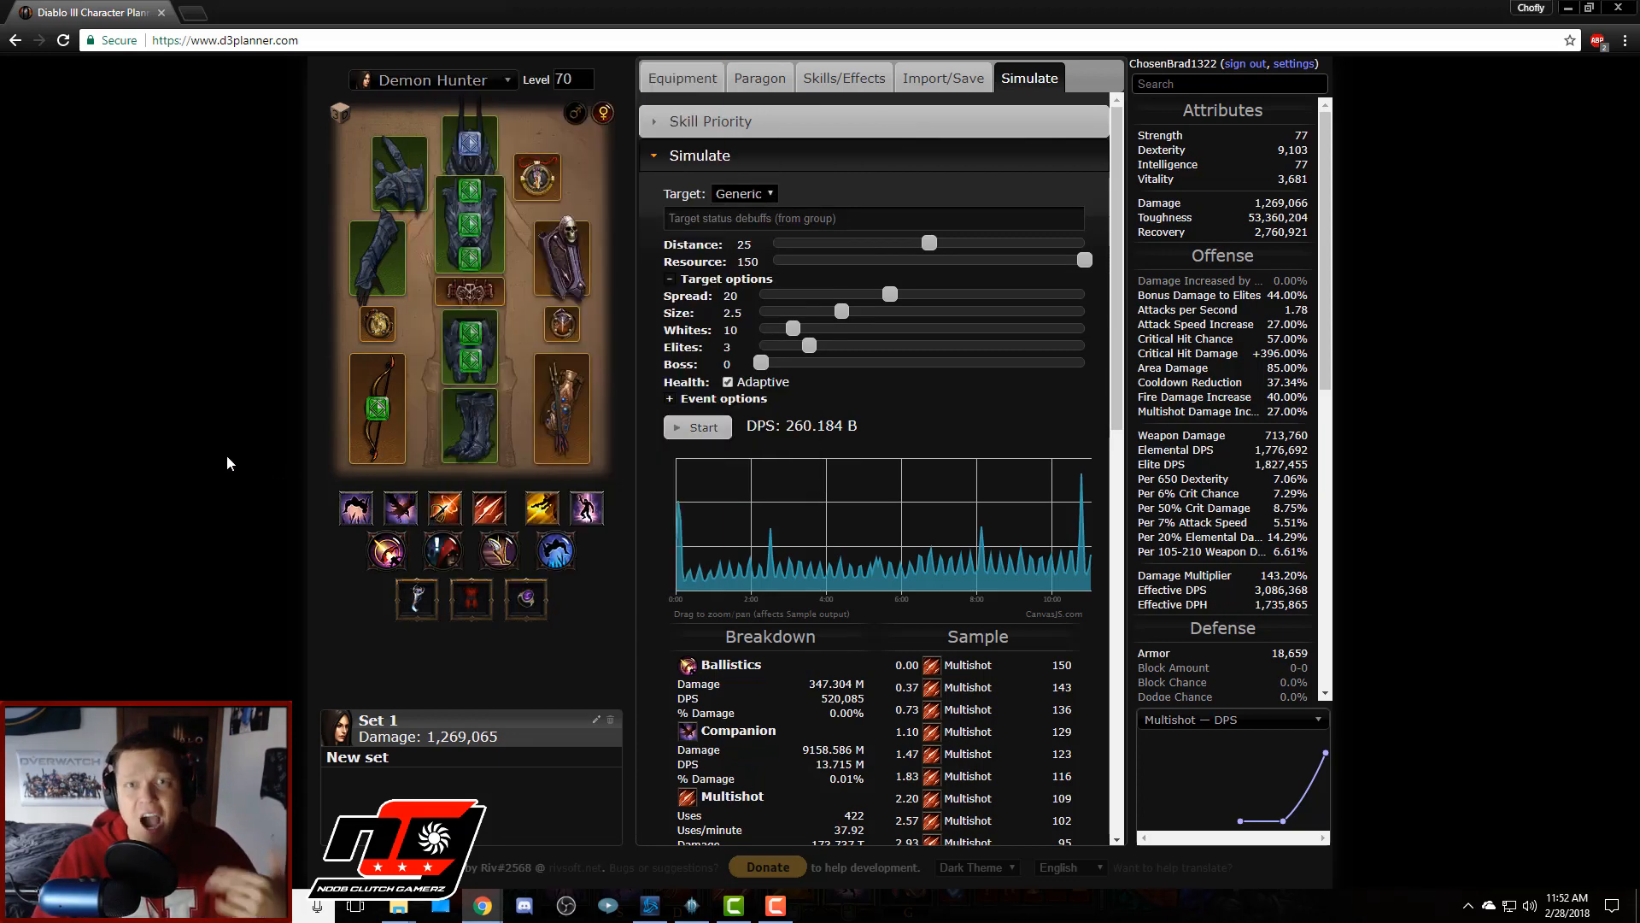
{"action": "mouse_move", "coordinate": [469, 147]}
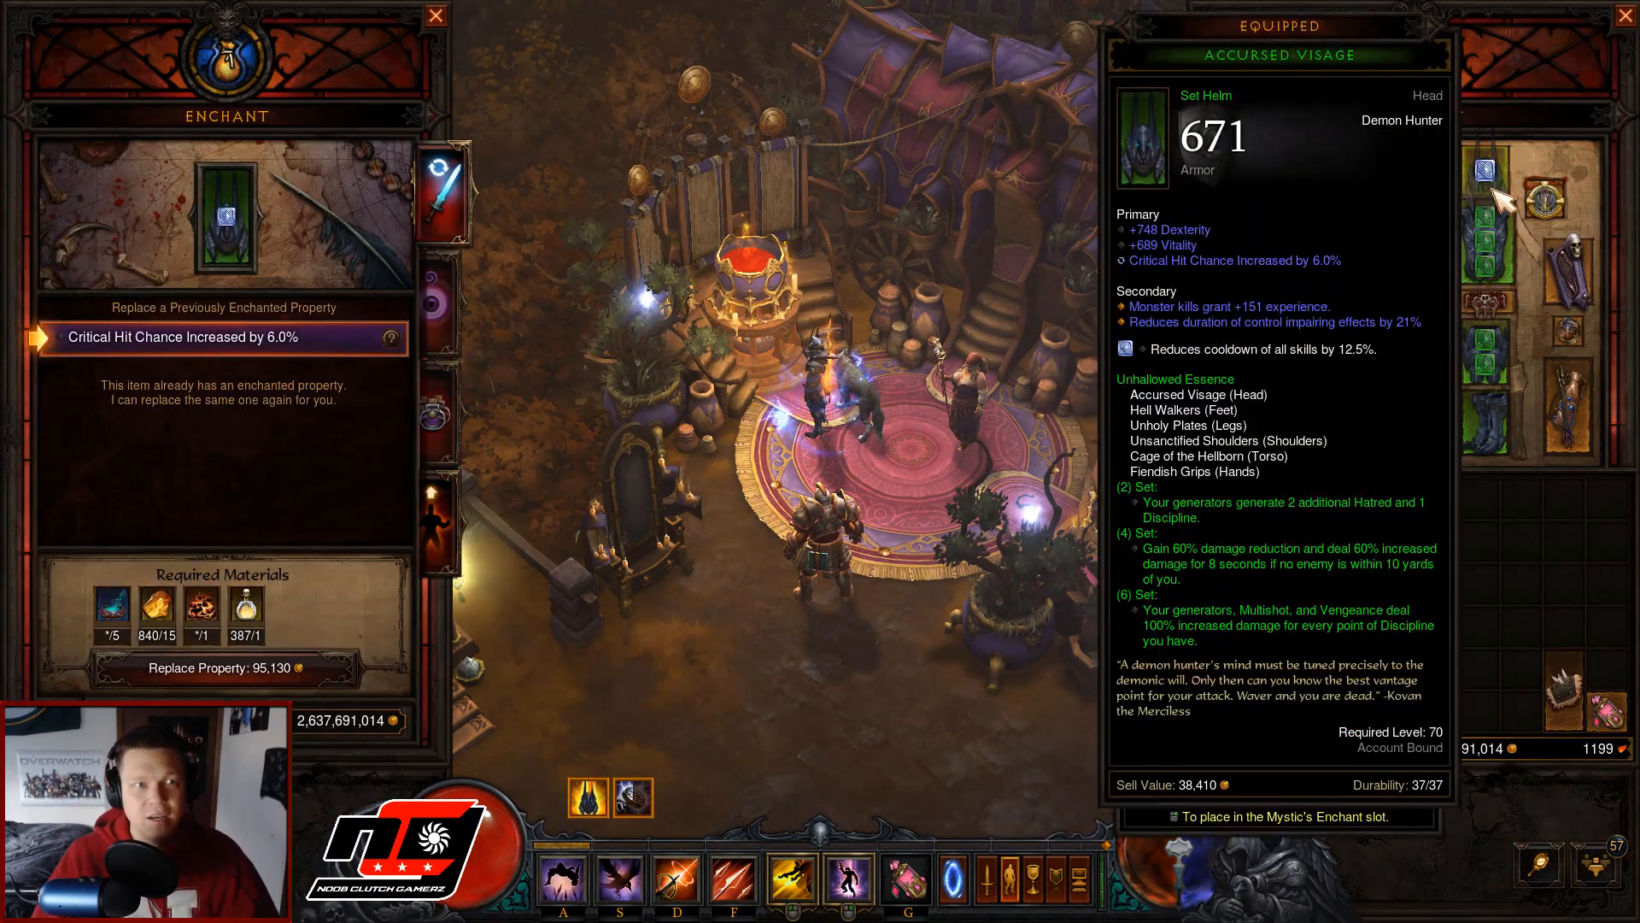
Step: Reroll the helm's enchant until Increases Multishot Damage by 15% appears and select it
{"action": "left_click", "coordinate": [224, 668]}
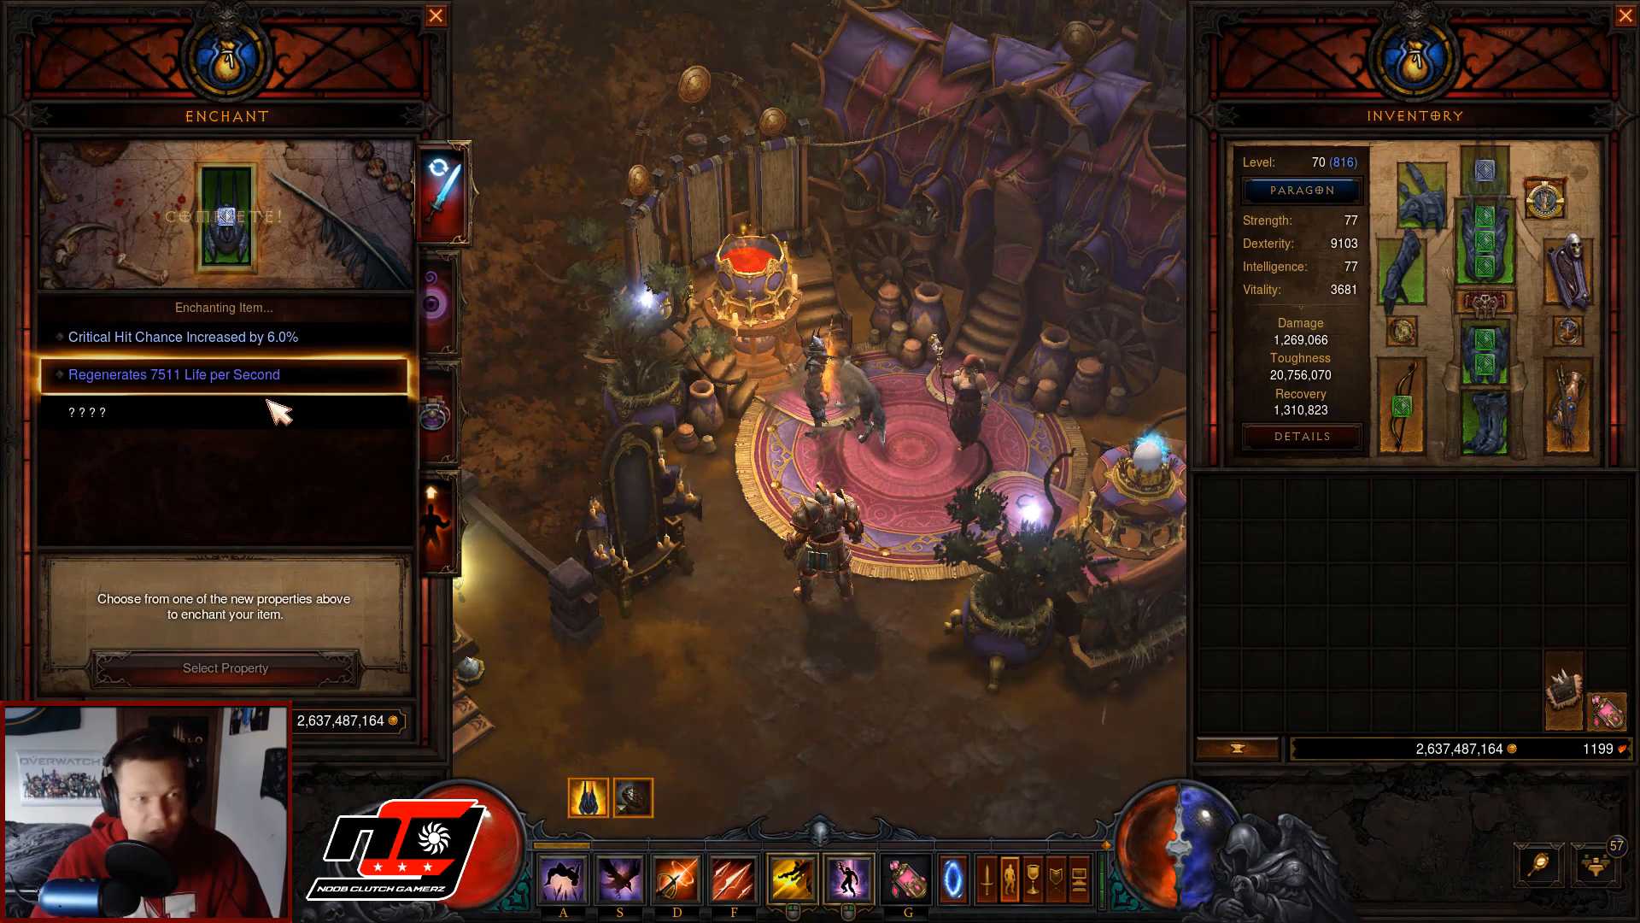
{"action": "left_click", "coordinate": [223, 374]}
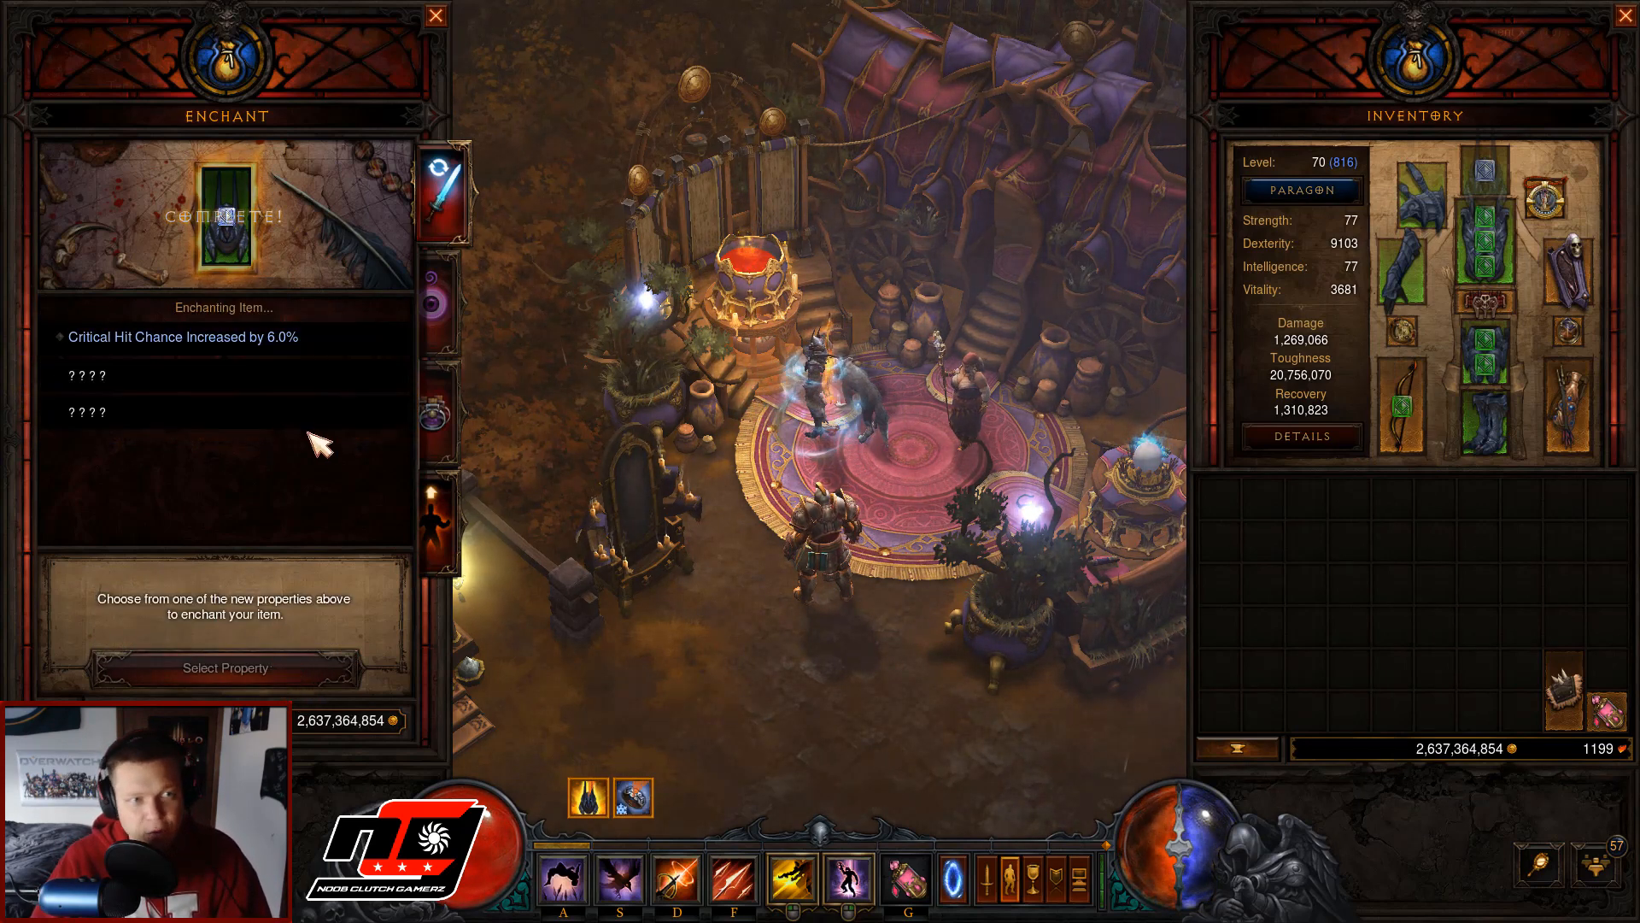
{"action": "left_click", "coordinate": [224, 374]}
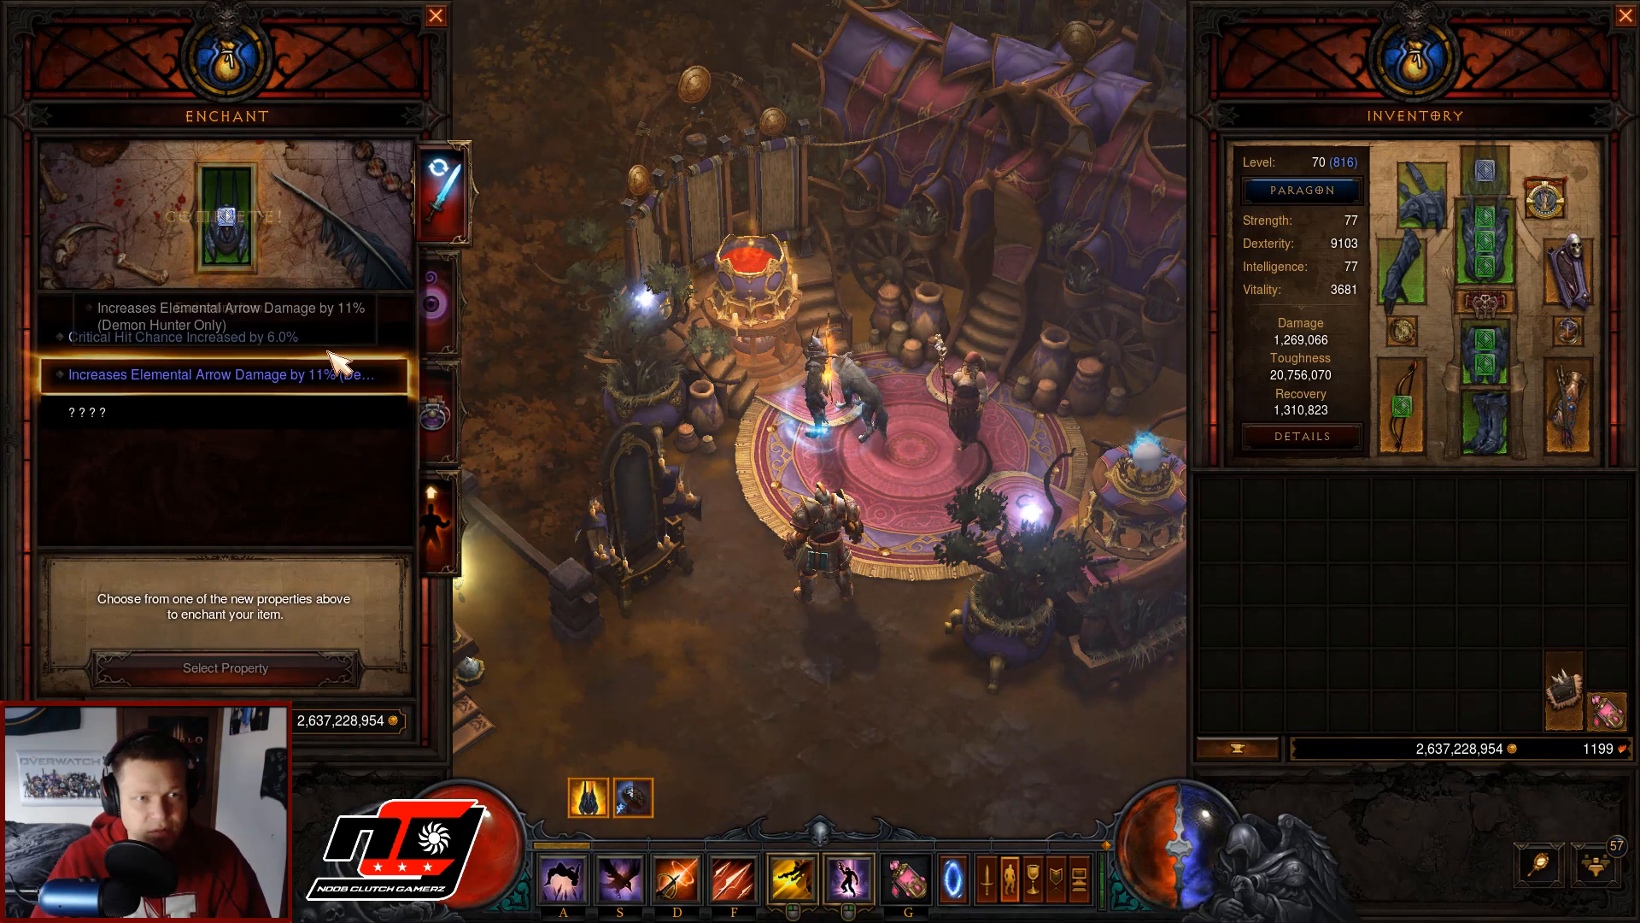
{"action": "left_click", "coordinate": [224, 668]}
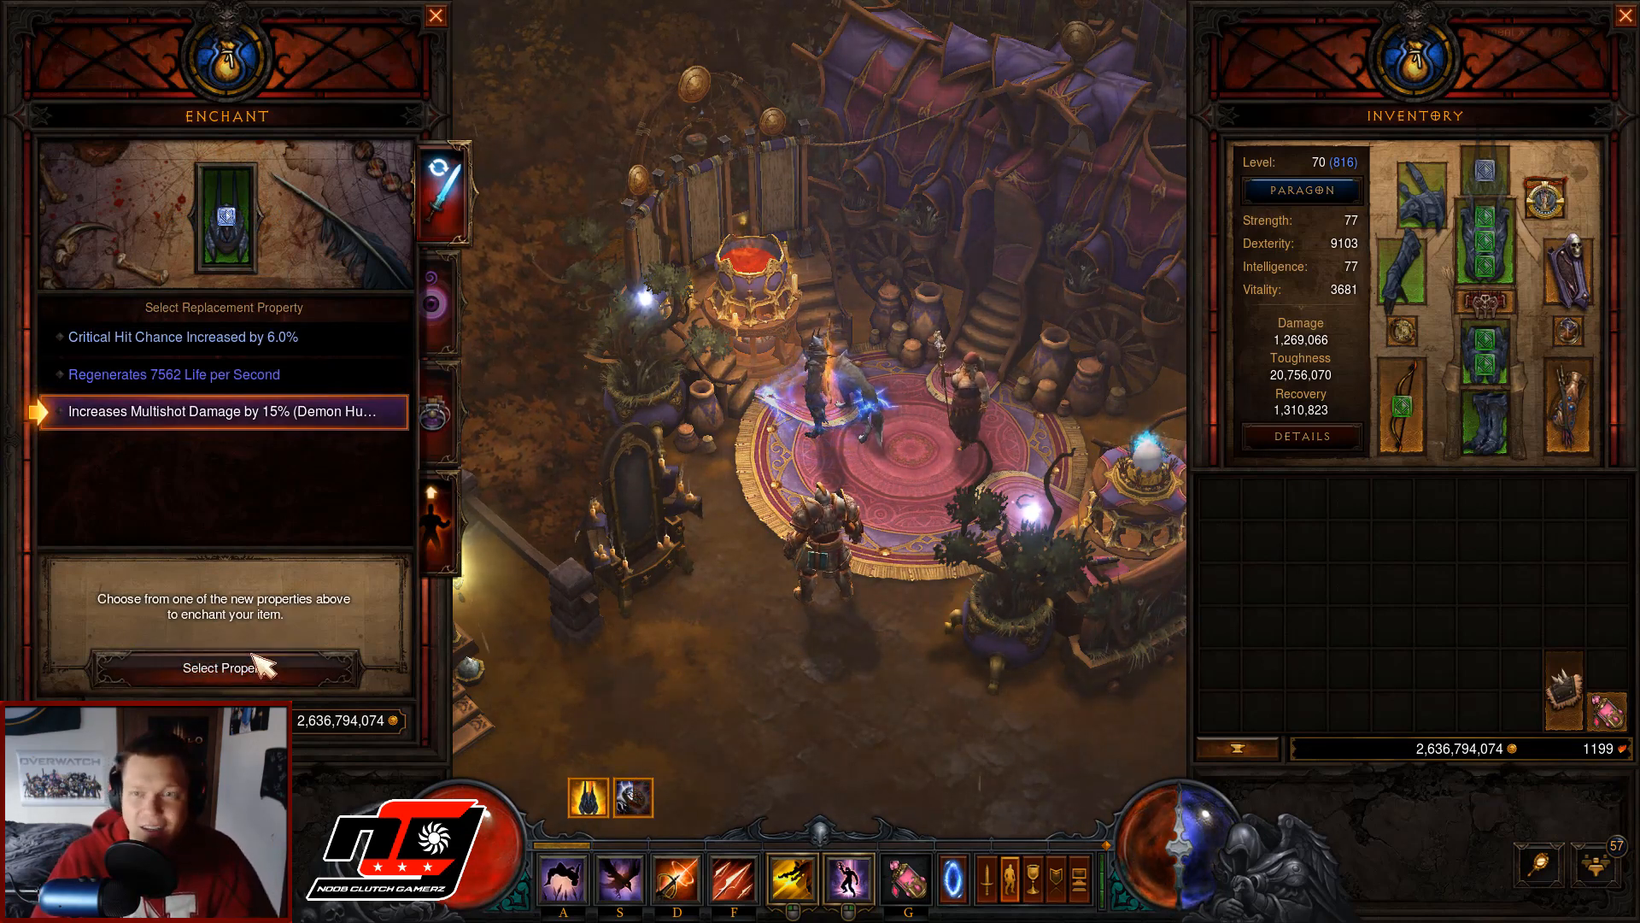
{"action": "left_click", "coordinate": [209, 410]}
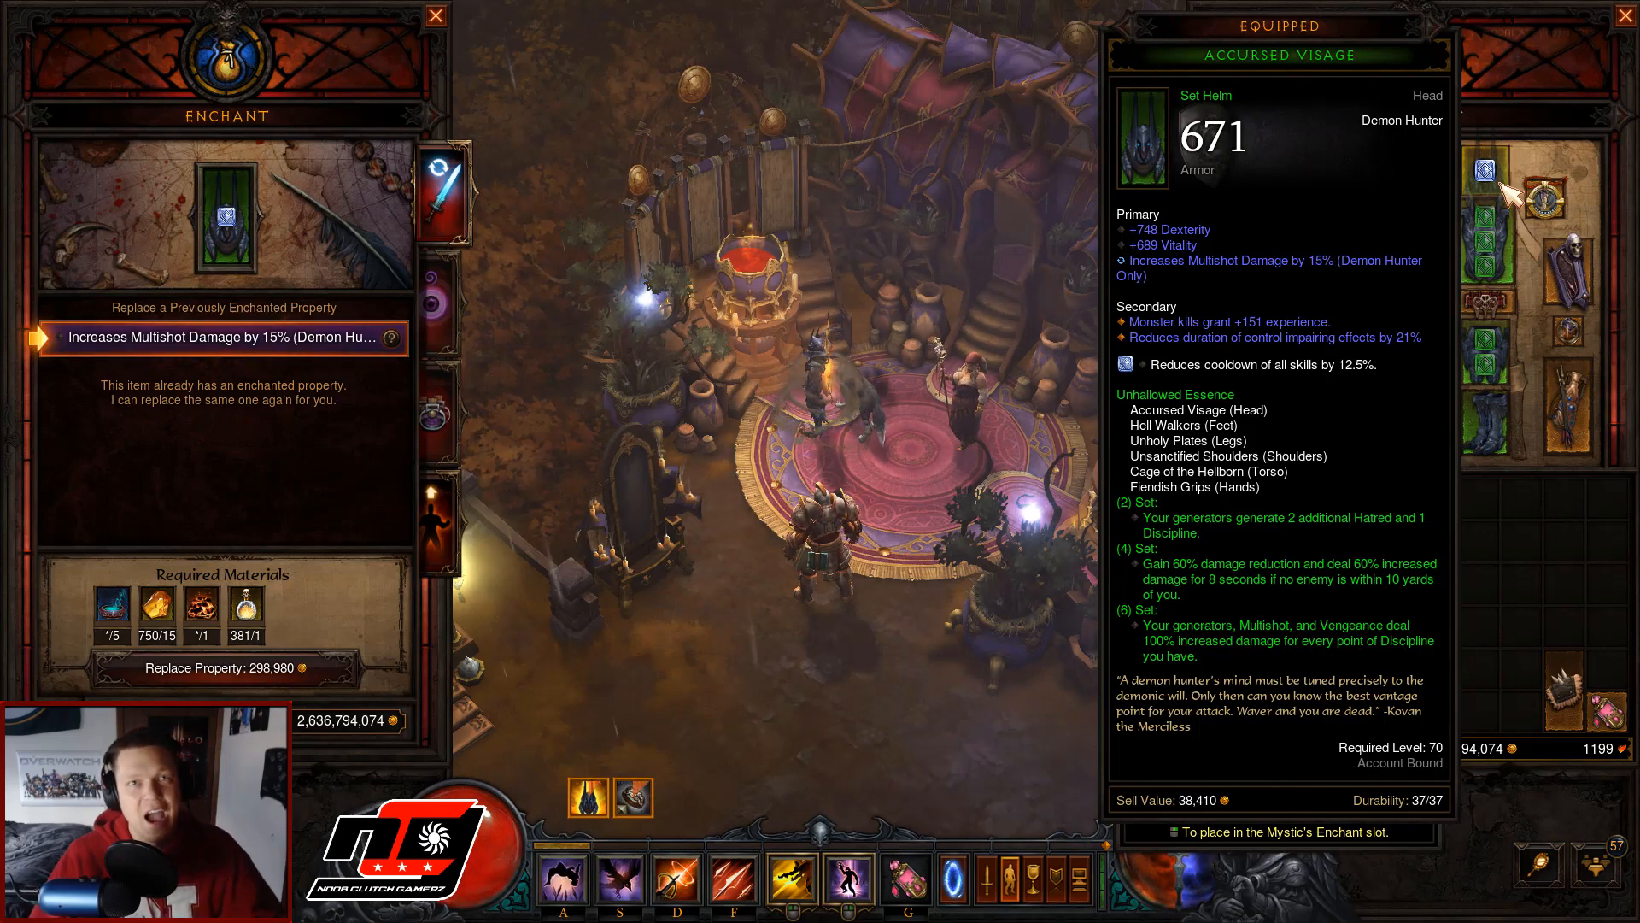